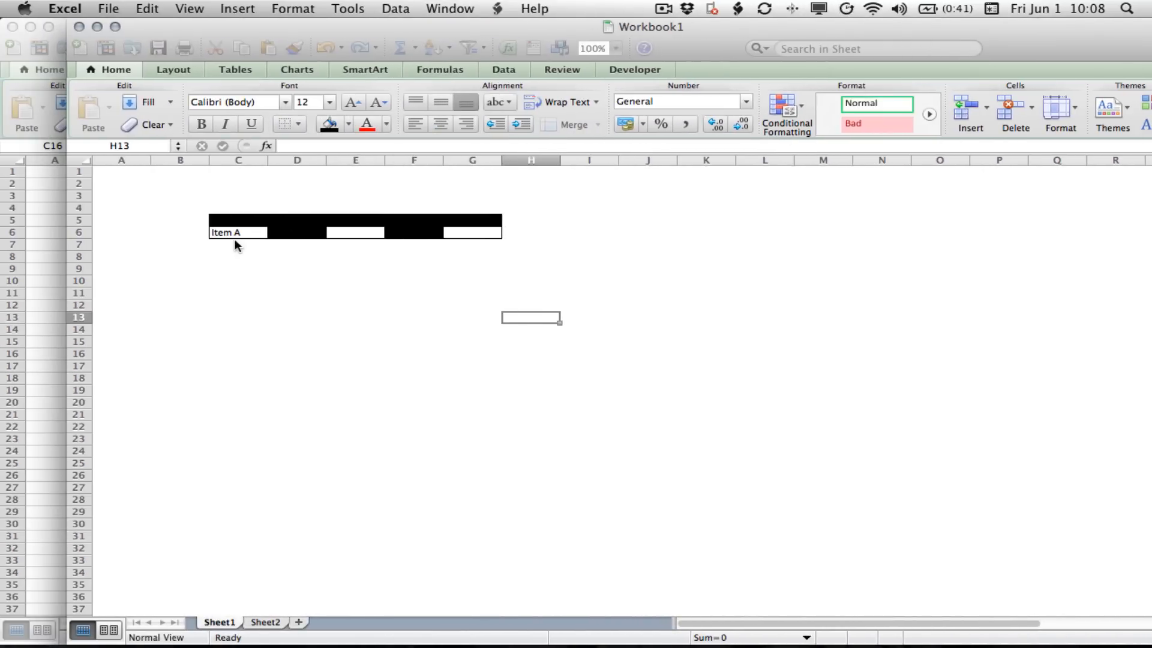
# Choose Item B in the Main List dropdown and visit the Upper and Lower Parts cells
pyautogui.click(267, 231)
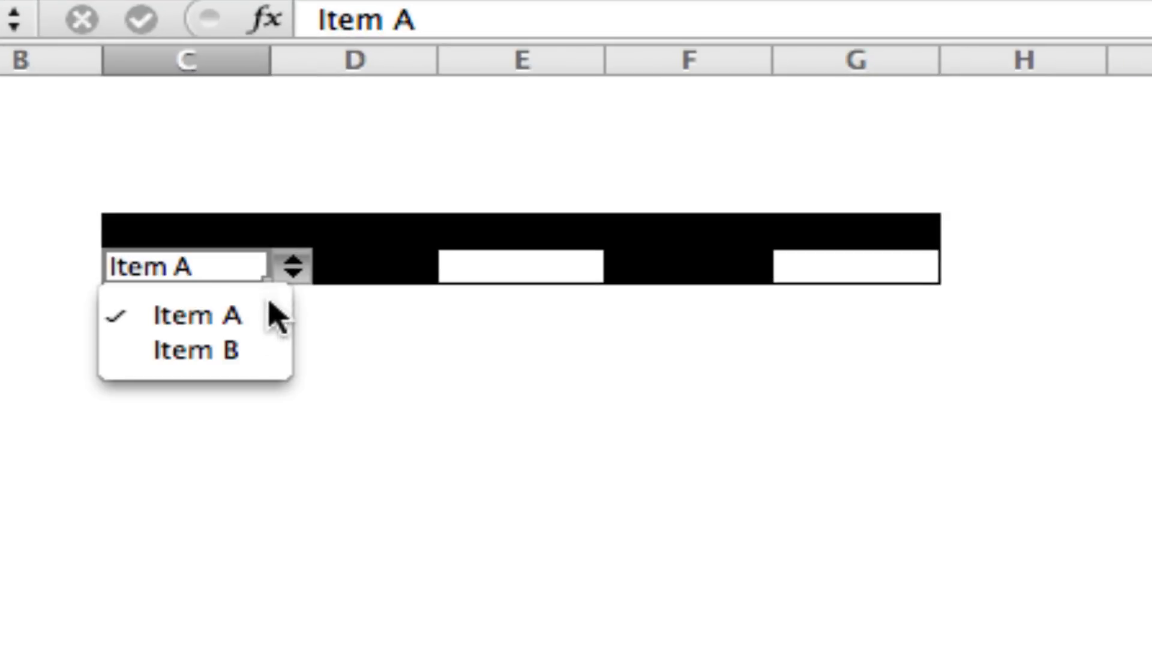
pyautogui.click(522, 268)
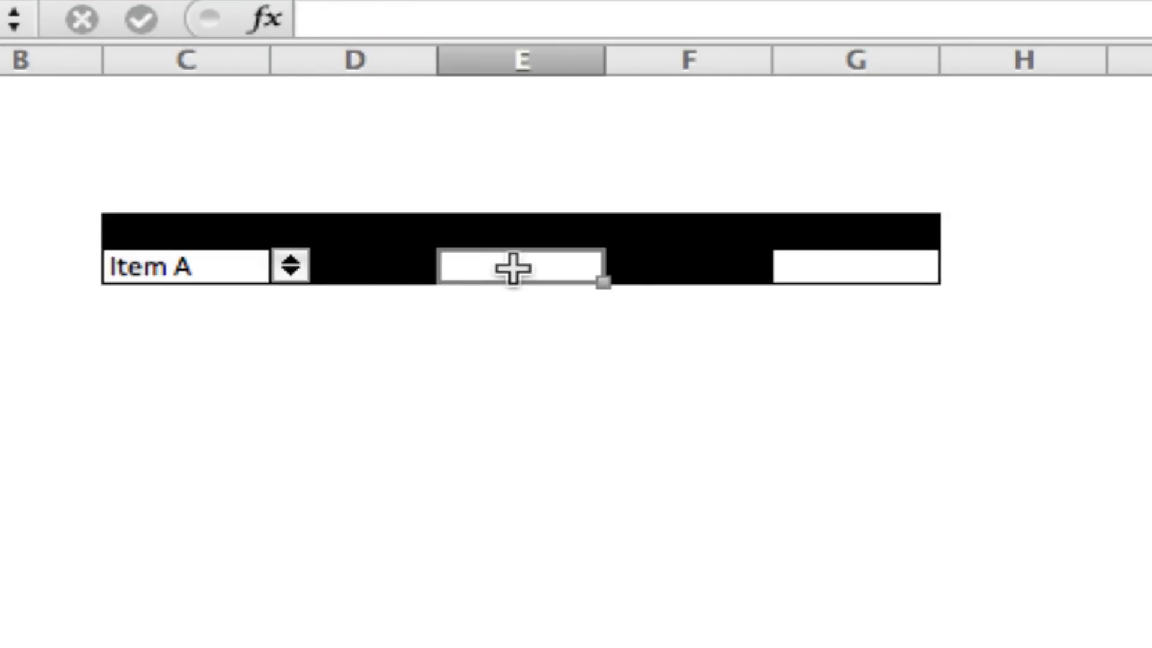
pyautogui.click(625, 265)
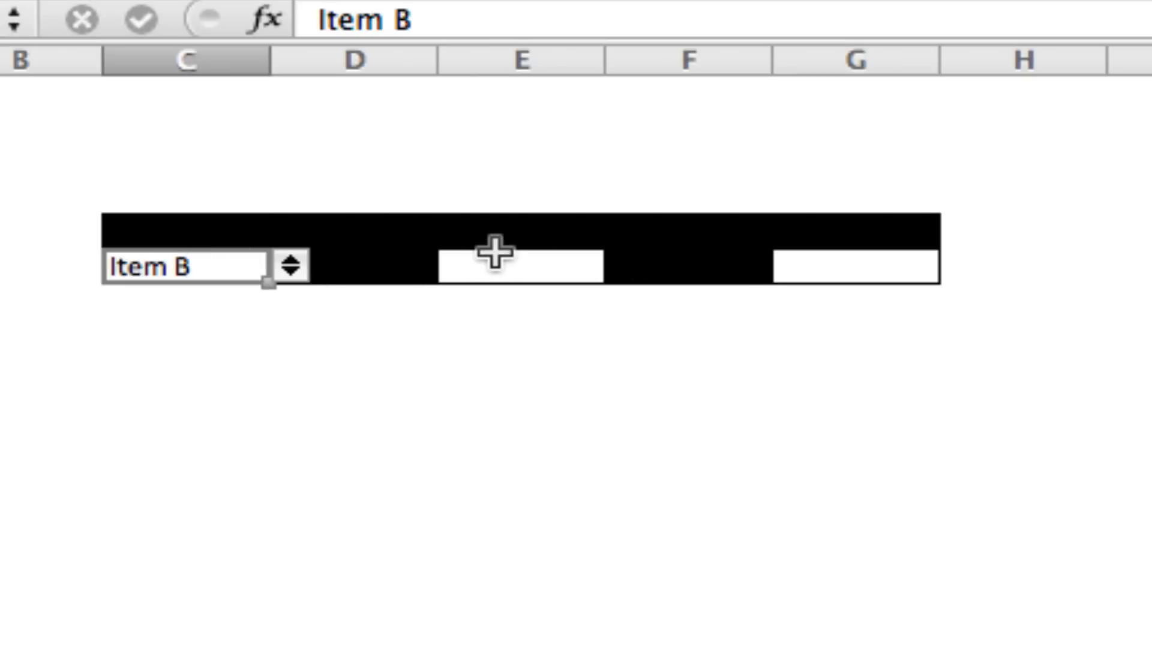
pyautogui.click(627, 265)
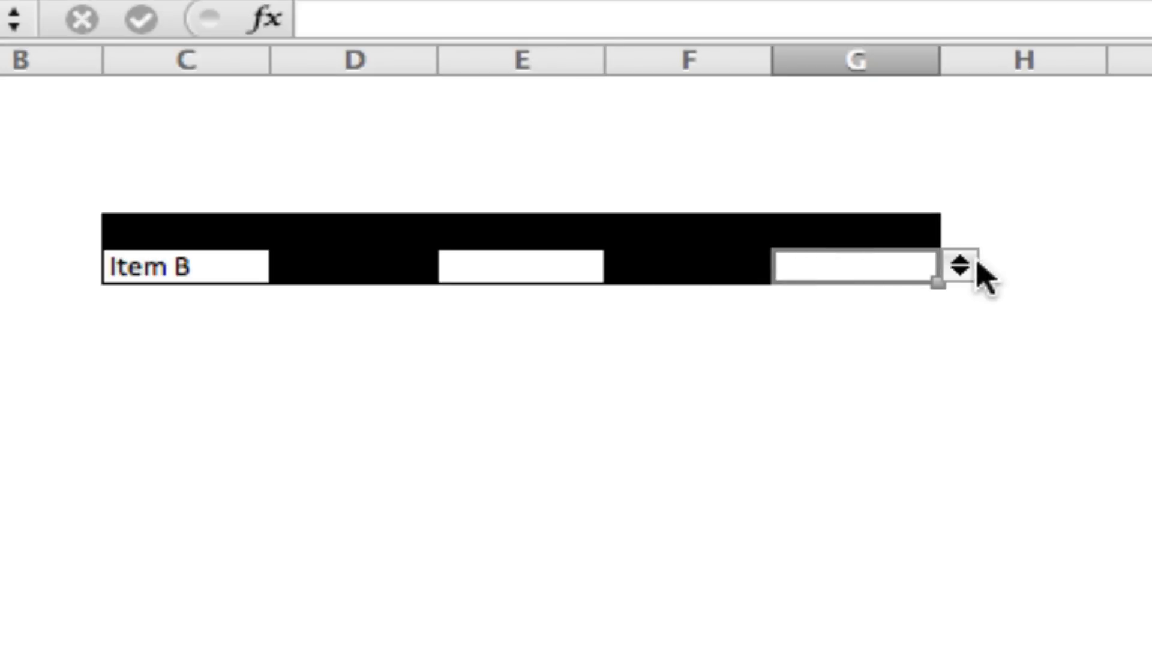
pyautogui.moveTo(1051, 231)
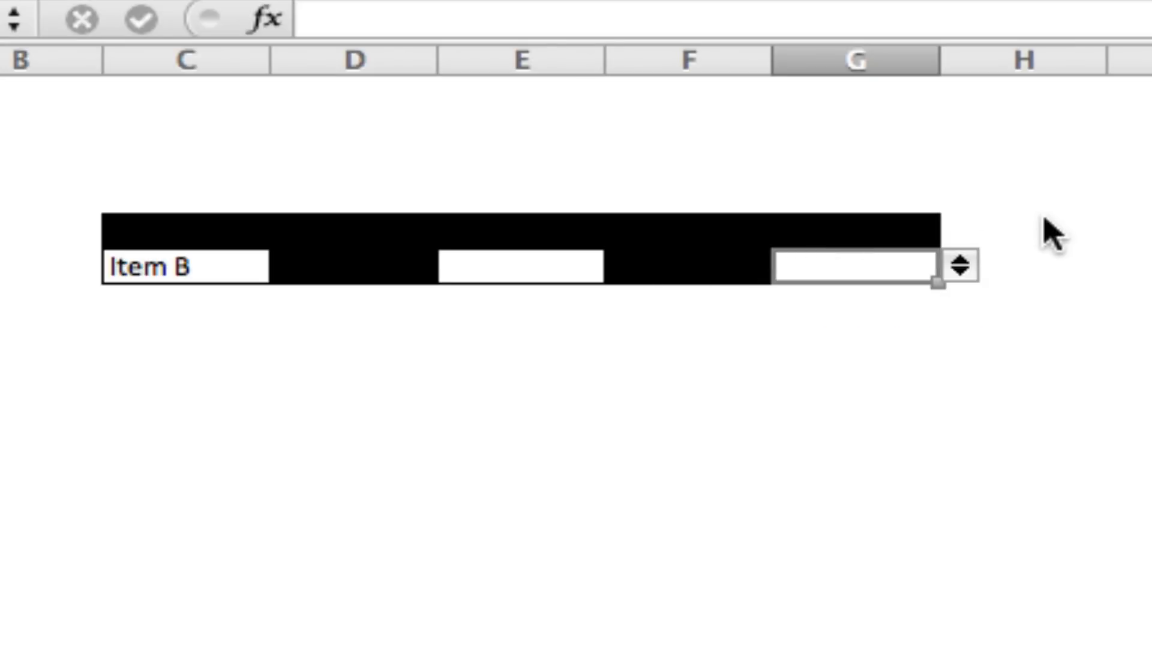
pyautogui.moveTo(635, 6)
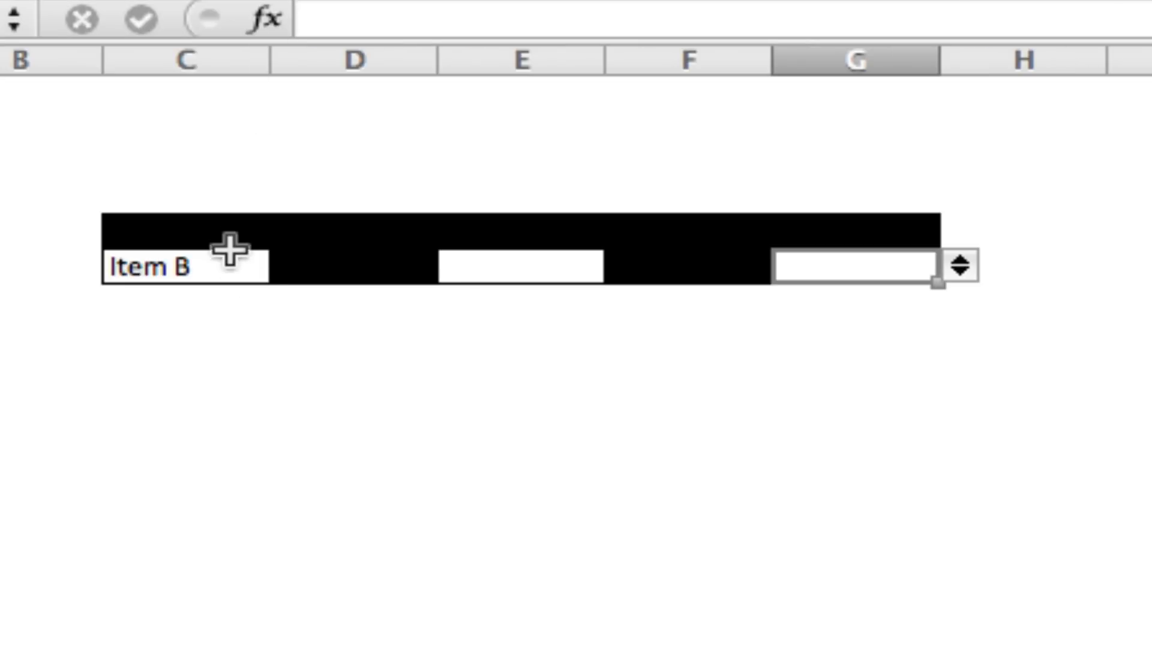
pyautogui.moveTo(234, 276)
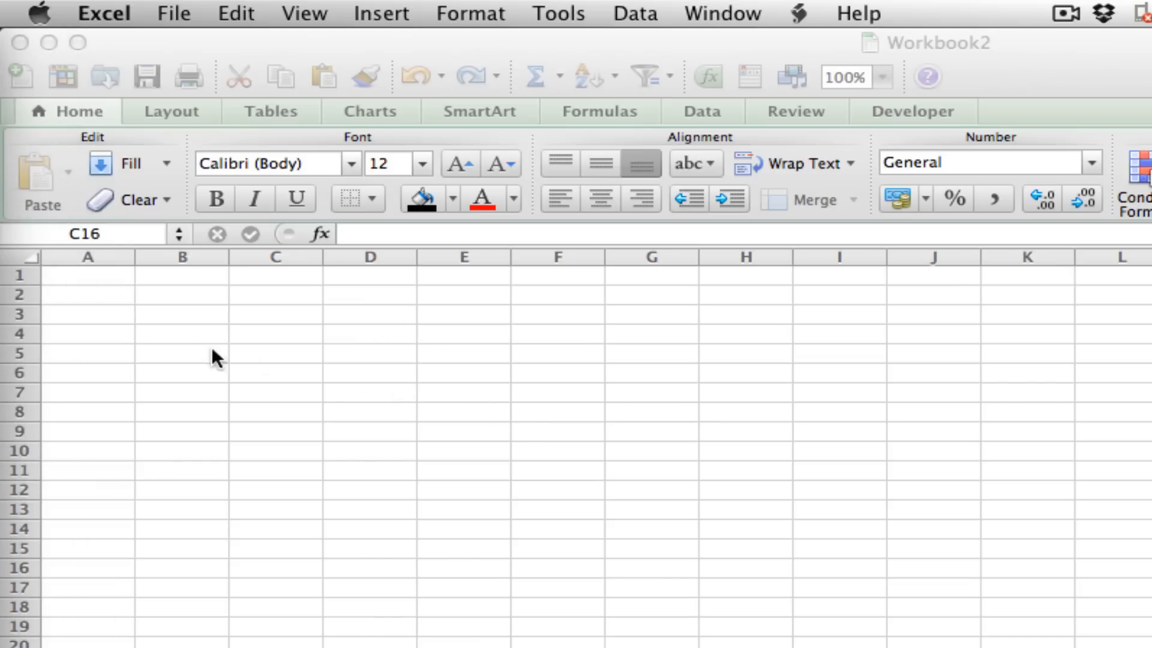
# Select the whole sheet and enlarge its rows and columns
pyautogui.click(276, 567)
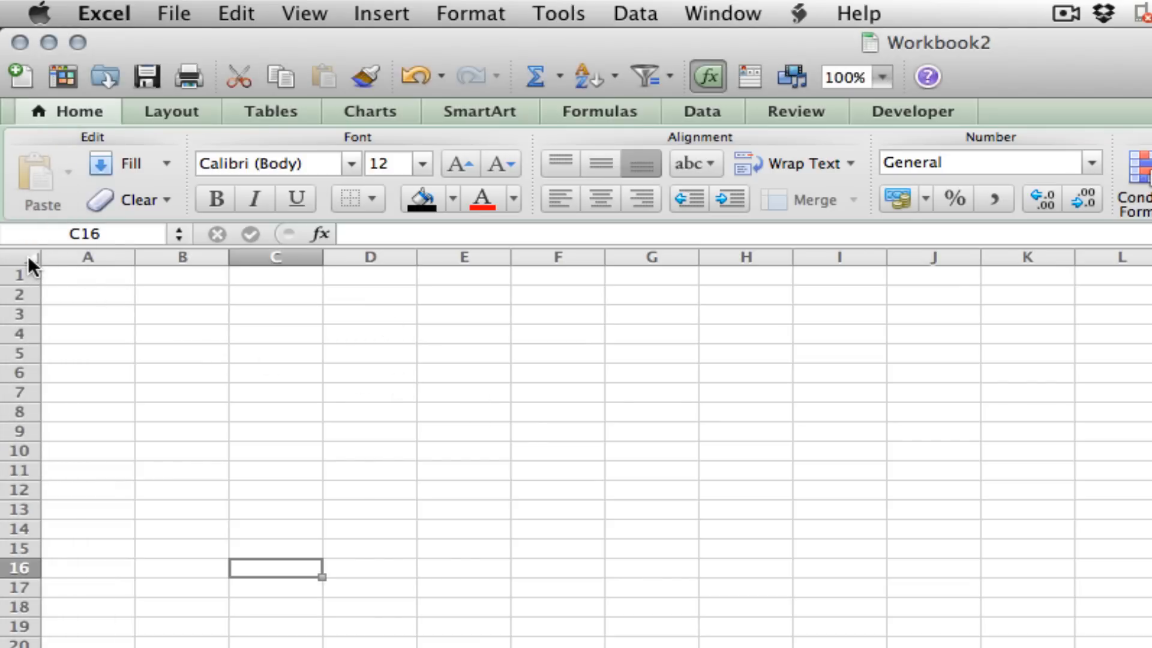
pyautogui.click(87, 275)
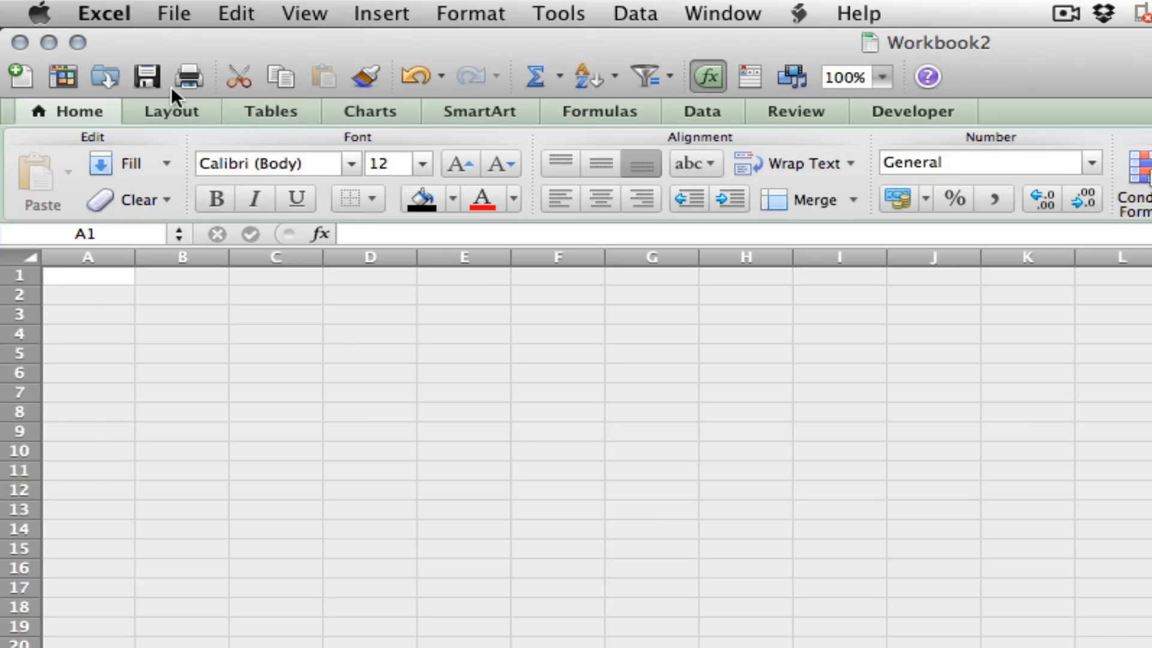
pyautogui.click(586, 569)
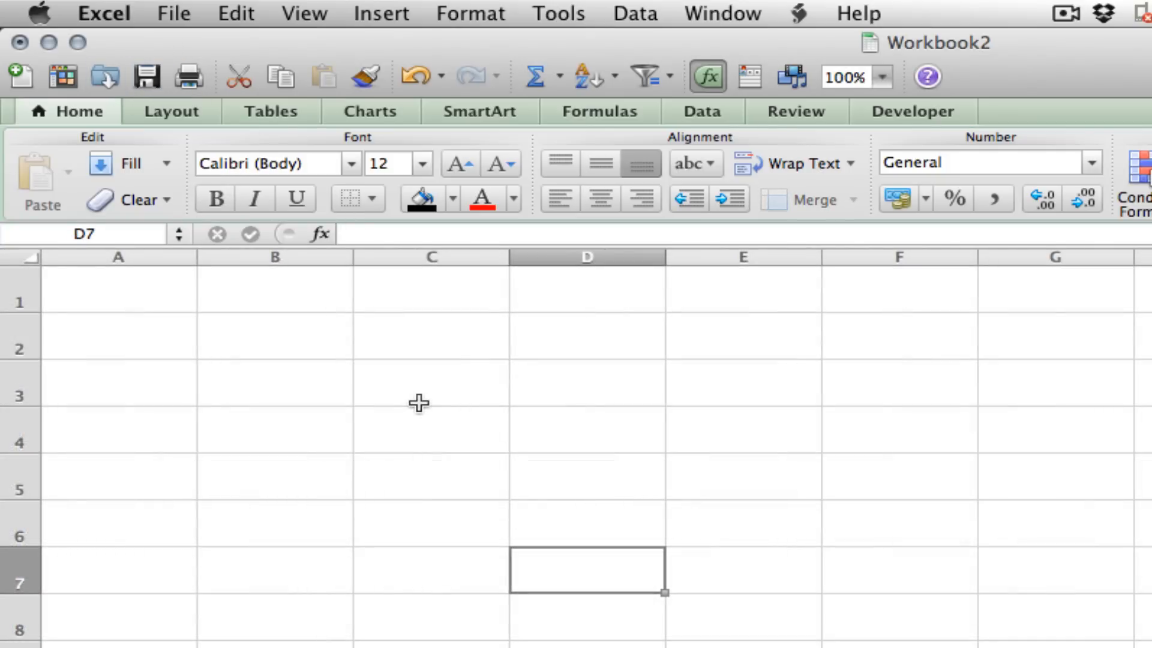
pyautogui.moveTo(409, 403)
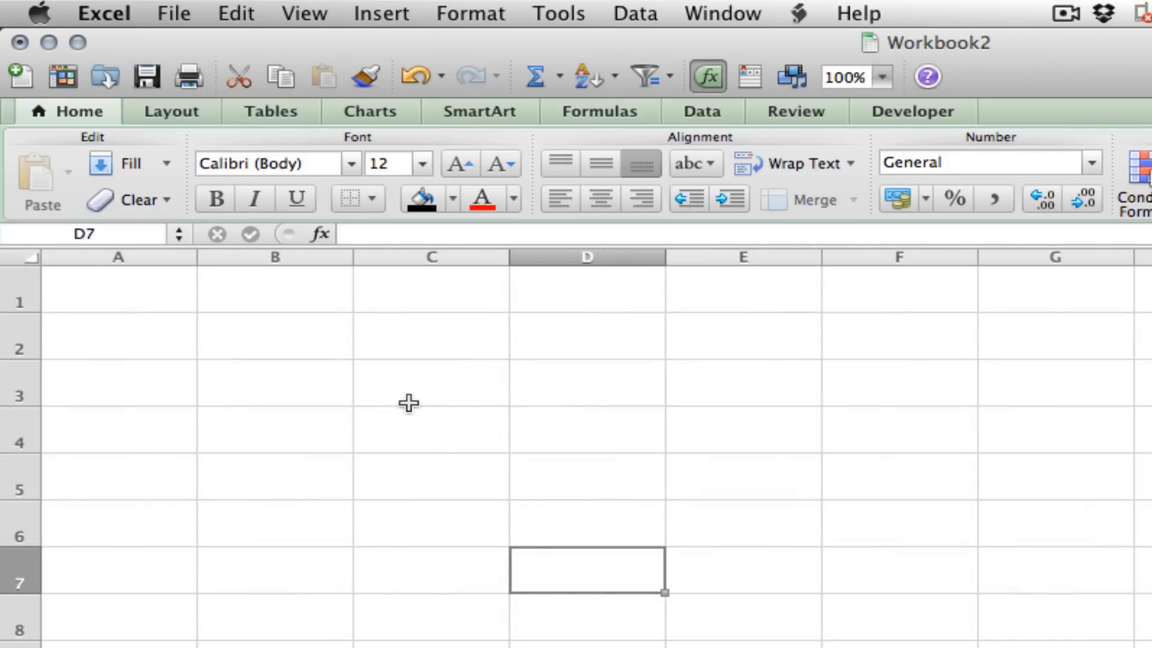
# Enter headings Main List, Upper Parts and Lower Parts across C3:E3
pyautogui.click(431, 381)
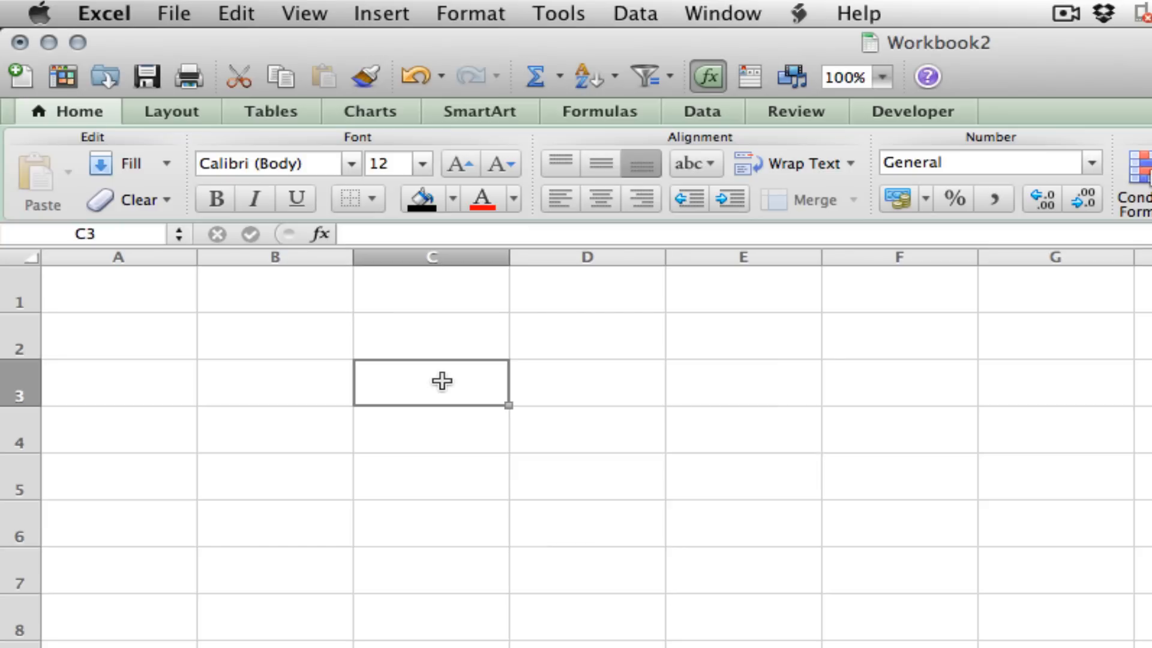
pyautogui.write('Main List')
pyautogui.click(744, 382)
pyautogui.write('Lower P')
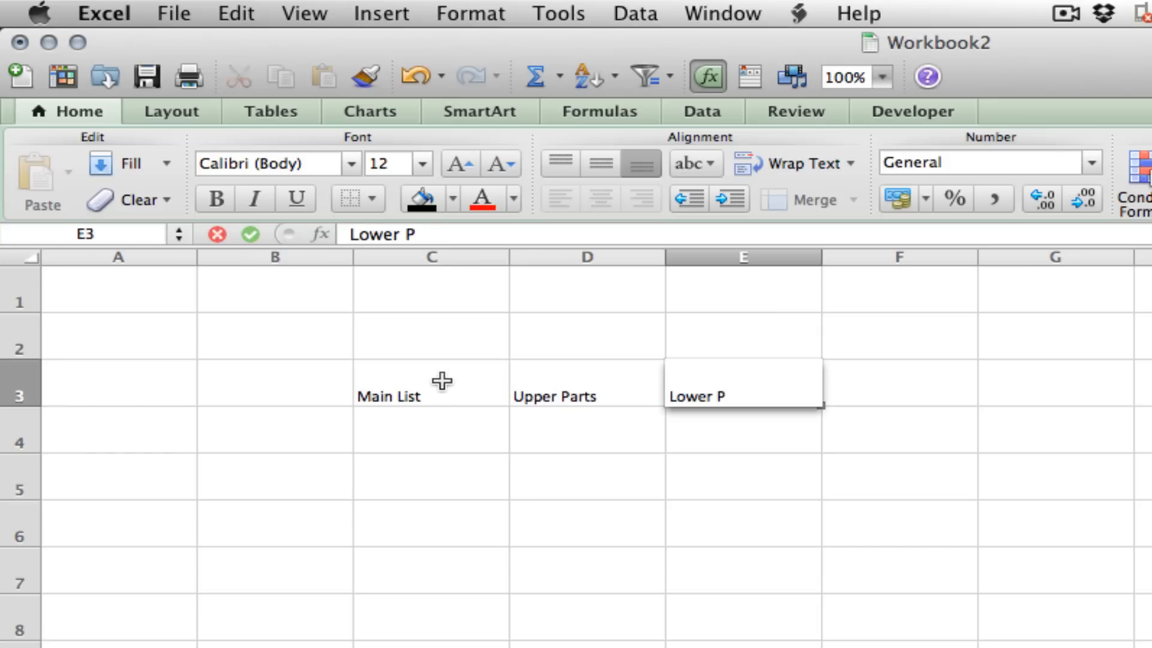
pyautogui.press('Return')
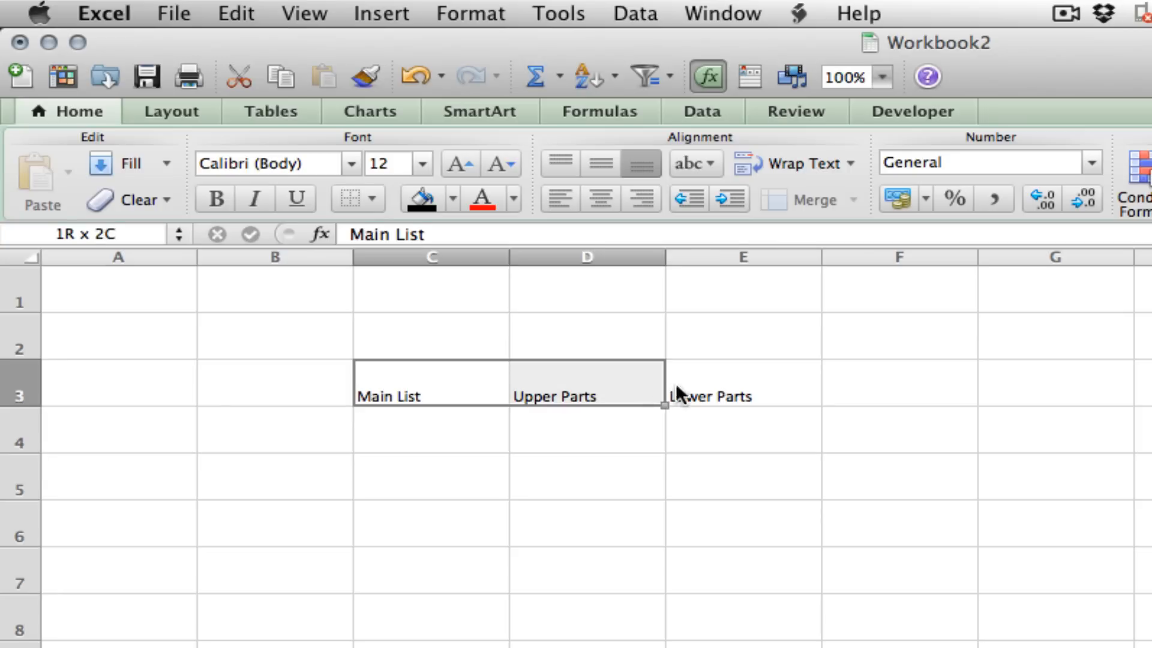
# Make the C3:E3 headings font size 16 and centred
pyautogui.click(423, 164)
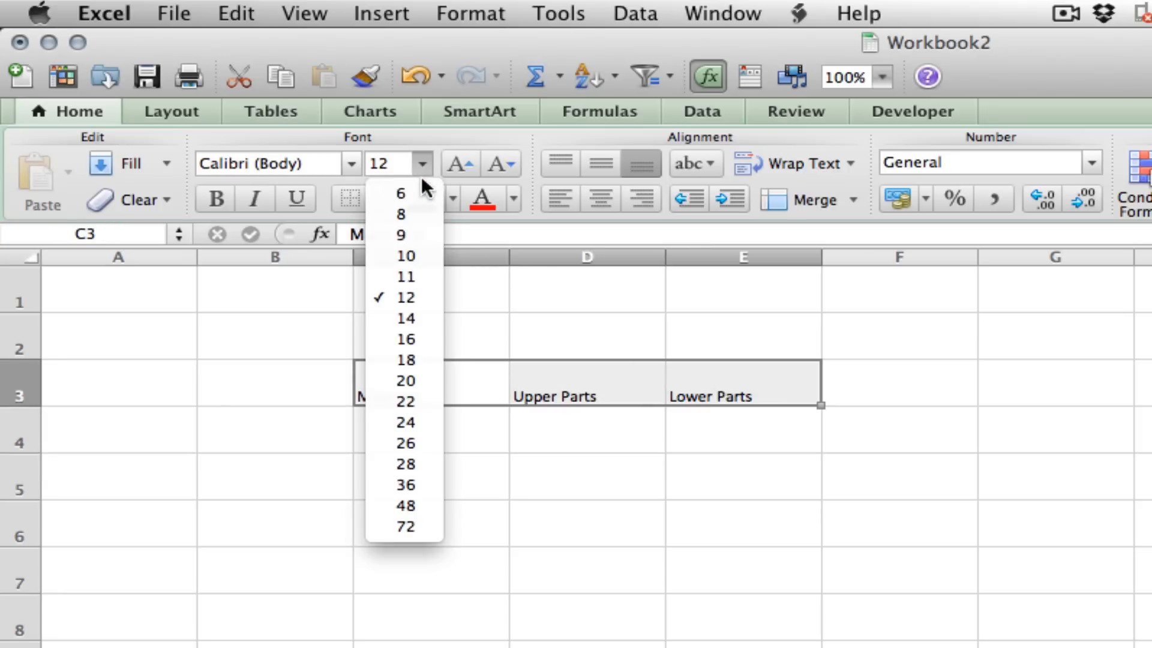
pyautogui.click(404, 339)
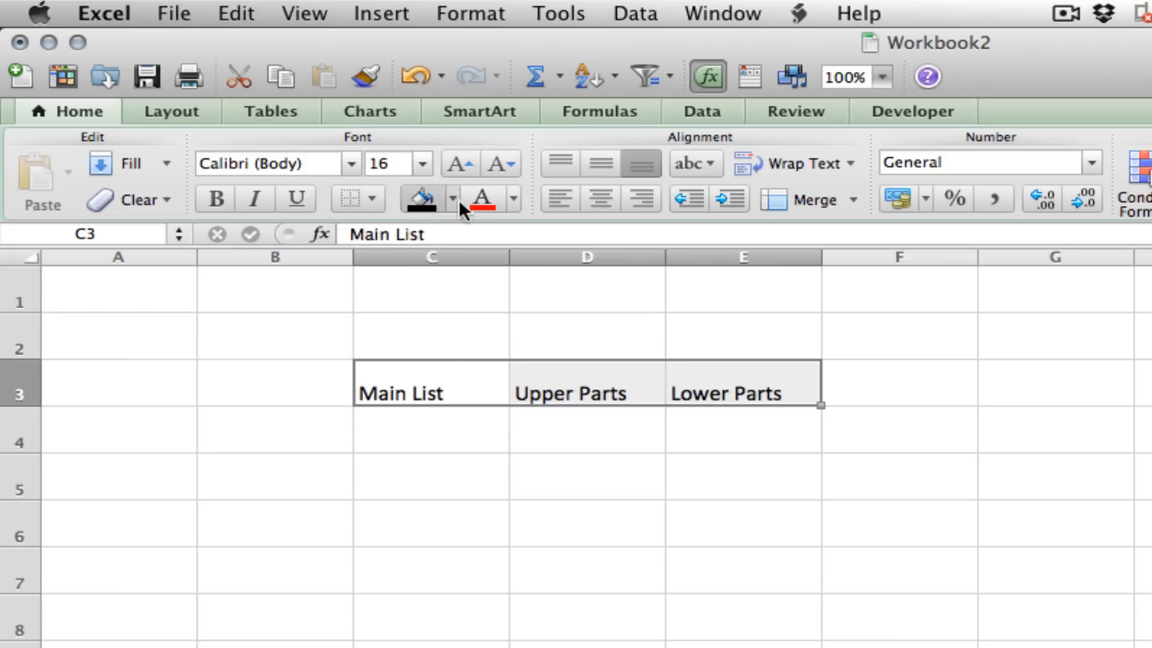
pyautogui.click(587, 477)
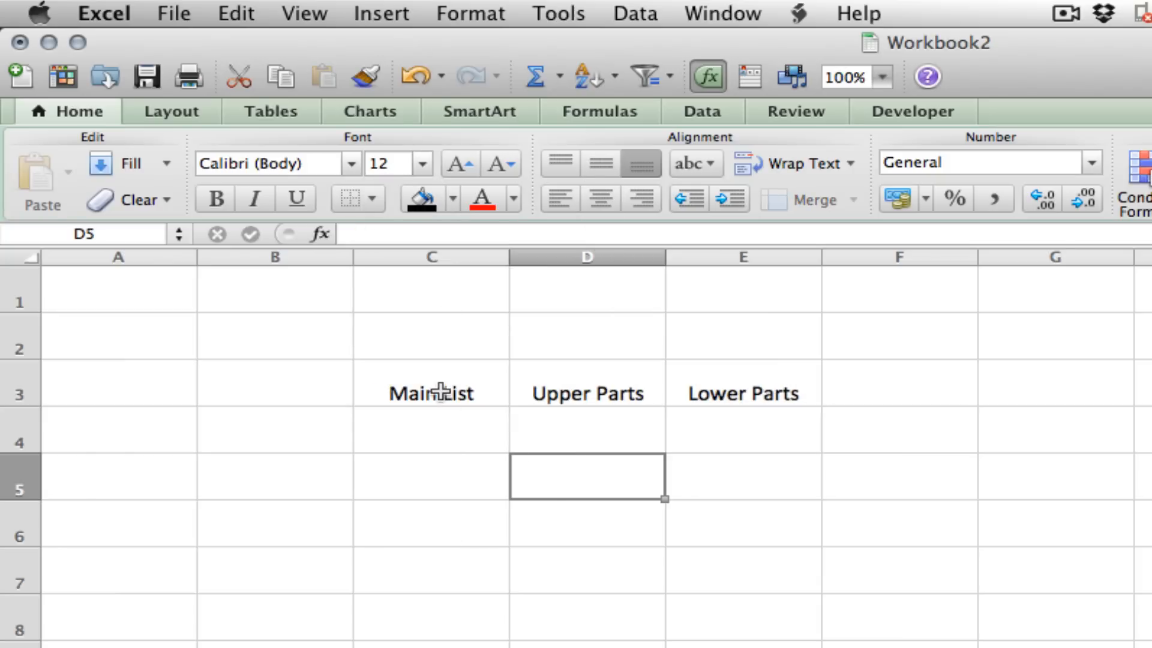
# Apply All Borders to C3:E4 and hide the sheet's gridlines from Layout
pyautogui.click(374, 199)
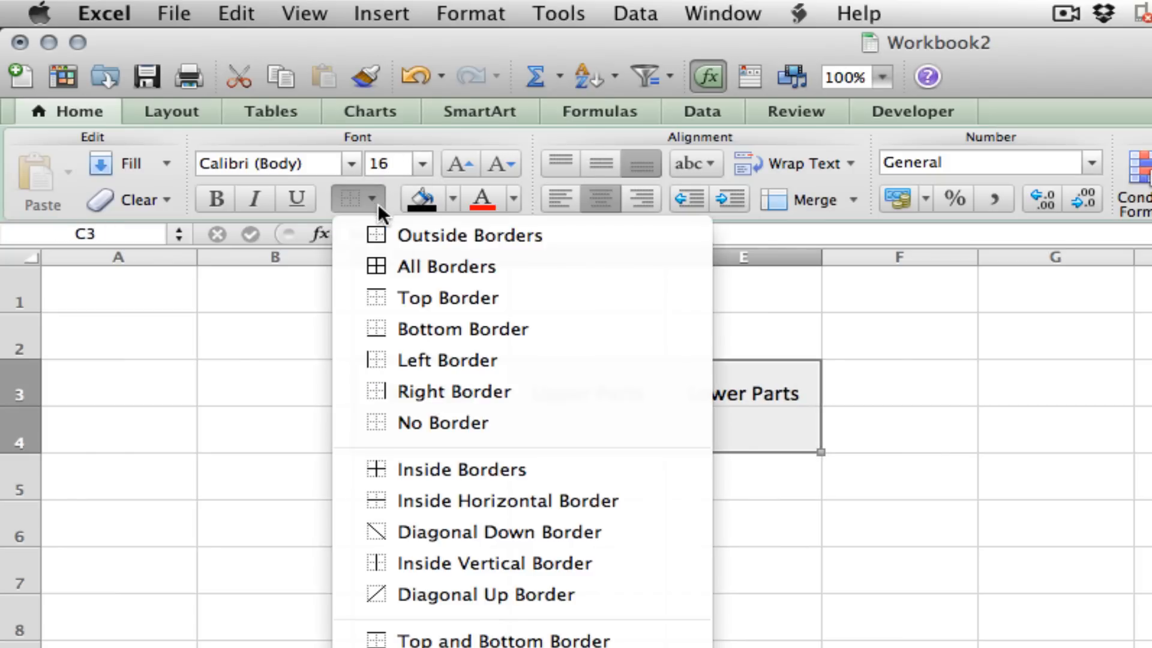
pyautogui.click(447, 266)
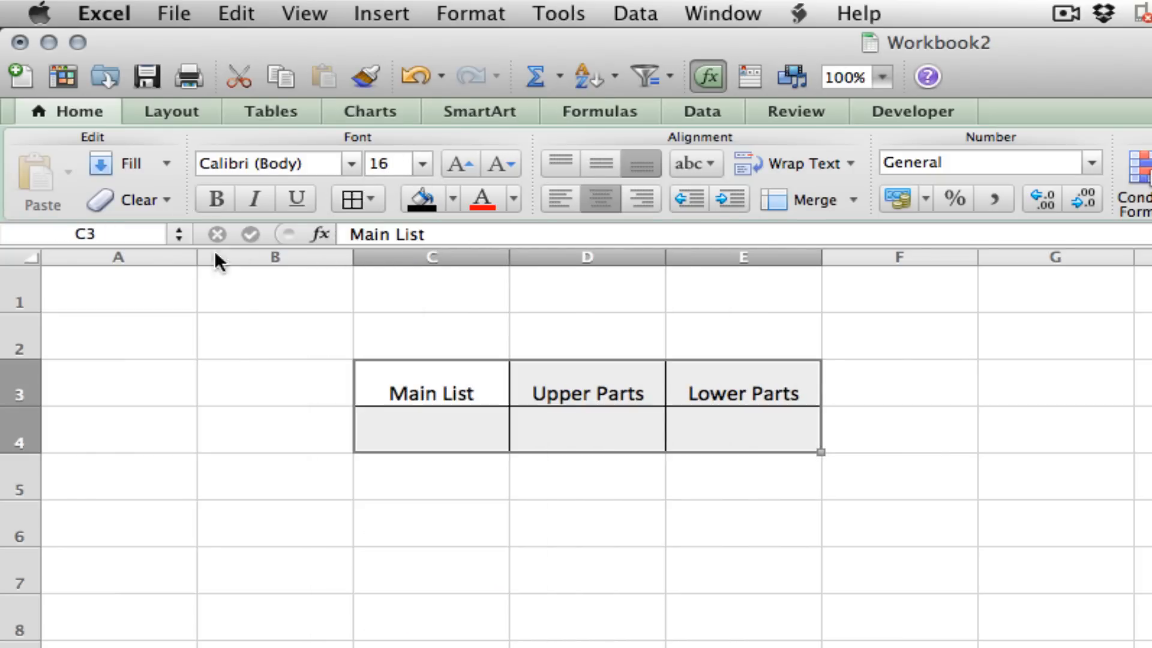
pyautogui.moveTo(525, 143)
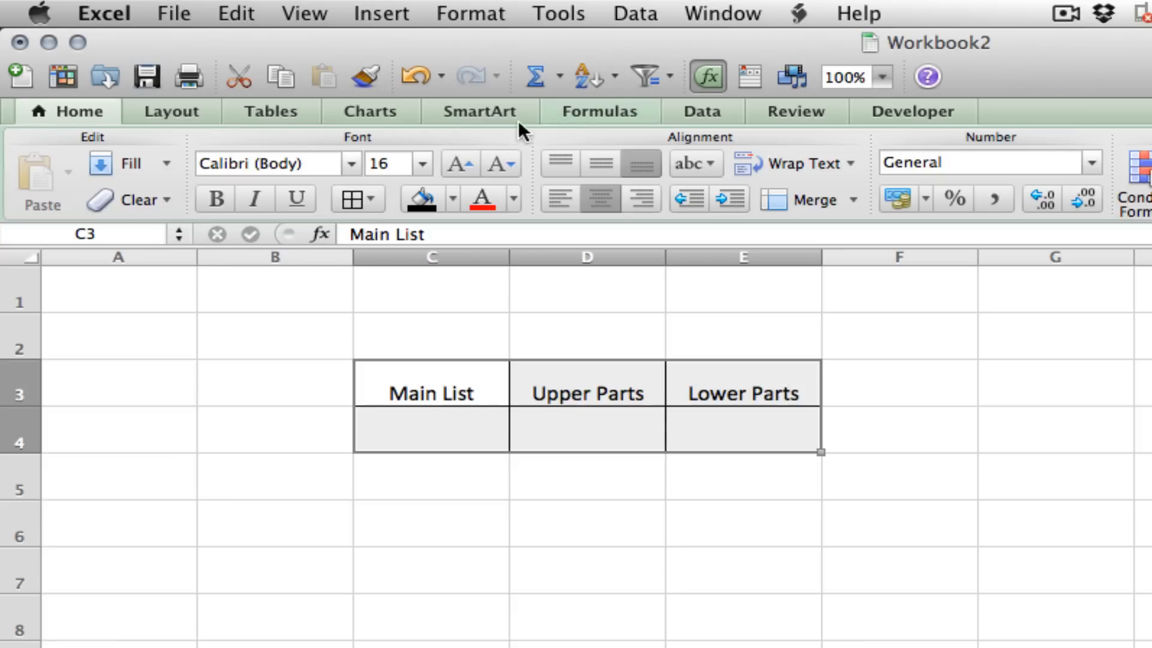
pyautogui.click(170, 111)
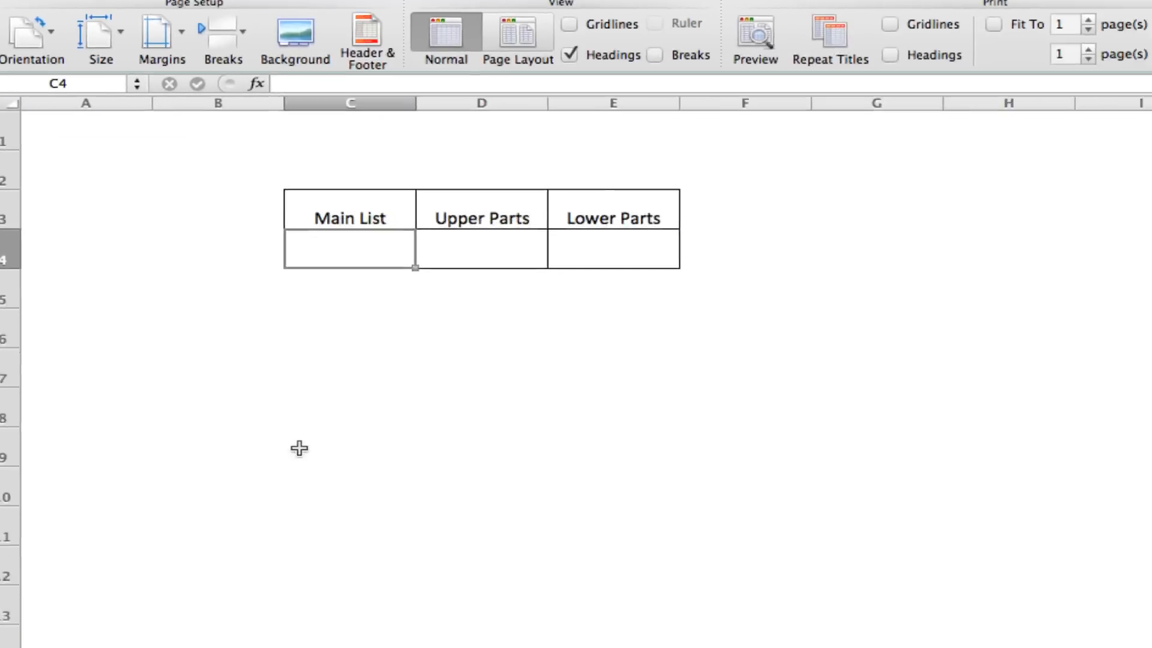
pyautogui.moveTo(213, 616)
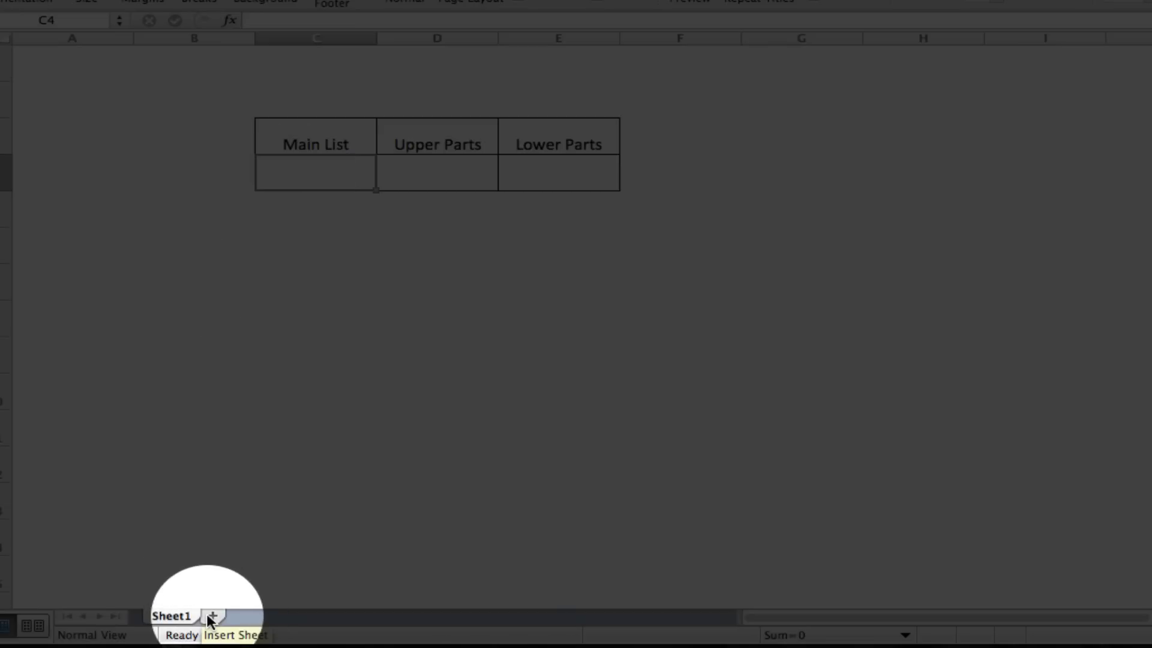
# Add Sheet2 and enter Item A and Item B in B4 and B5
pyautogui.click(214, 616)
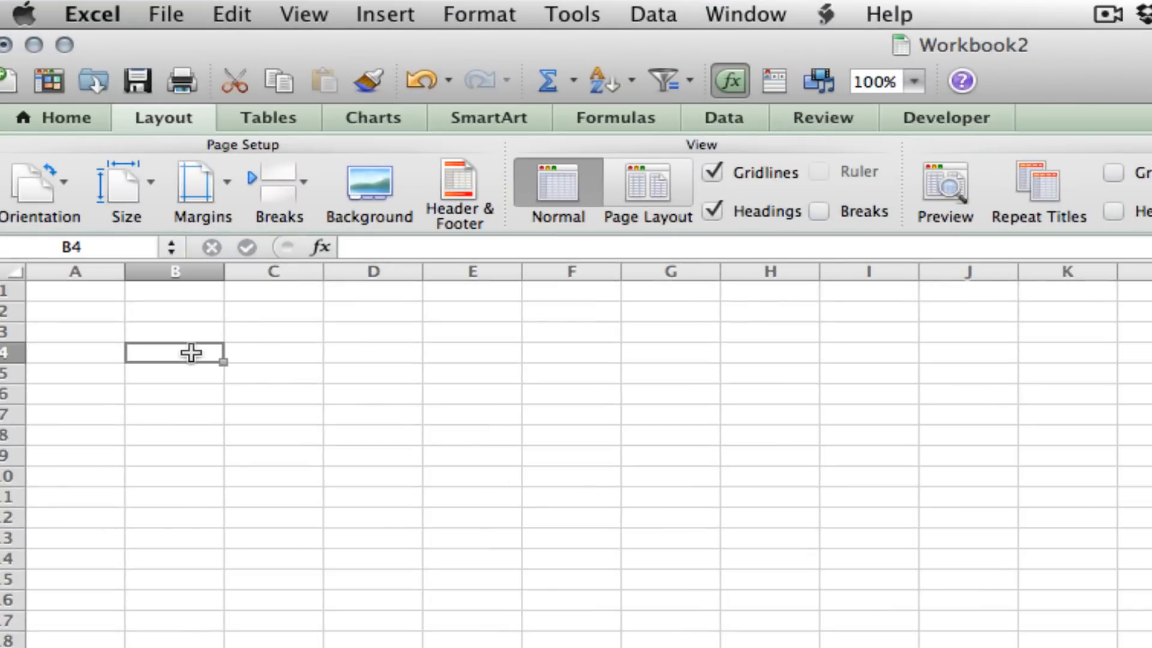
pyautogui.moveTo(247, 353)
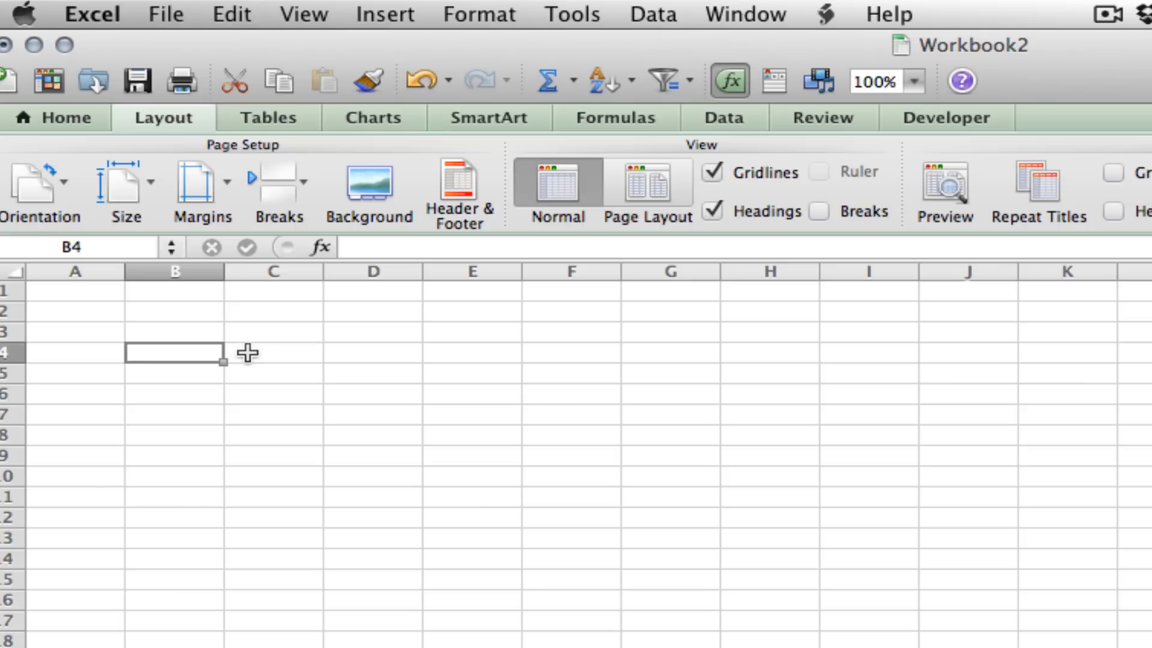
pyautogui.moveTo(248, 411)
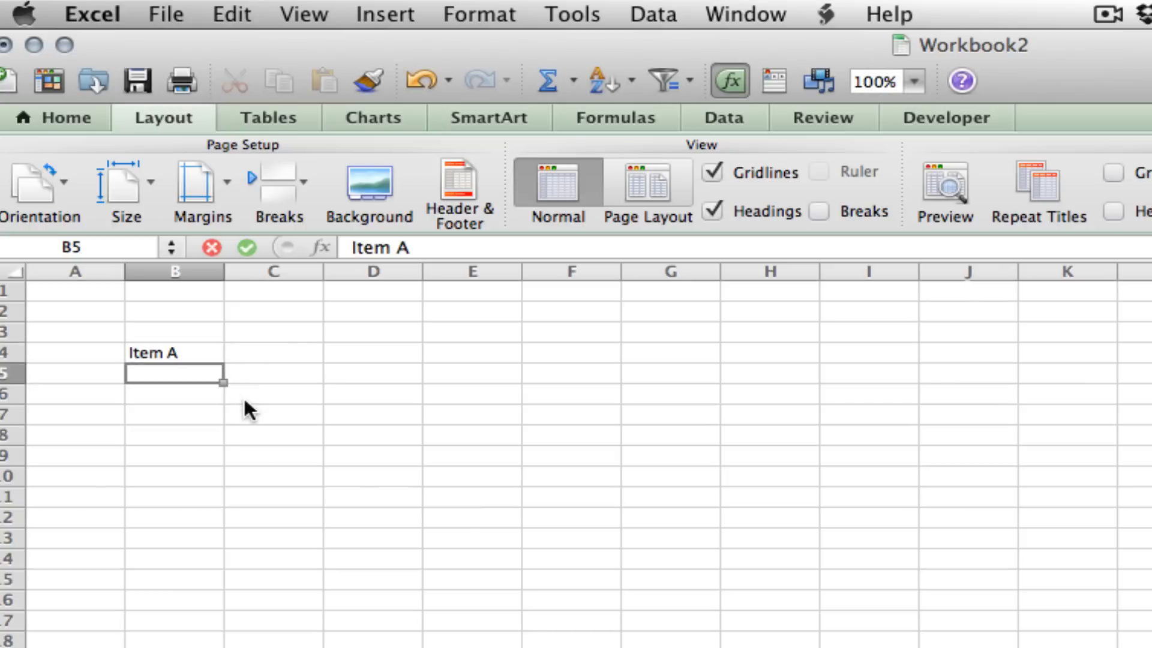
pyautogui.write('Item B')
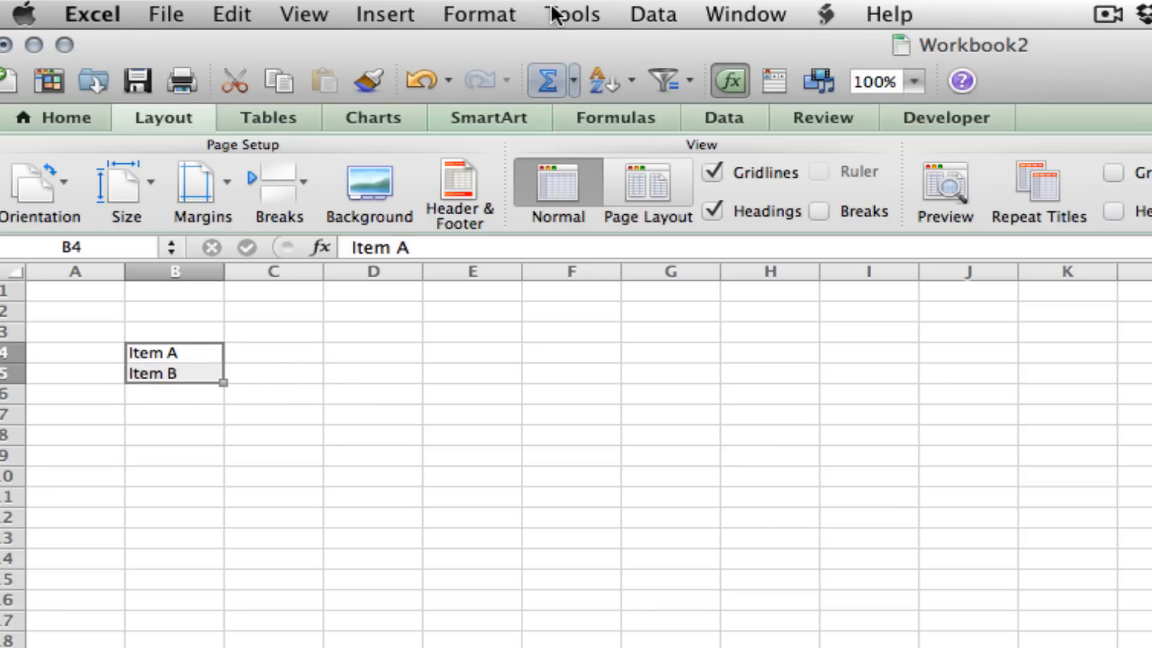
# Define the name Main for =Sheet2!$B$4:$B$5
pyautogui.click(385, 14)
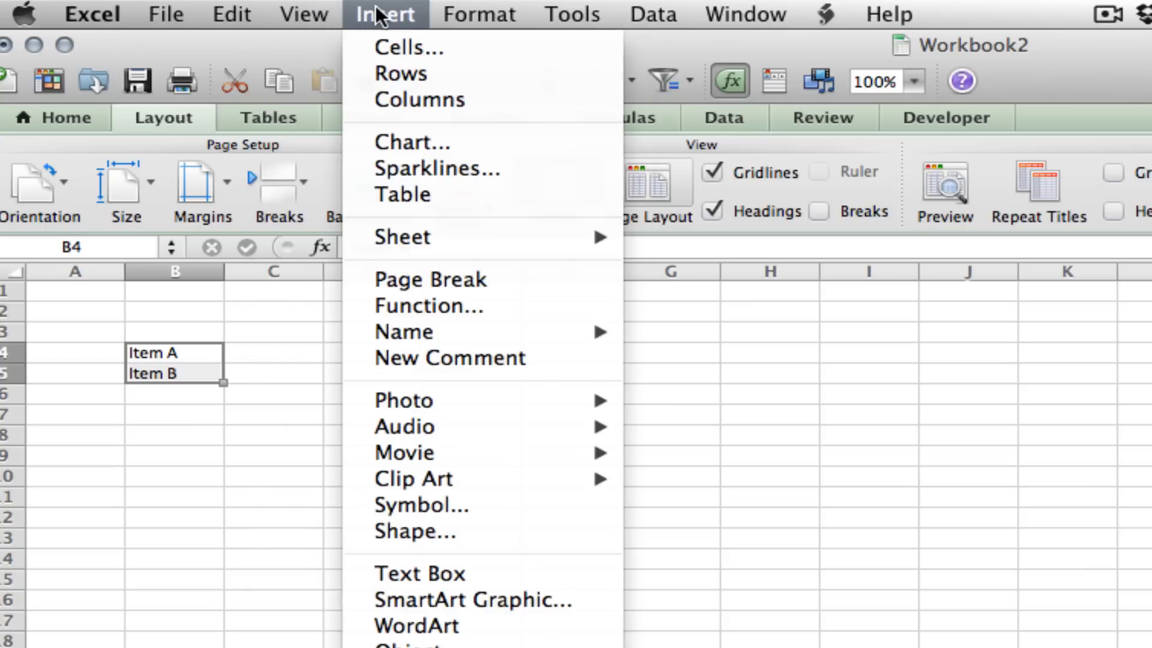
pyautogui.moveTo(456, 306)
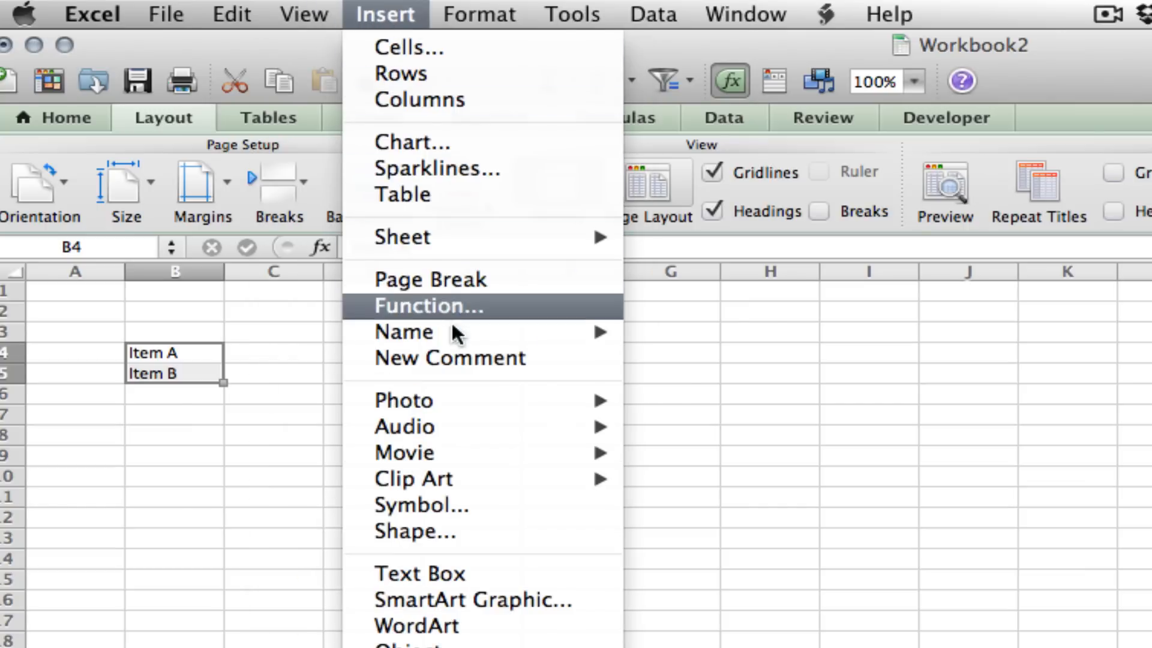
pyautogui.click(403, 332)
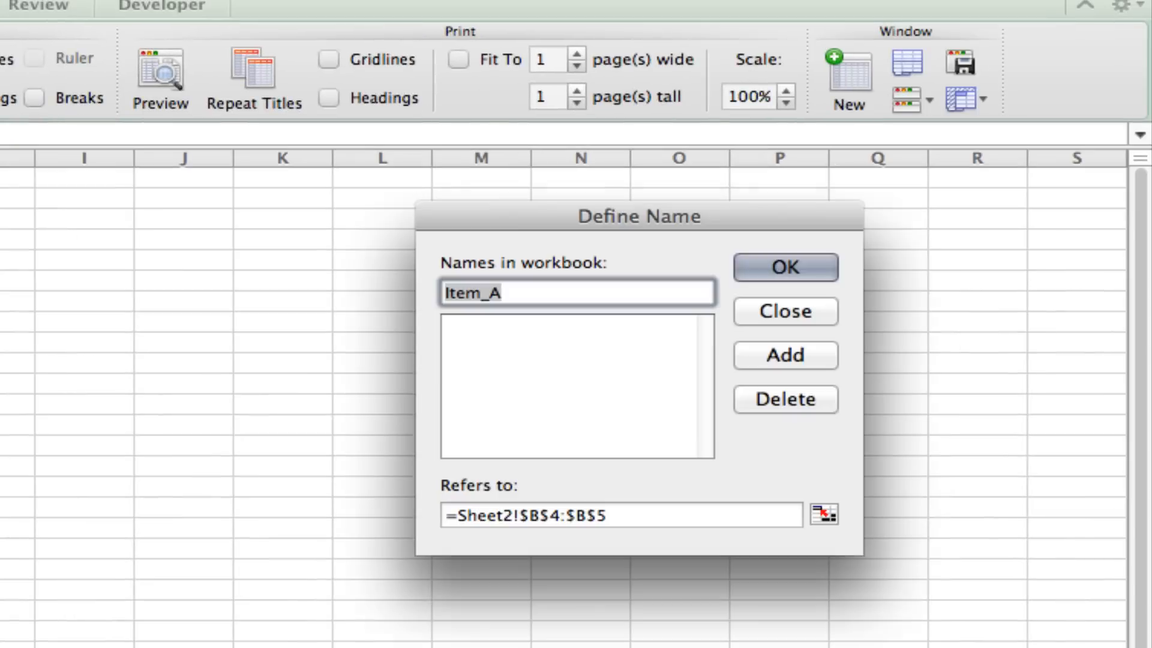
pyautogui.write('Ma')
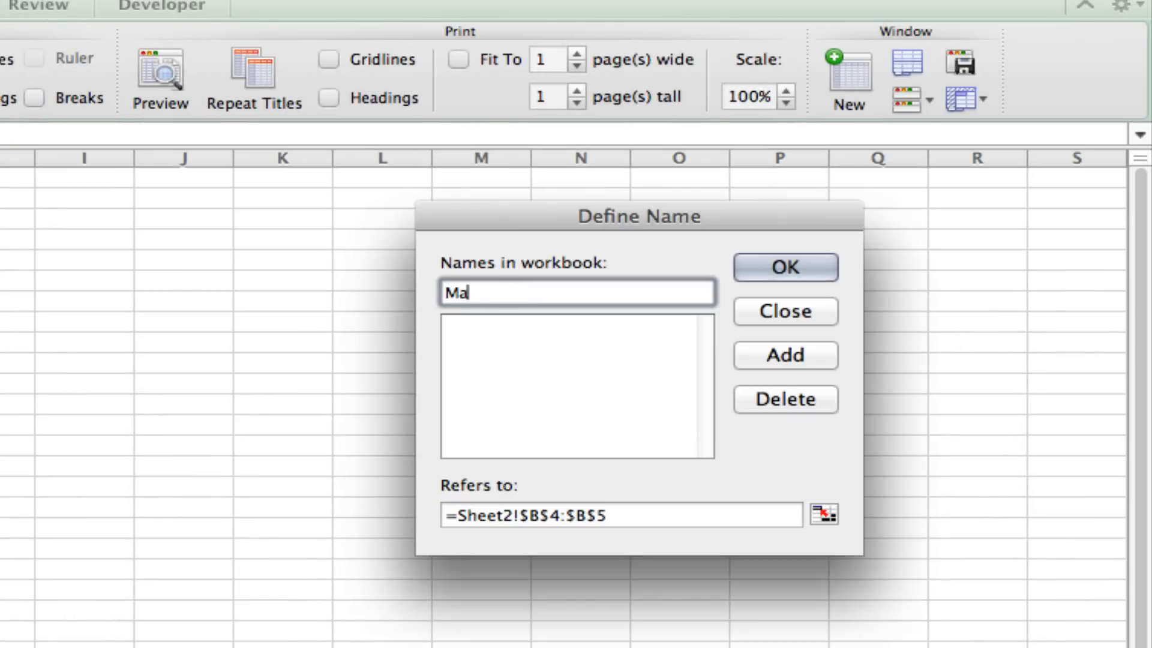
pyautogui.click(783, 267)
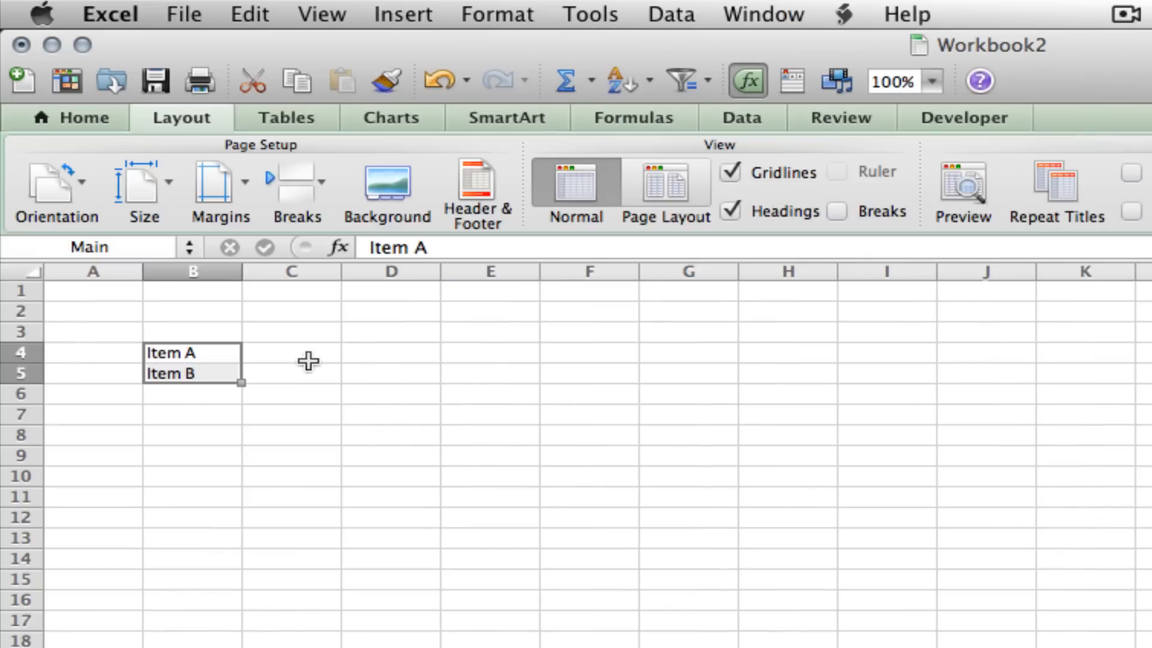
# Enter Upper Part I in C4 and Upper Part II in C5
pyautogui.click(292, 353)
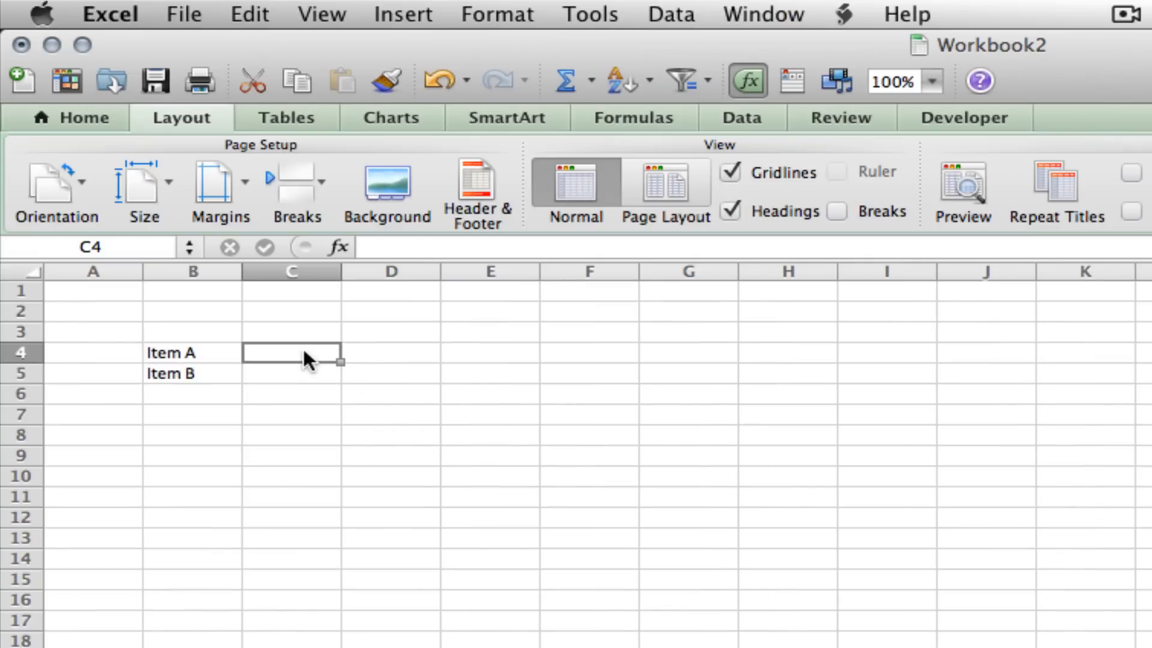
pyautogui.write('Upper')
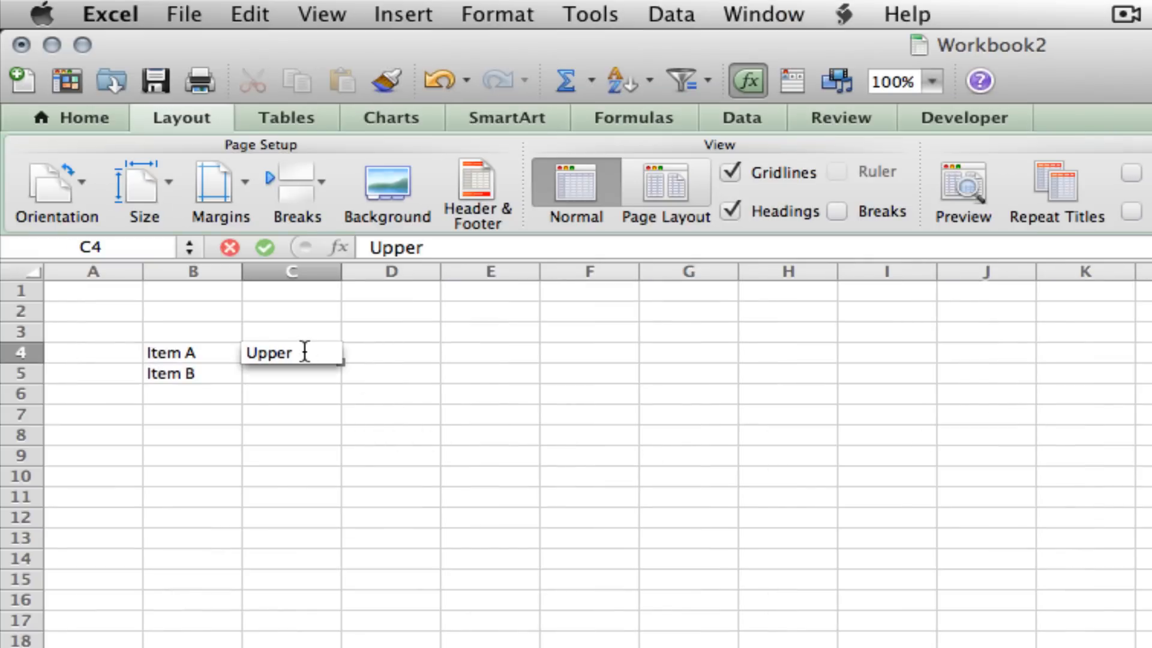
pyautogui.write('Pa')
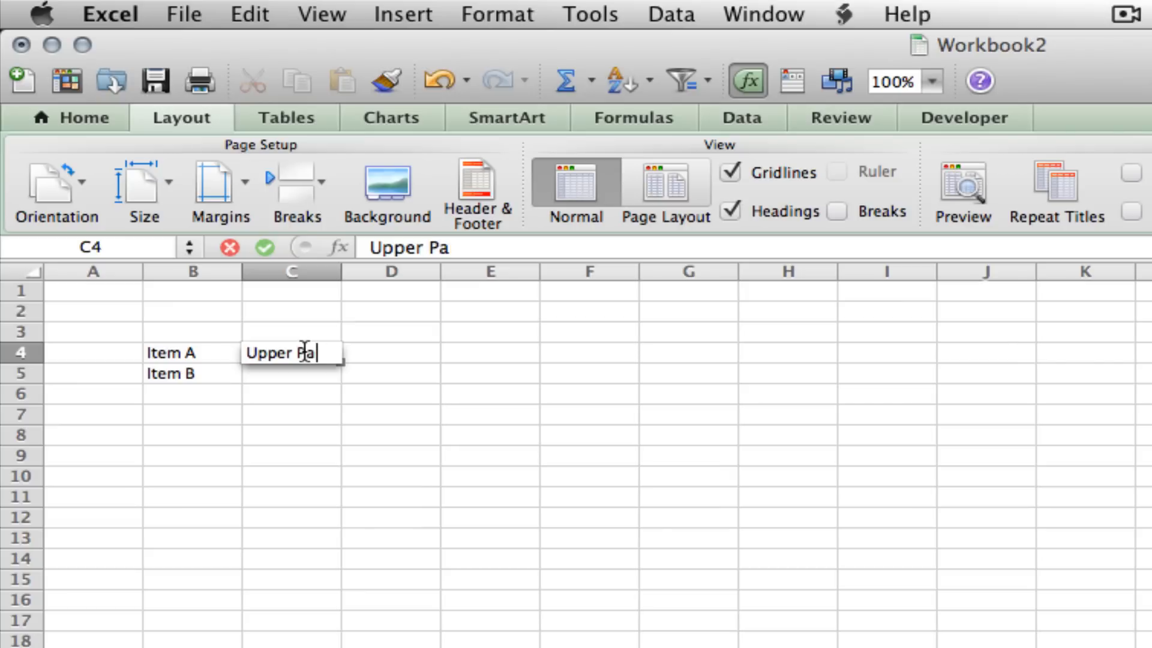
pyautogui.write('rt I')
pyautogui.click(291, 374)
pyautogui.write('Upper')
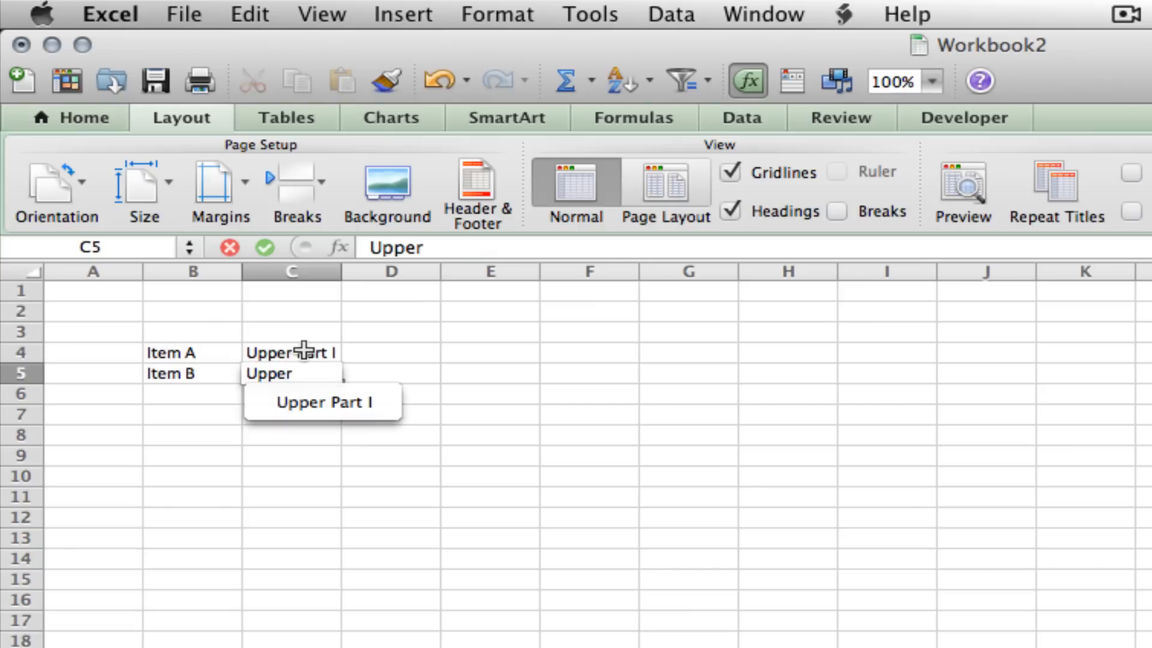
pyautogui.write('Part II')
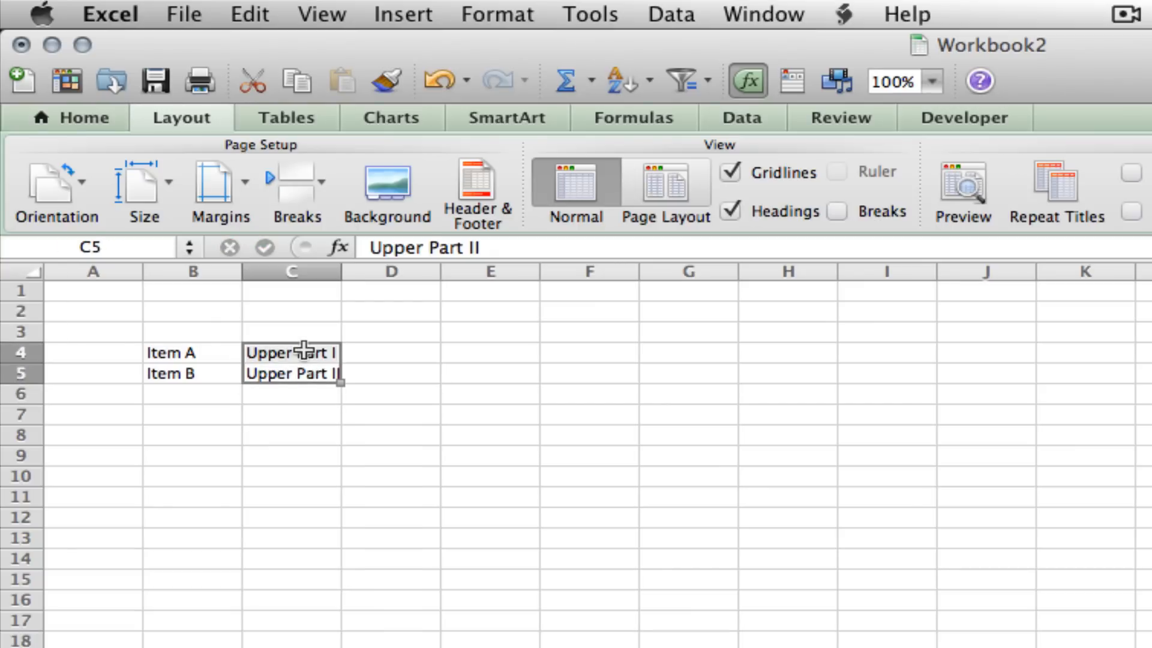
pyautogui.moveTo(533, 21)
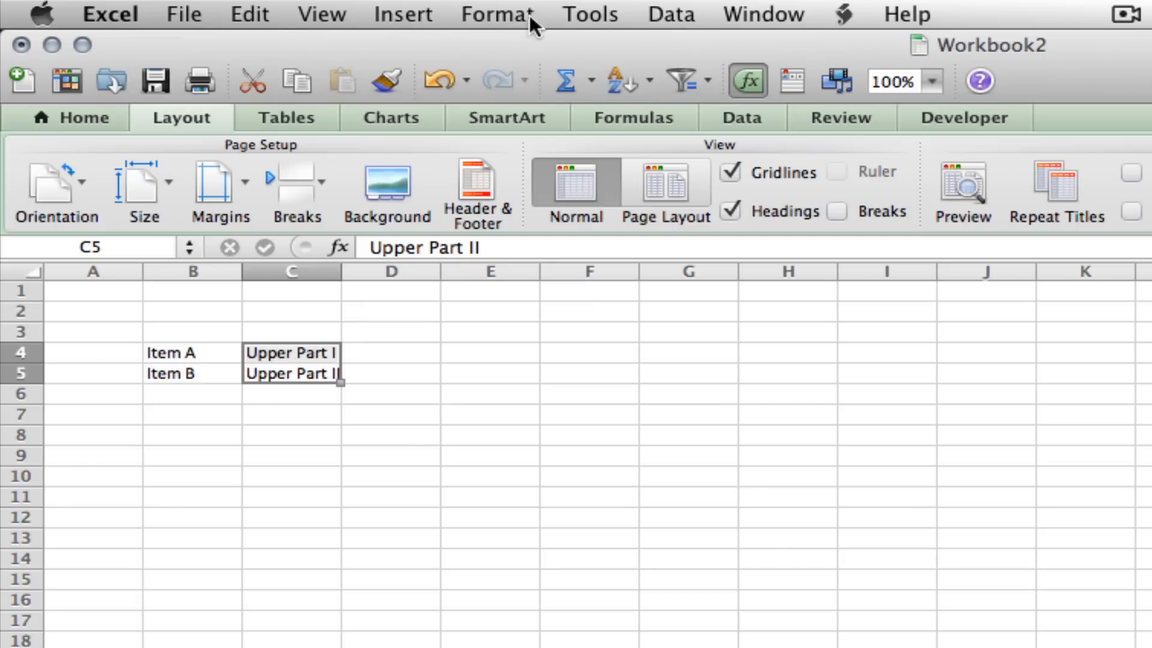
# Define the name UpperA for the range C4:C5
pyautogui.click(403, 14)
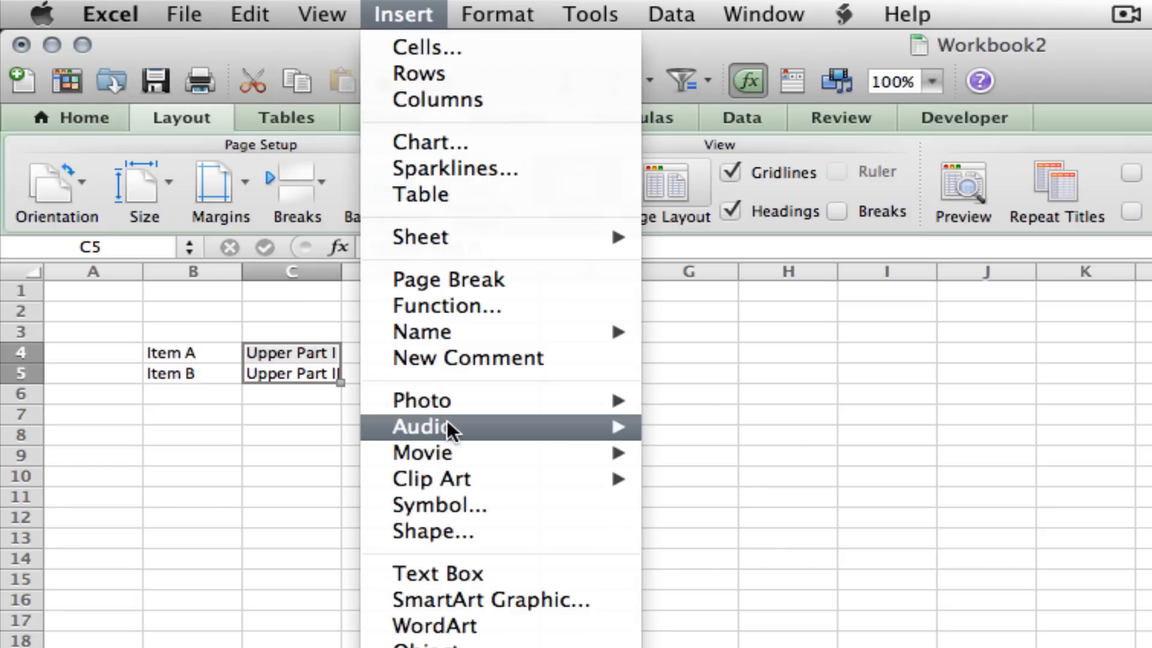
pyautogui.click(422, 331)
pyautogui.write('Upper')
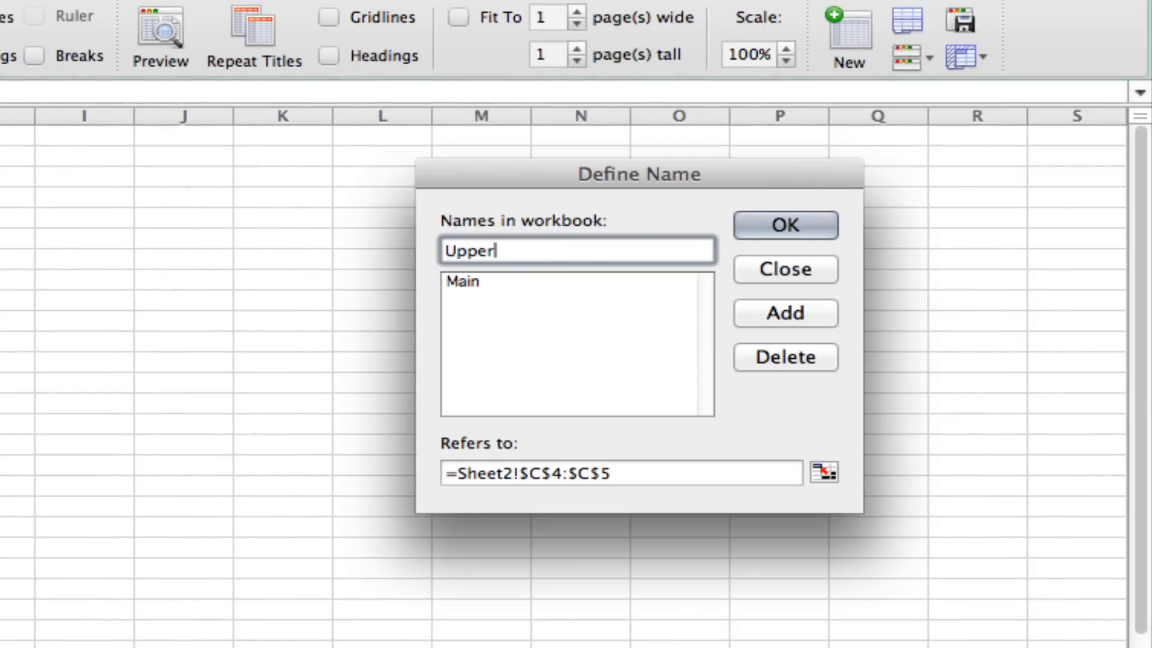
pyautogui.write('A')
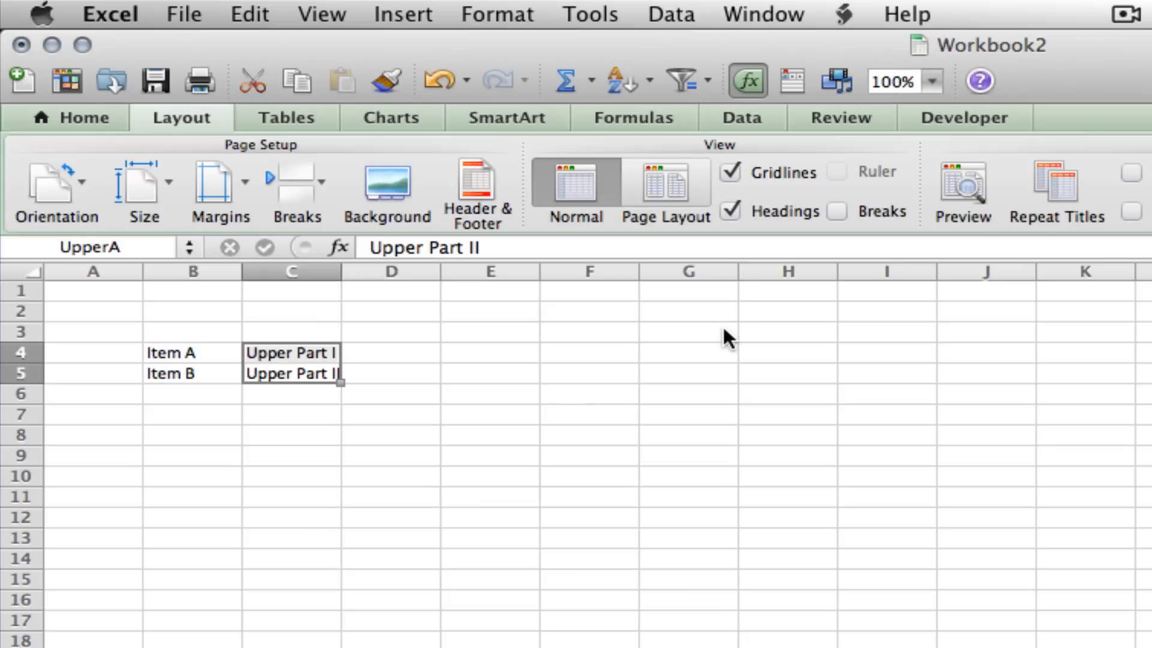
# Enter Upper Part K in D4 and Upper J in D5
pyautogui.click(389, 353)
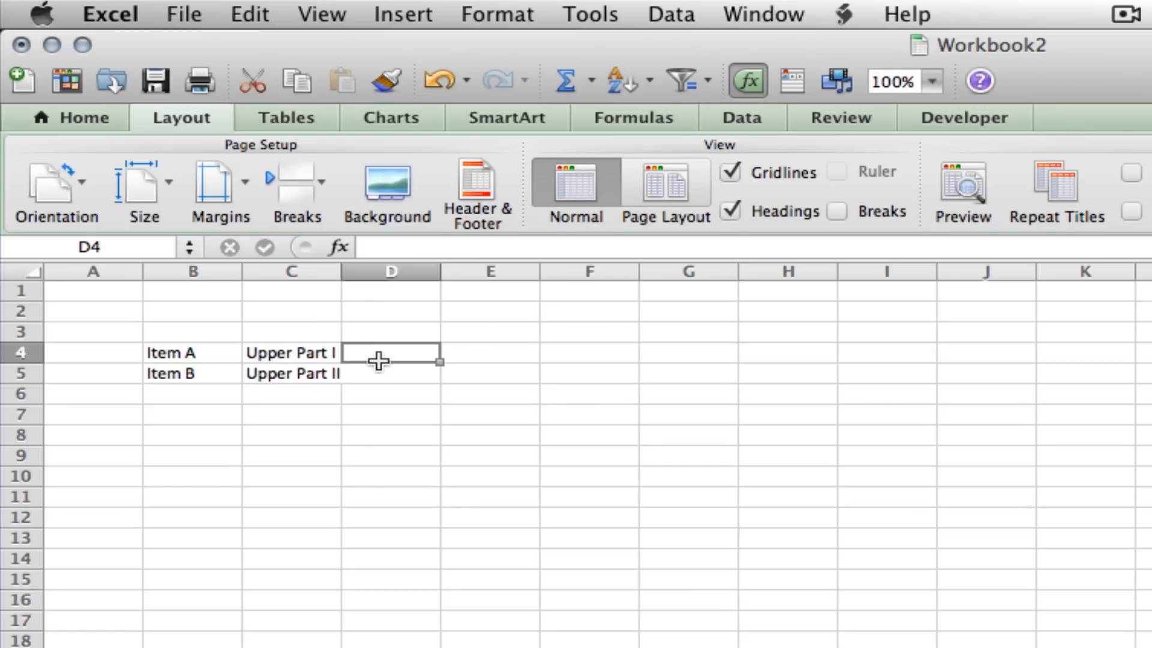
pyautogui.write('Upper Pa')
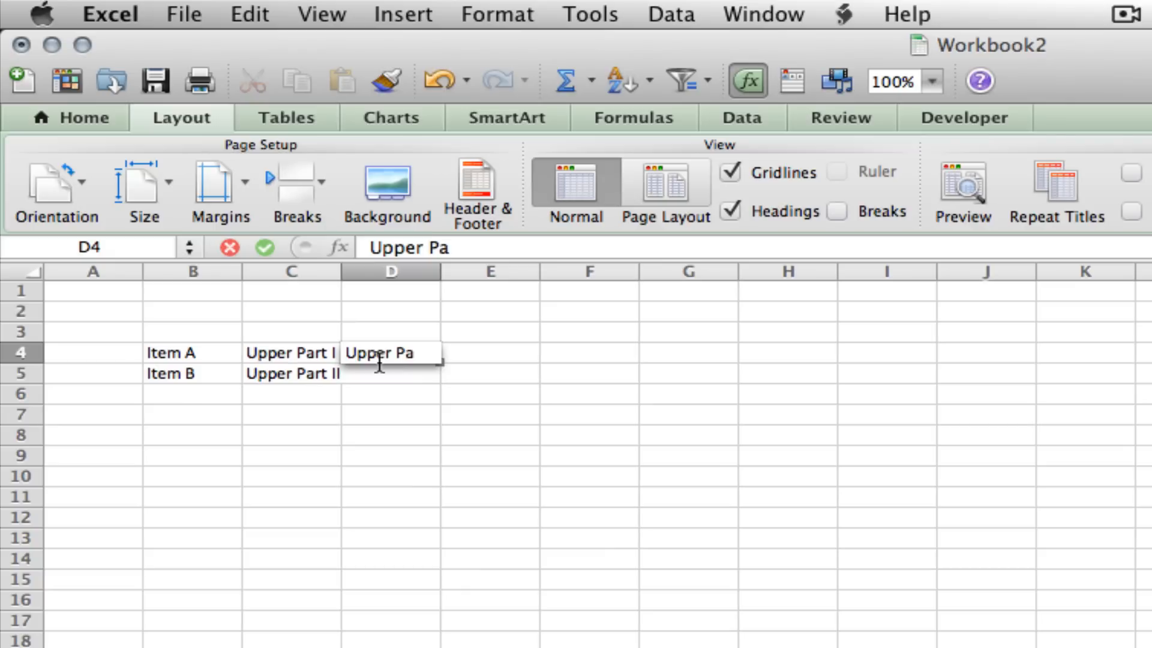
pyautogui.write('rt K')
pyautogui.click(390, 373)
pyautogui.write('Upper')
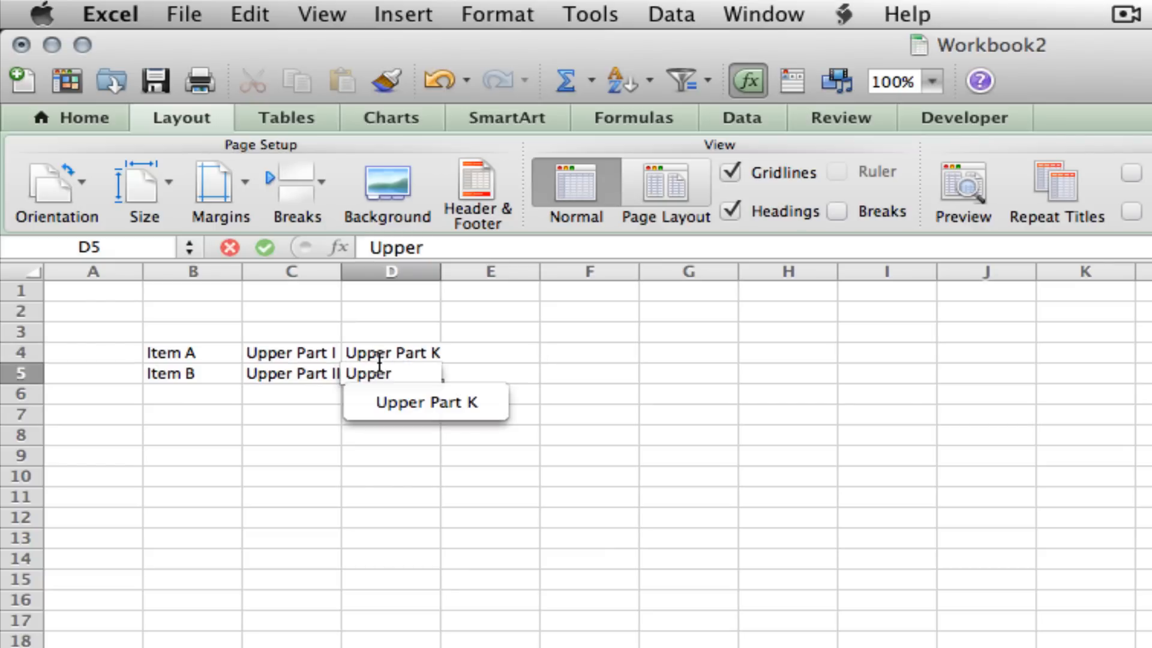
pyautogui.write('J')
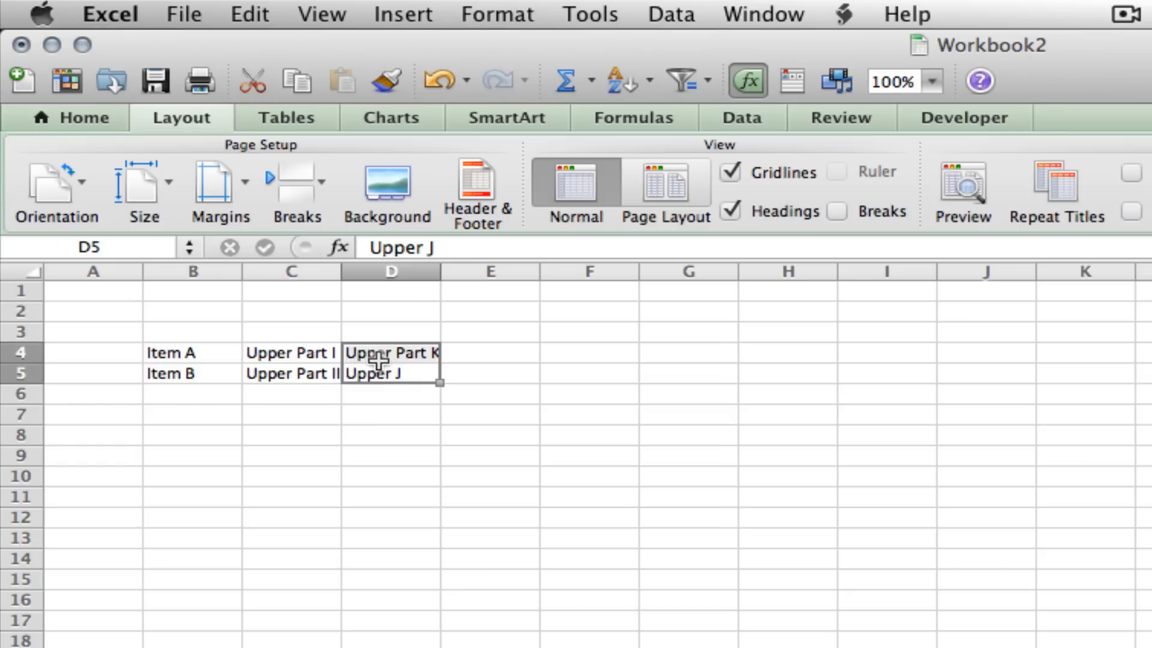
# Define a name for the D4:D5 upper-parts range
pyautogui.click(402, 14)
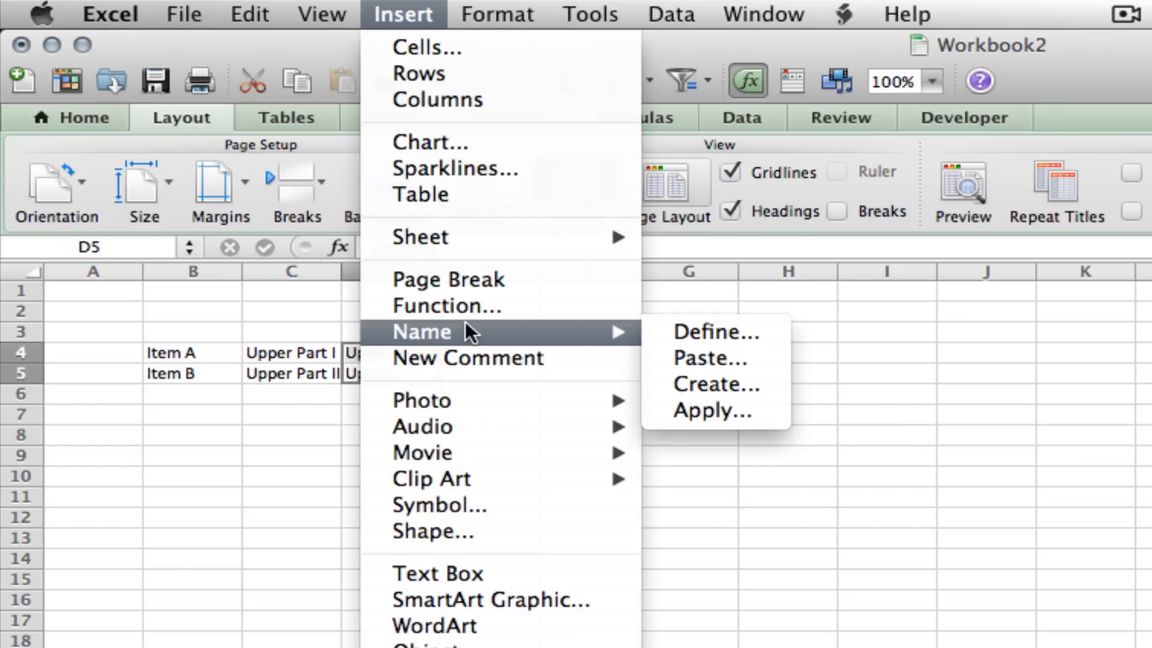
pyautogui.click(714, 332)
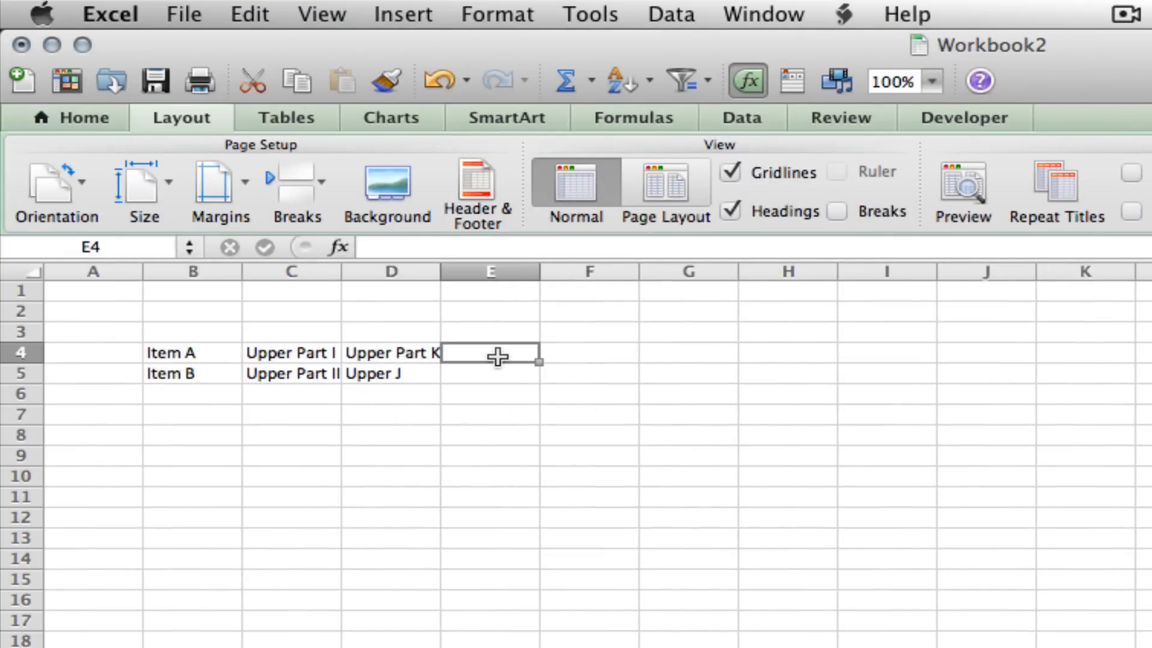
pyautogui.moveTo(866, 249)
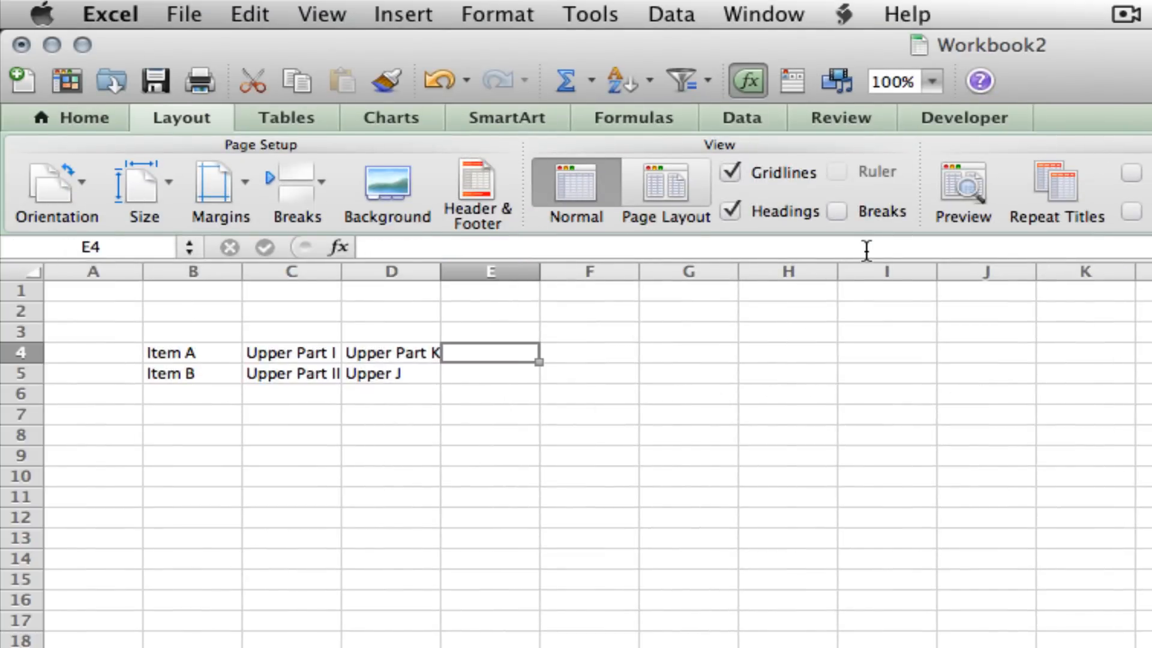
# Enter Lower Part I in E4 and Lower Part II in E5
pyautogui.write('Lower')
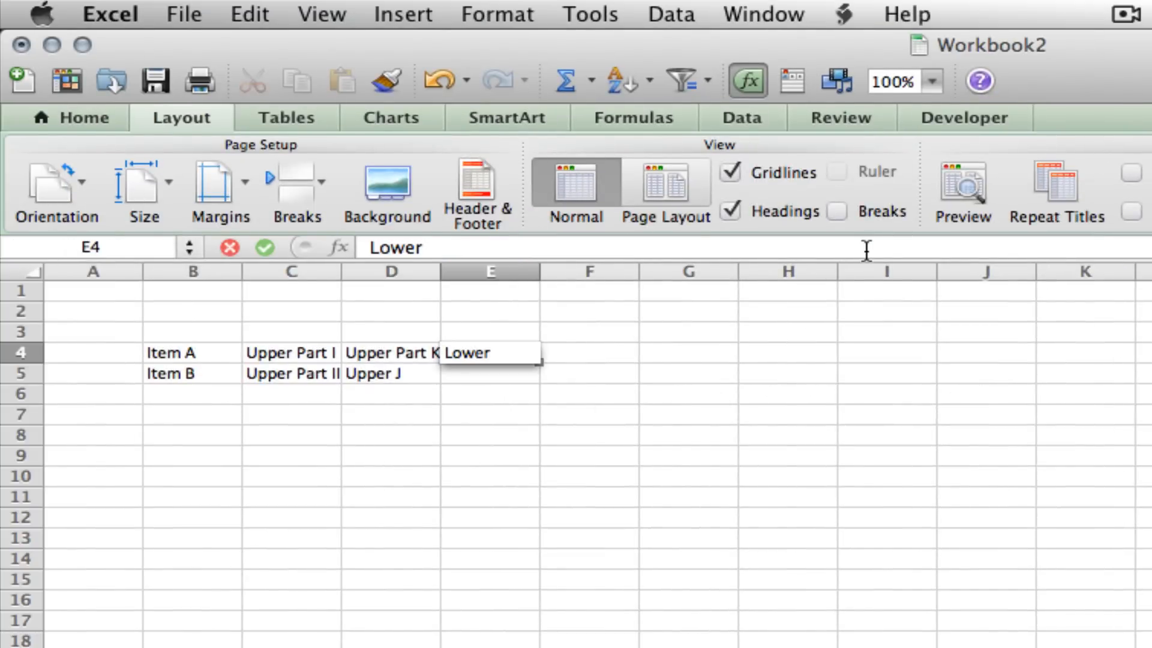
pyautogui.press('Return')
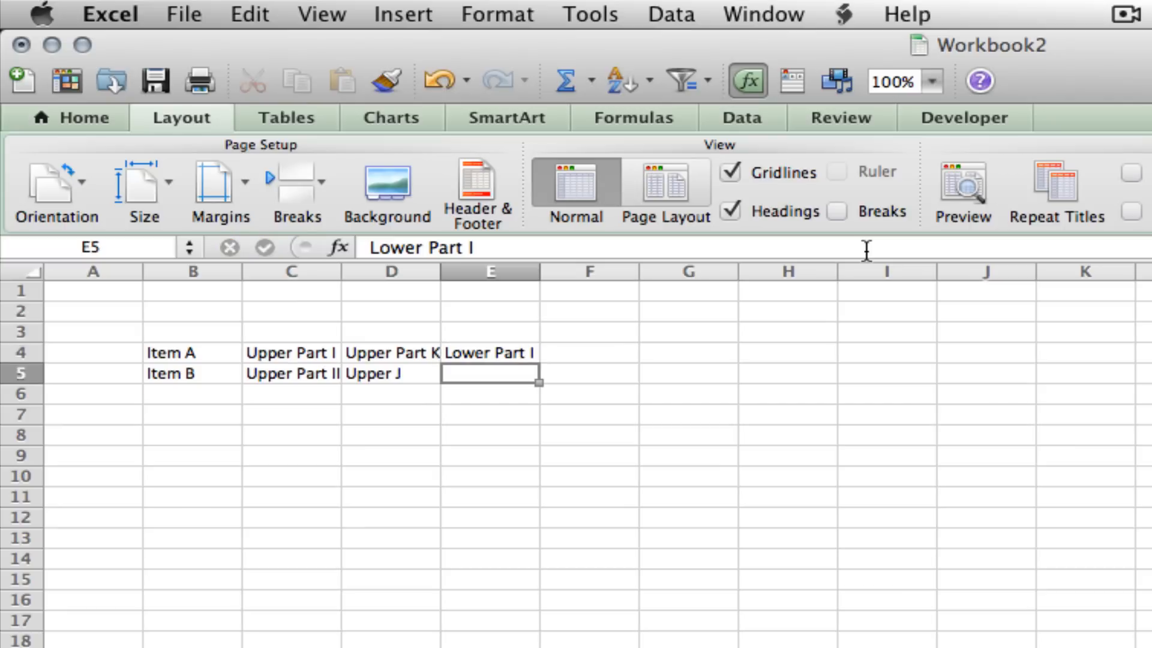
pyautogui.write('Lower')
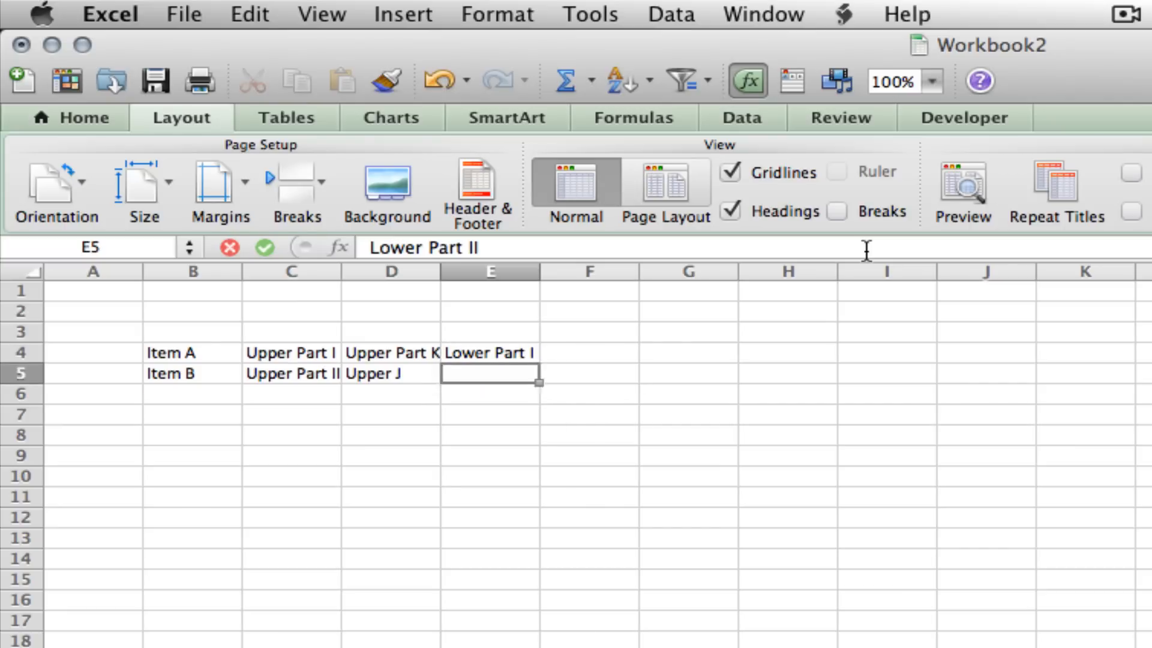
pyautogui.press('Return')
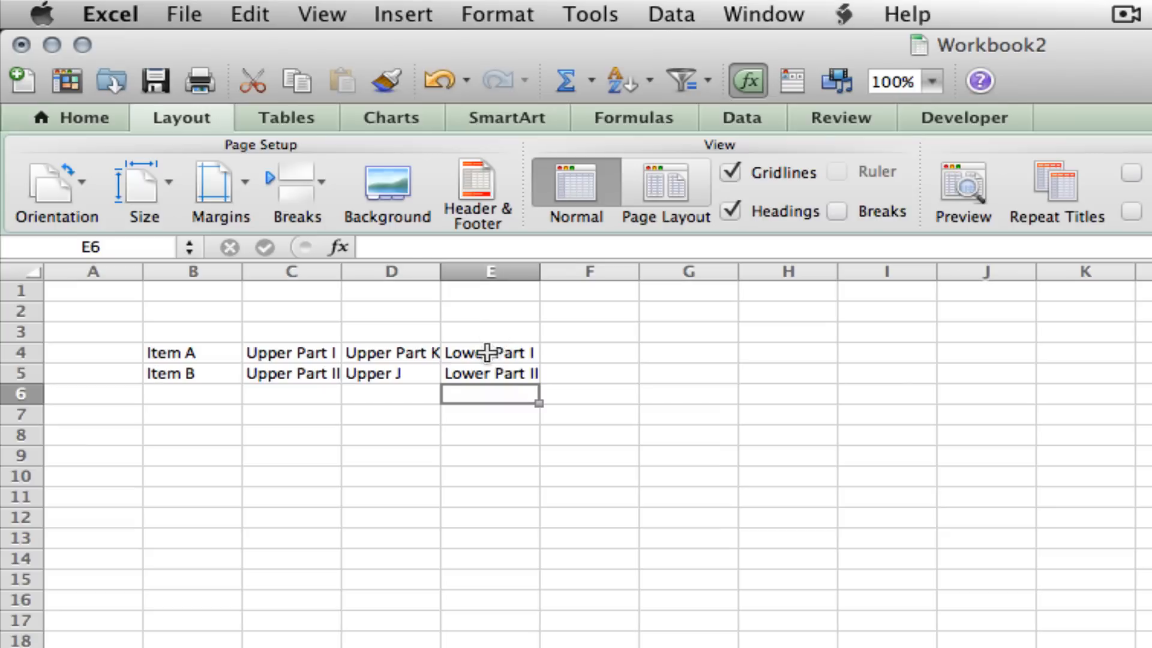
# Define a name for the E4:E5 lower-parts range
pyautogui.click(402, 14)
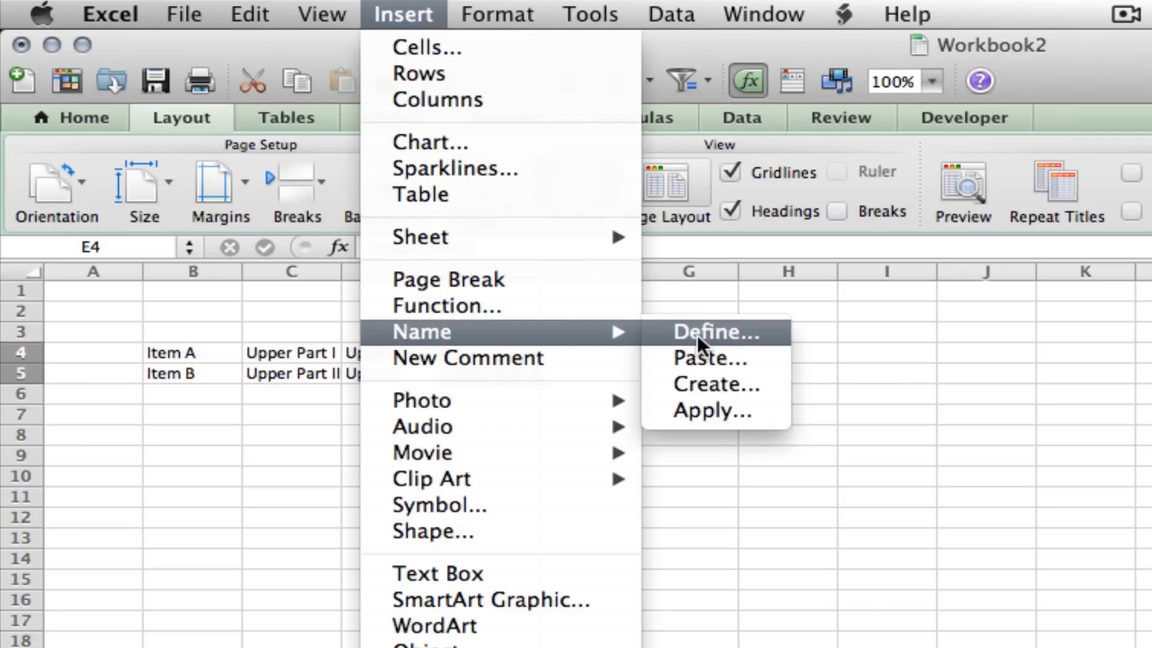
pyautogui.click(712, 331)
pyautogui.write('Lower')
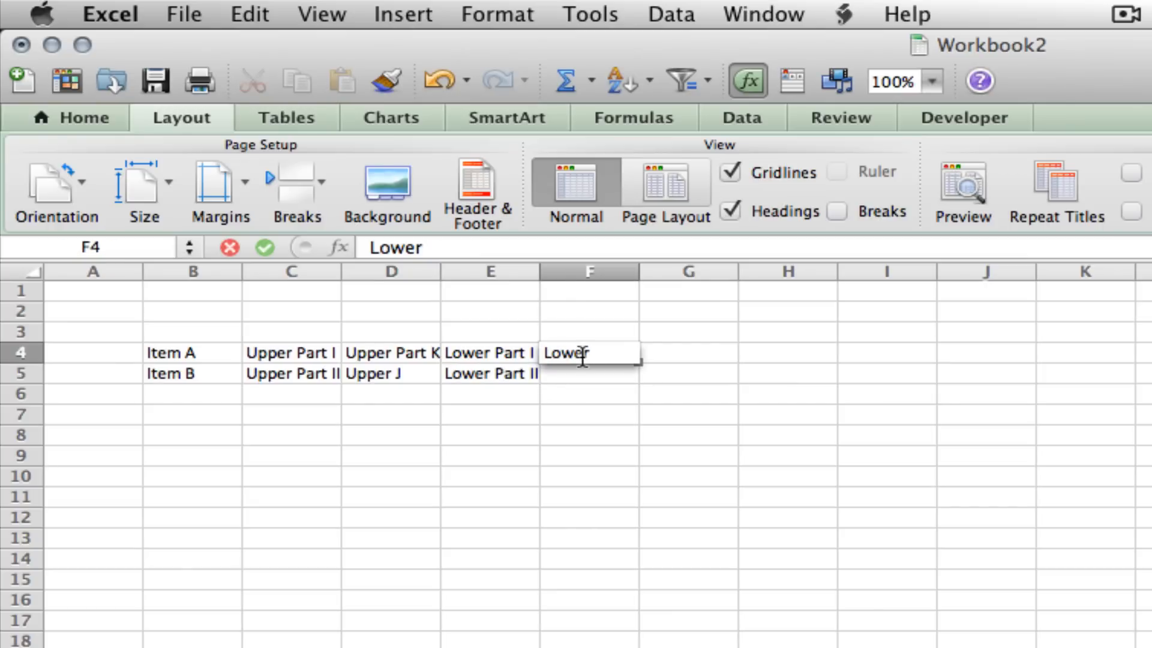
# Enter Lower Part P in F4 and Lower Part Q in F5
pyautogui.press('Return')
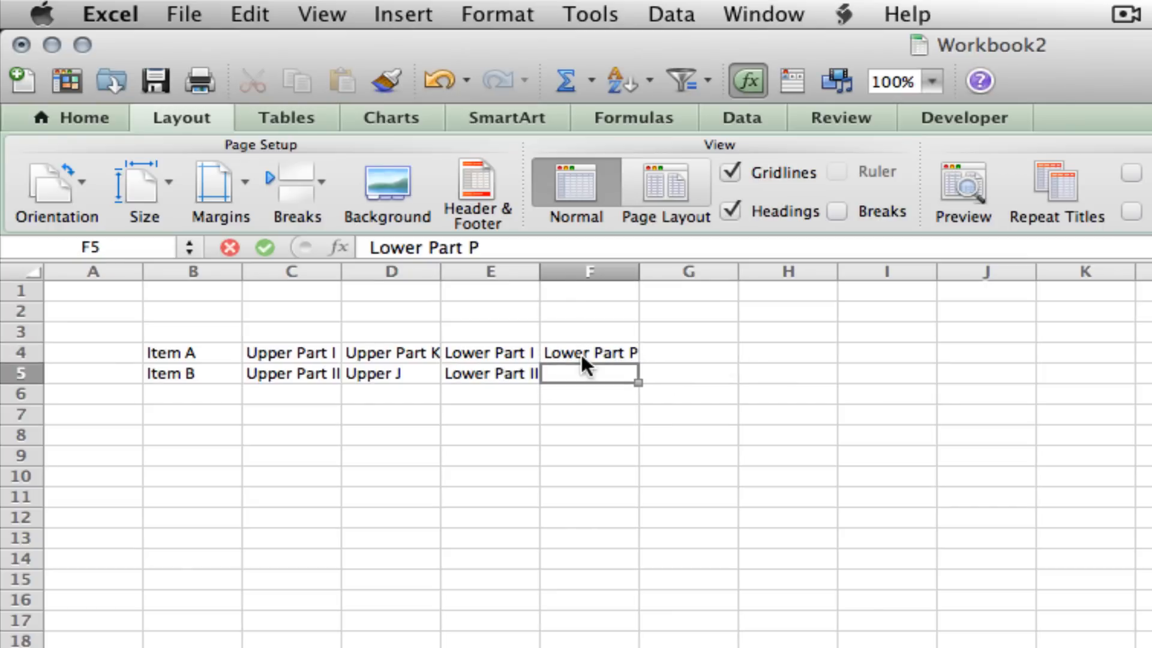
pyautogui.write('Lower P')
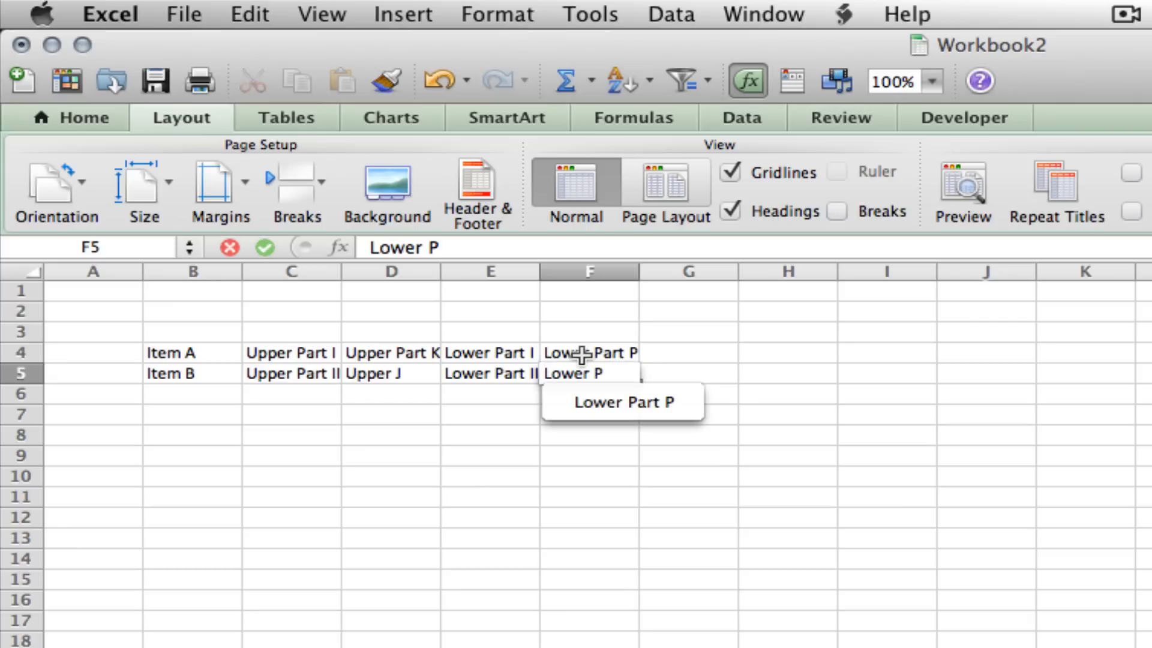
pyautogui.press('Return')
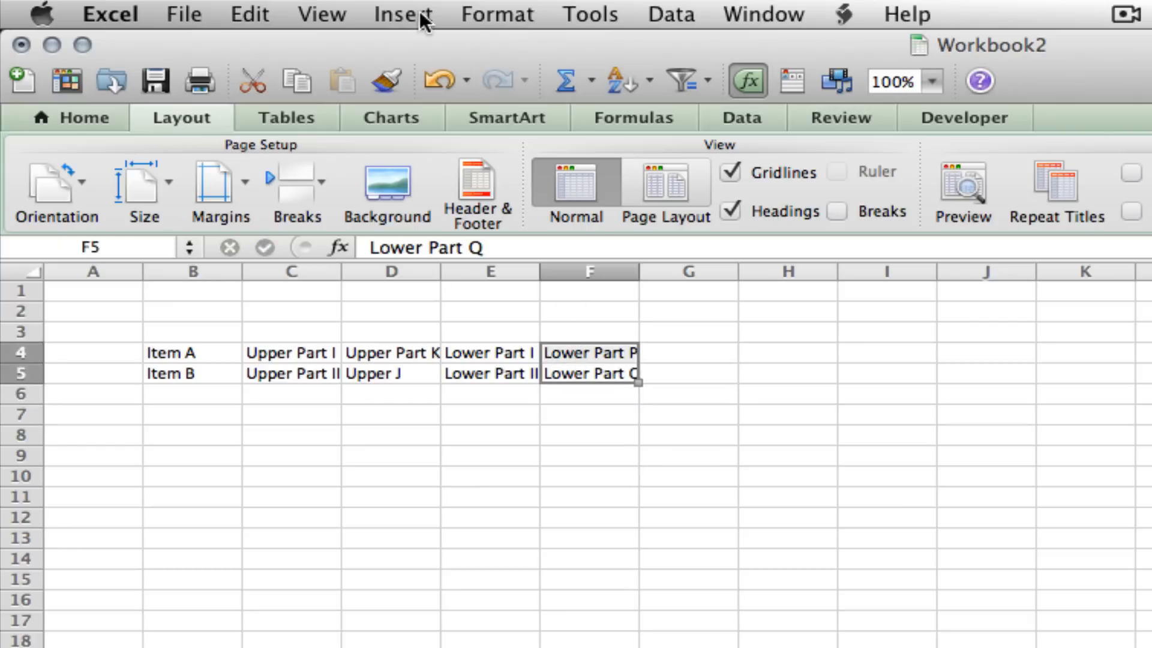
# Define a new name for the F4:F5 range, replacing the suggested one
pyautogui.click(402, 13)
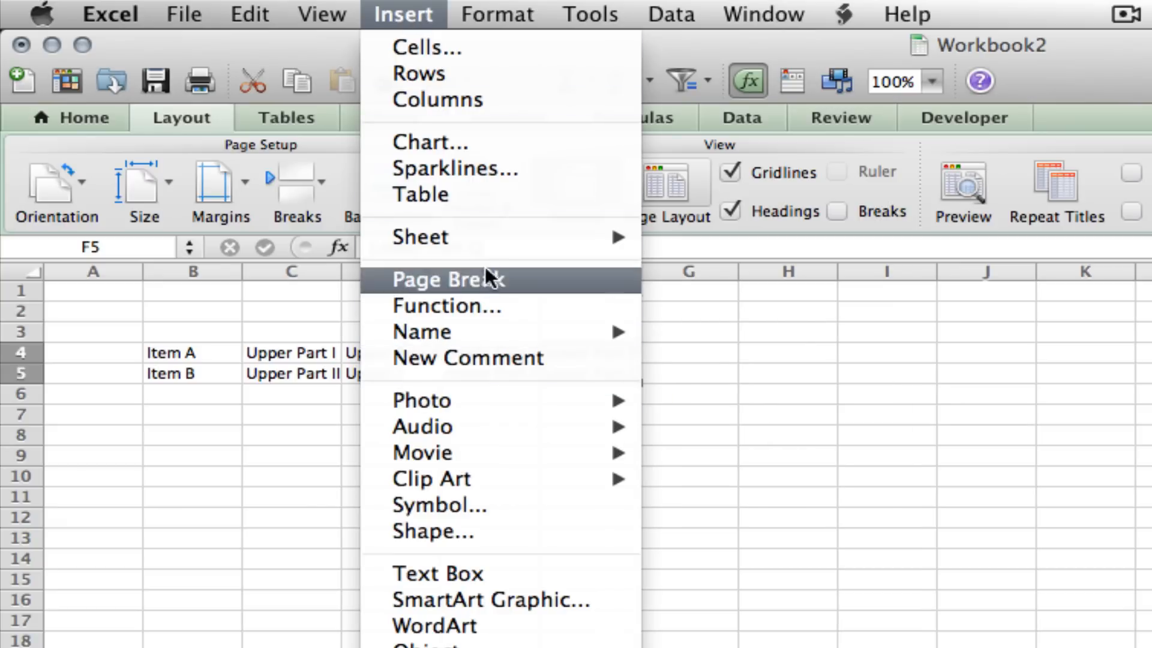
pyautogui.click(421, 331)
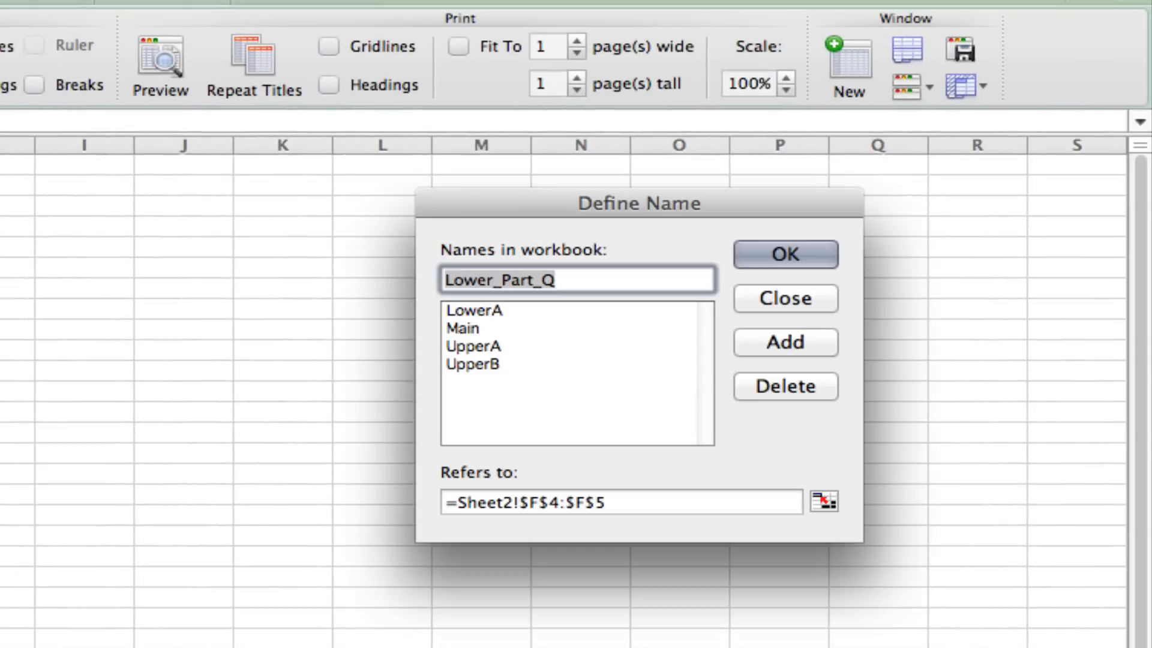
pyautogui.press('backspace')
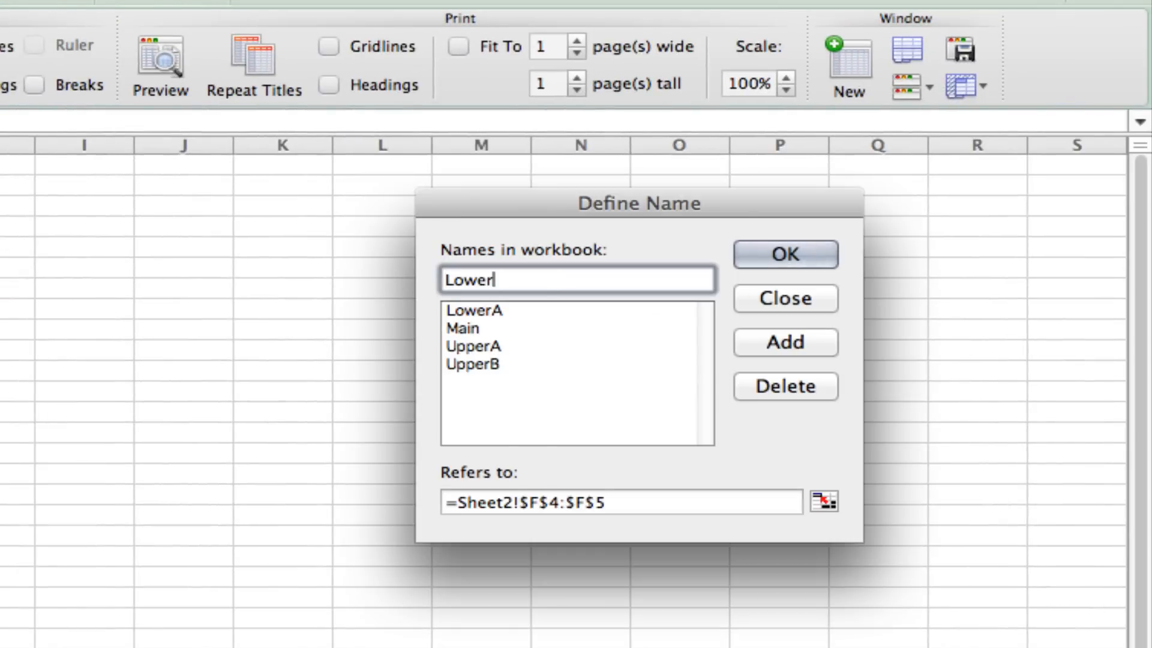
pyautogui.click(784, 255)
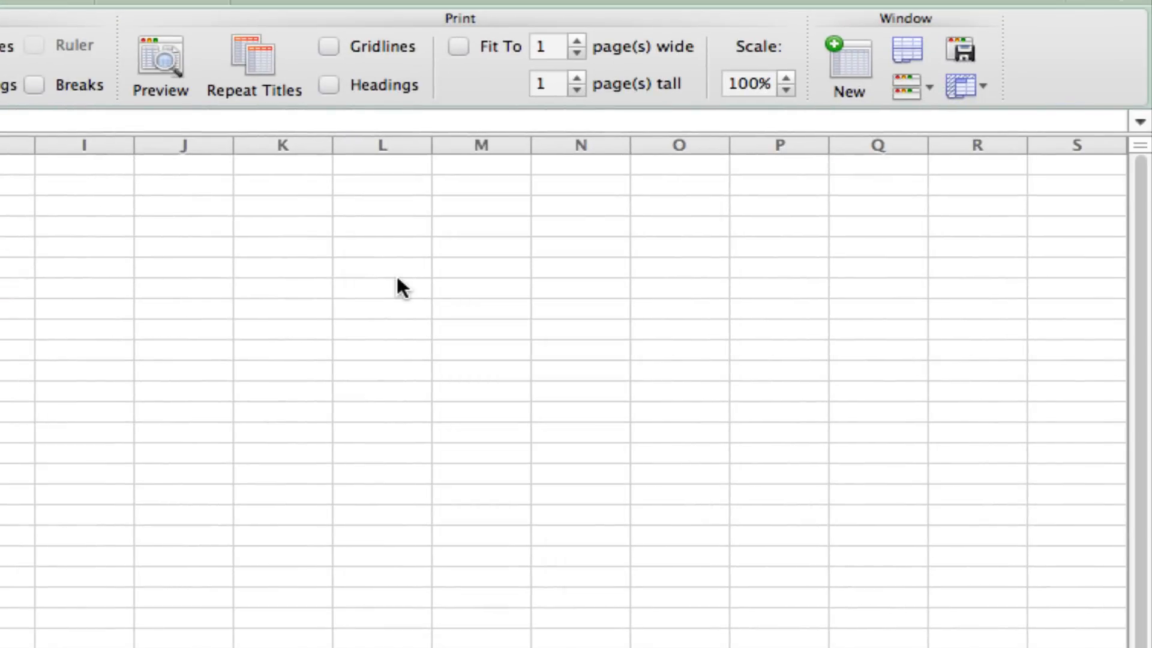
pyautogui.moveTo(336, 277)
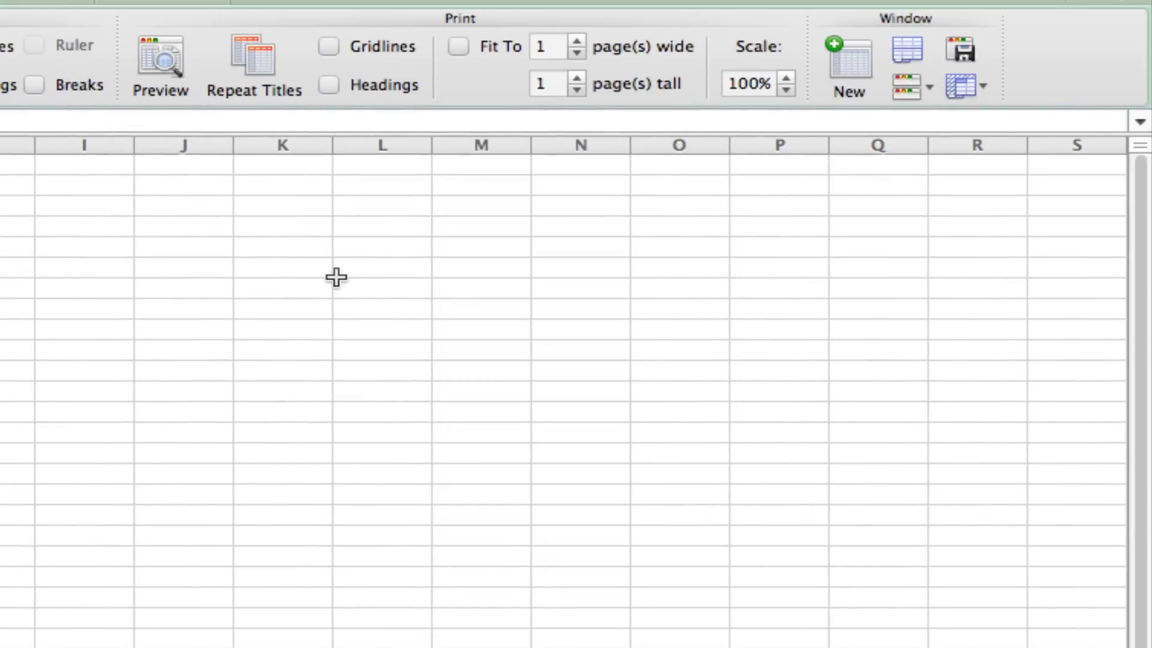
pyautogui.moveTo(126, 228)
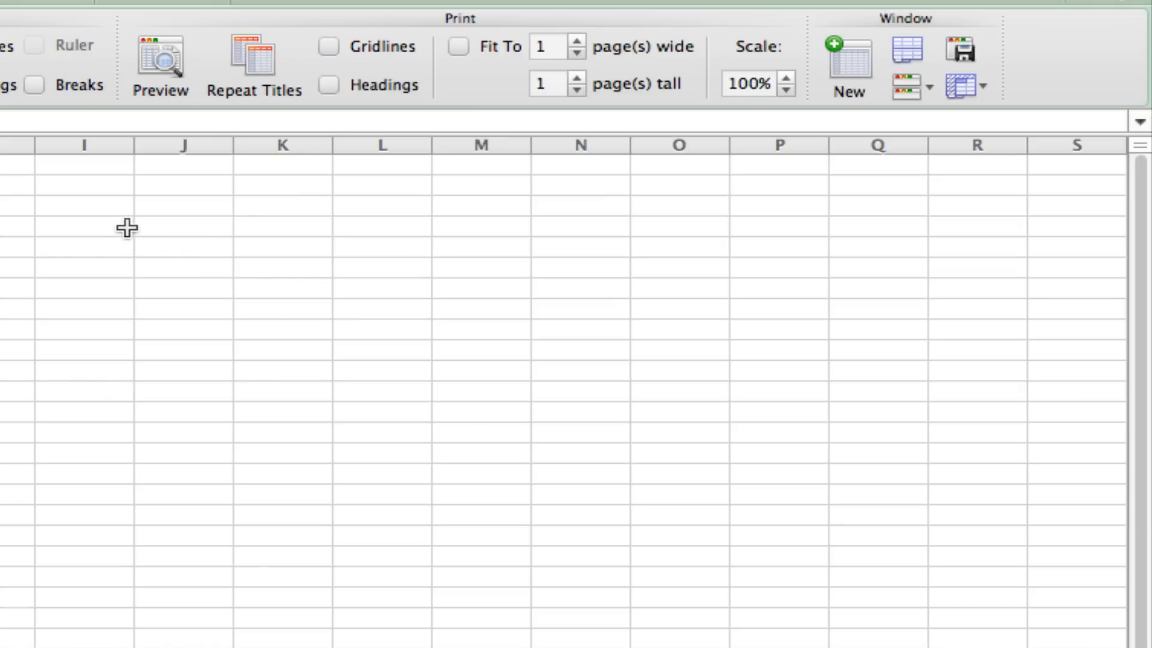
pyautogui.moveTo(99, 226)
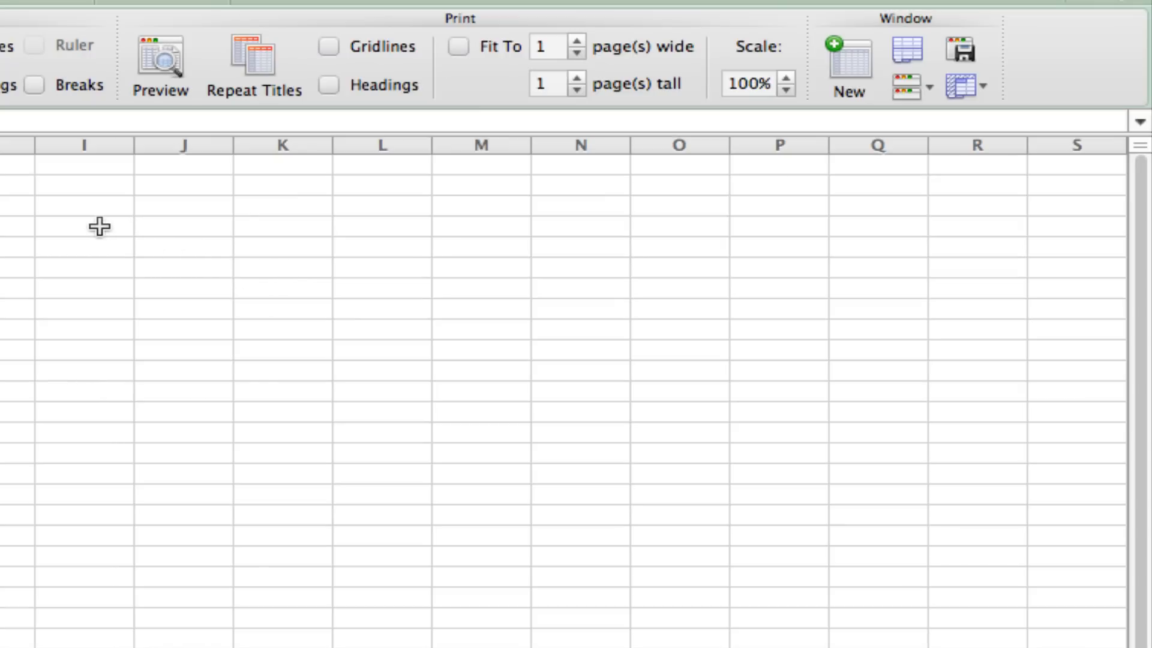
# Fill the first lookup row with the item name, its UpperA part and LowerA part
pyautogui.click(99, 227)
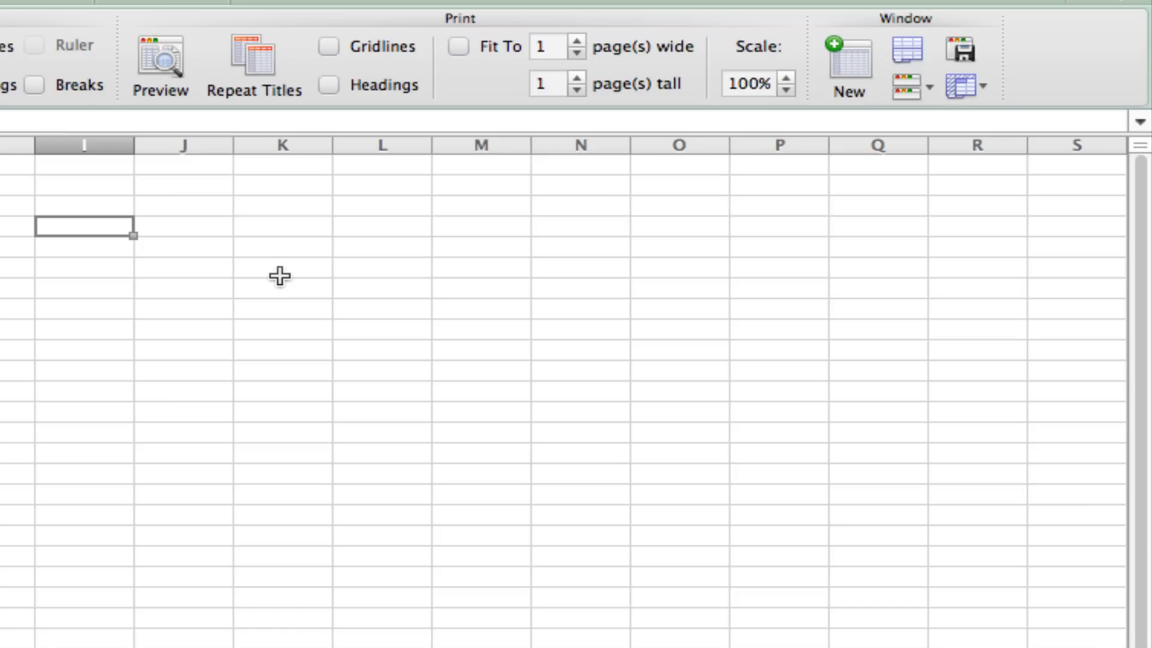
pyautogui.doubleClick(83, 226)
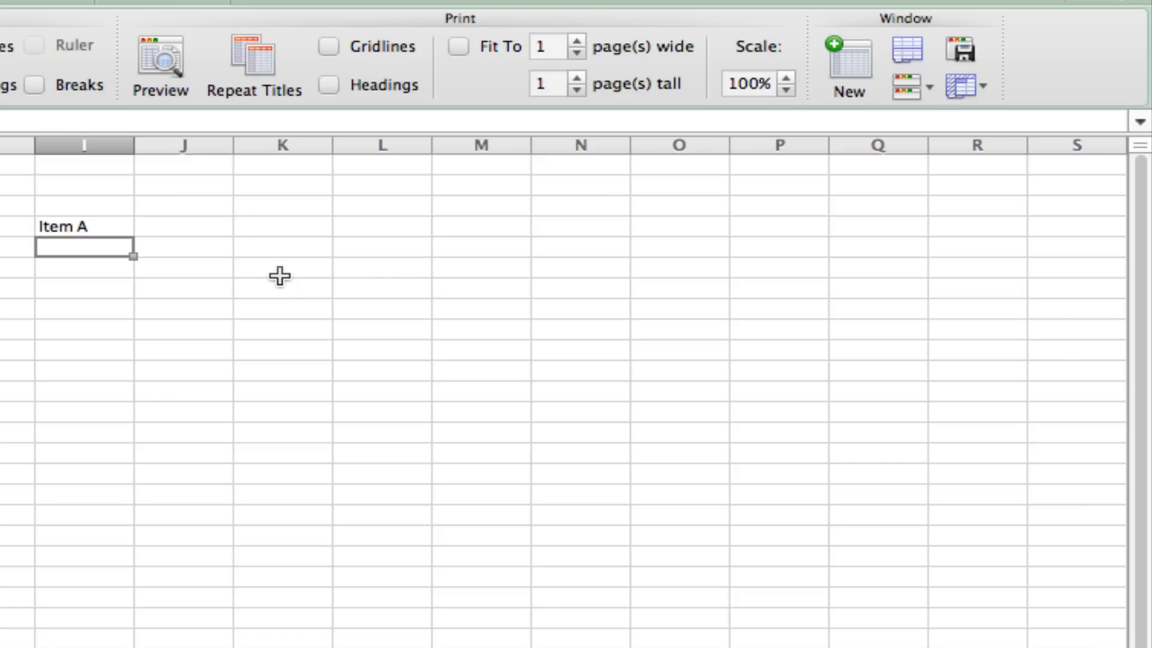
pyautogui.write('Item B')
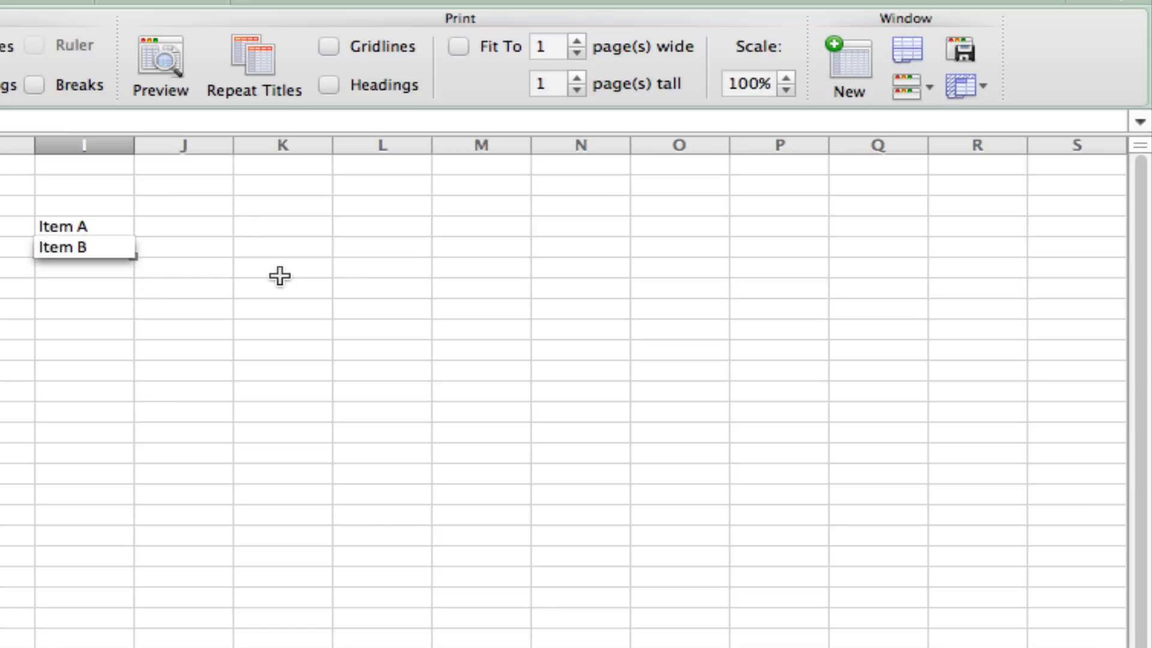
pyautogui.click(184, 226)
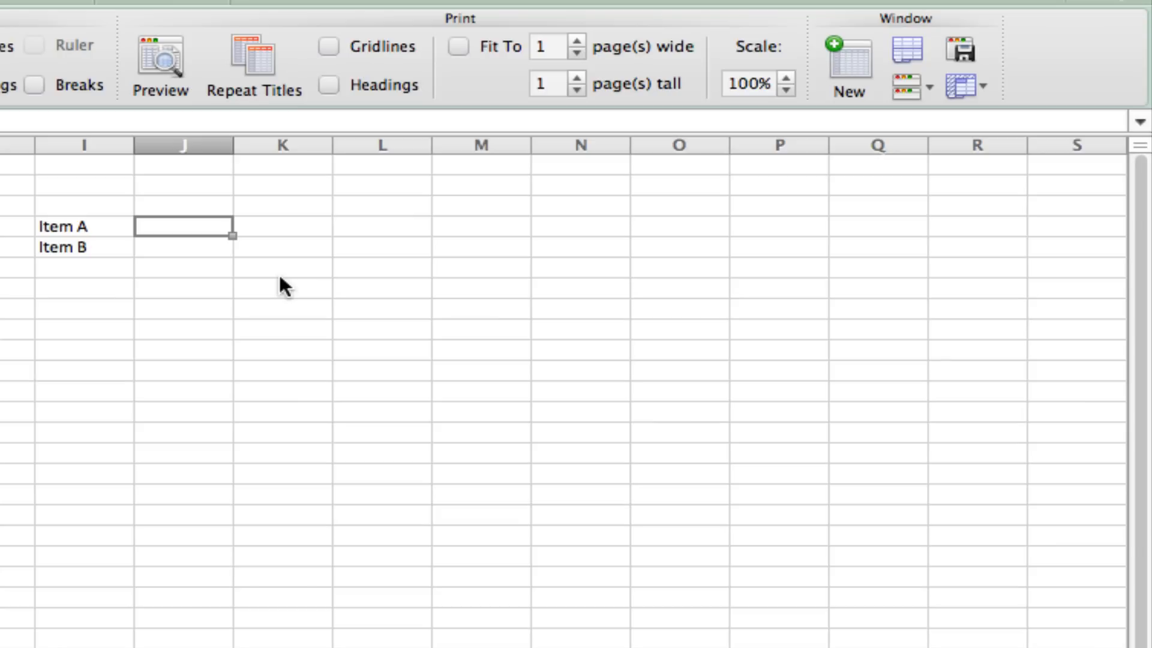
pyautogui.write('UpperA')
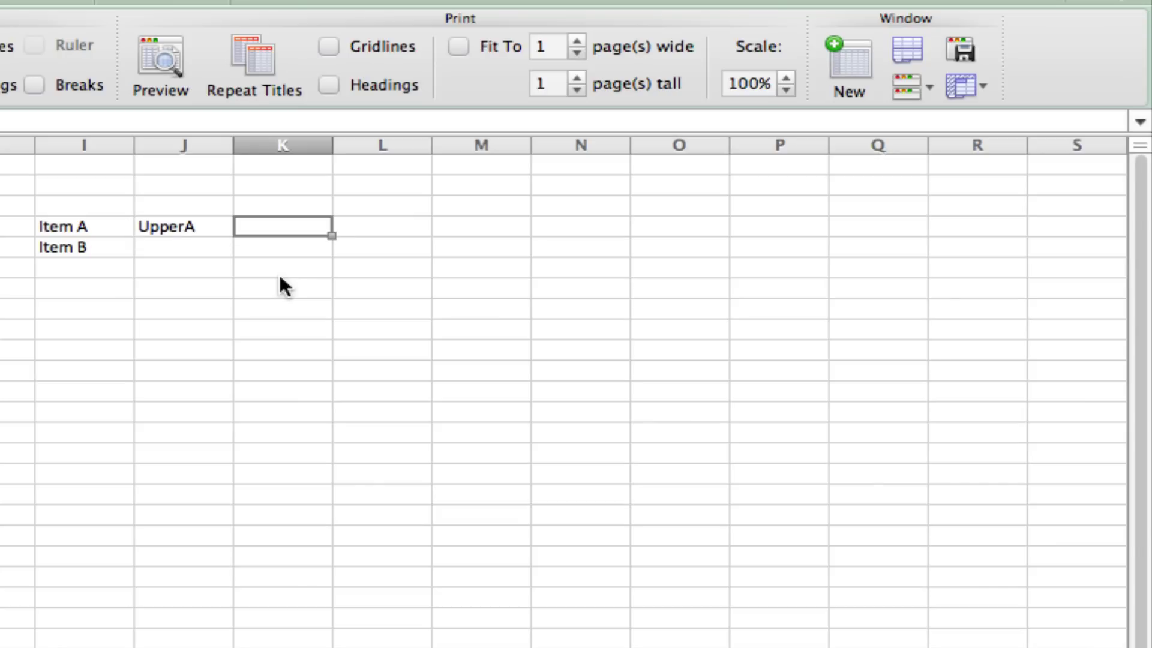
pyautogui.write('LowerA')
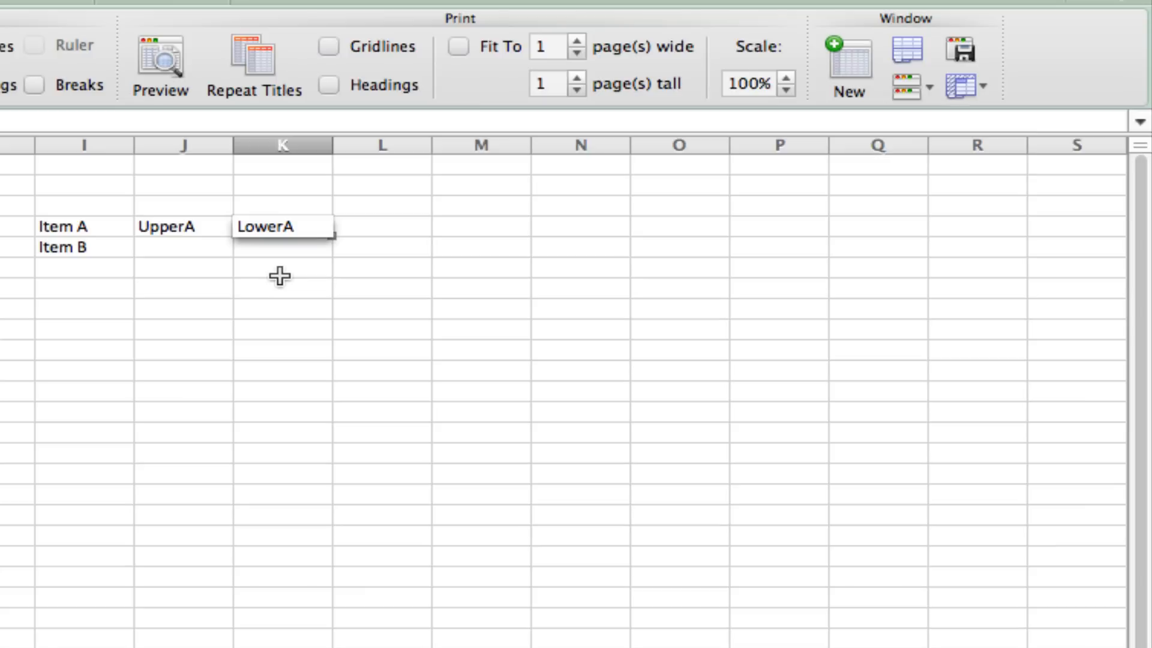
# Fill the second lookup row with UpperB and LowerB for Item B
pyautogui.click(283, 247)
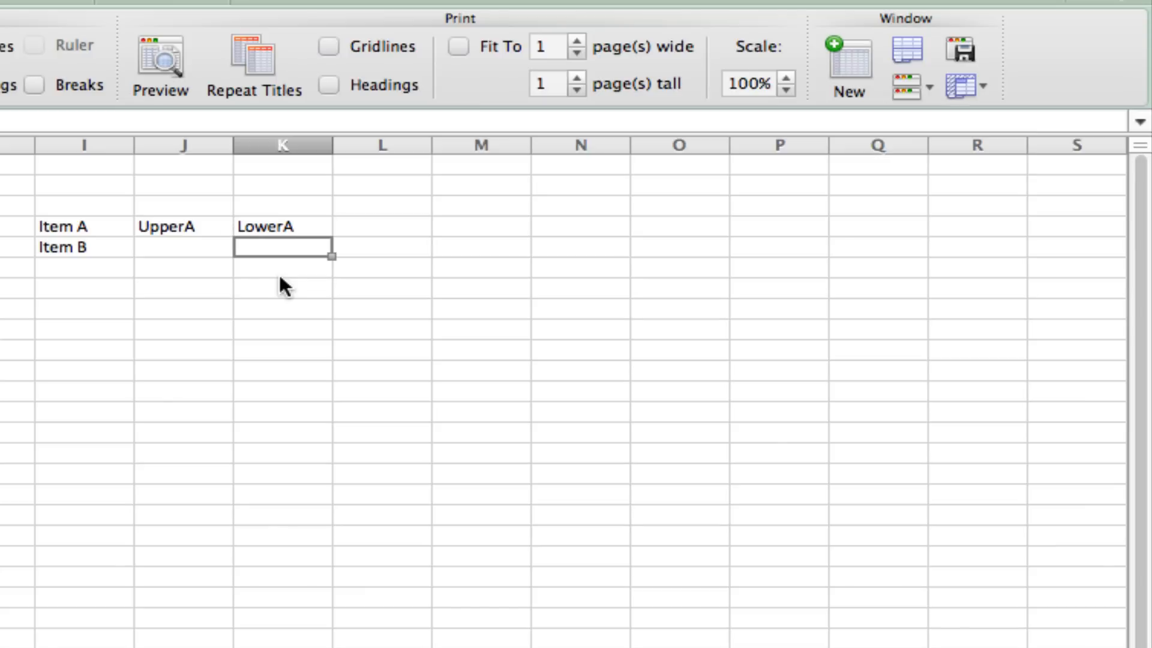
pyautogui.click(183, 247)
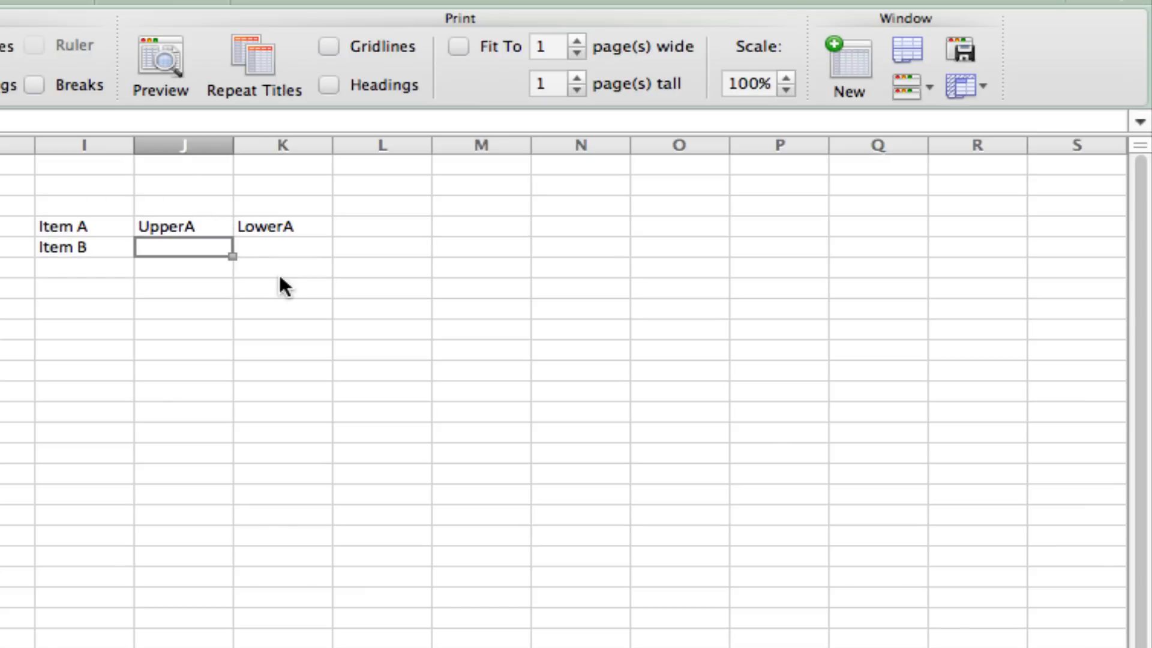
pyautogui.write('UpperB')
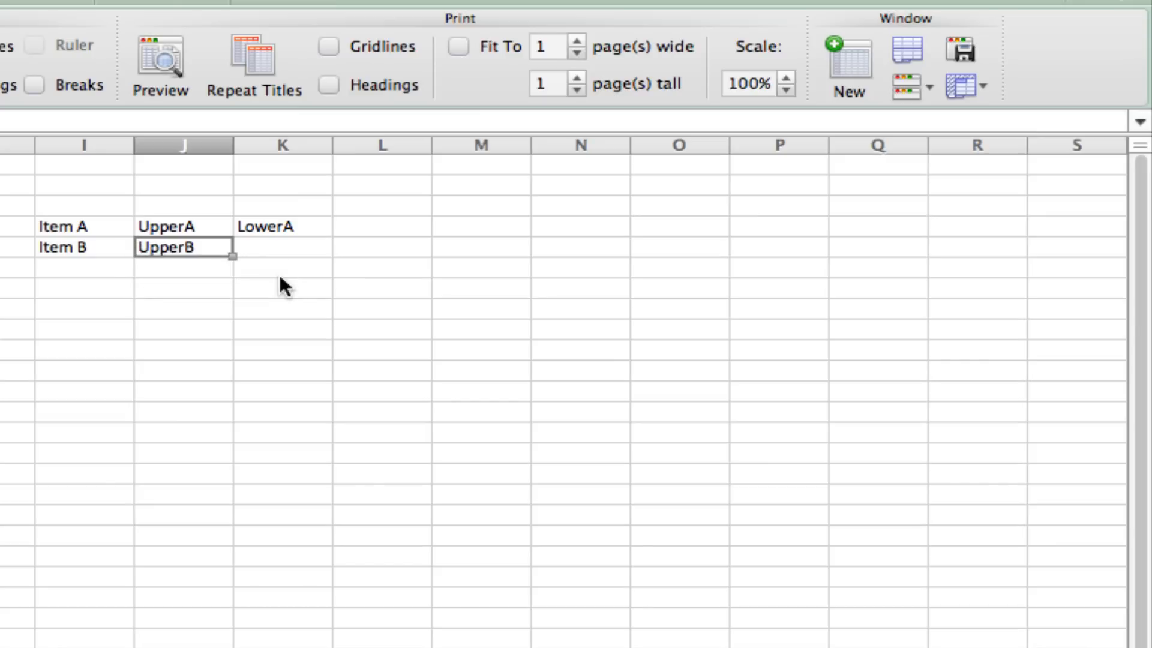
pyautogui.write('LowerB')
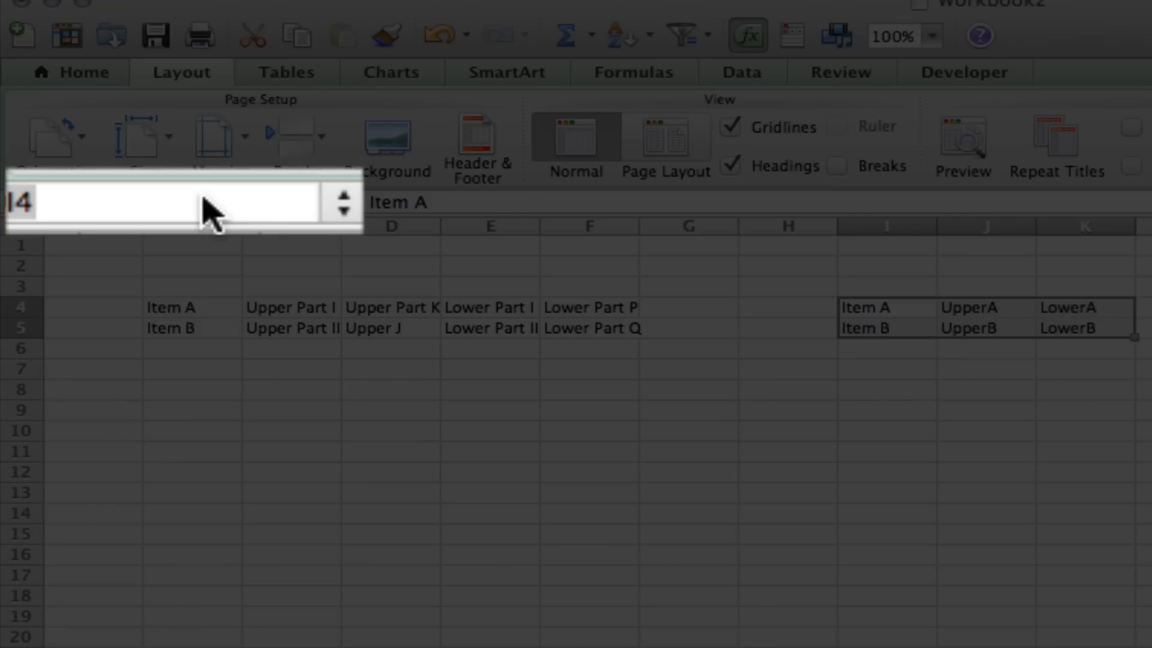
# Name the lookup range I4:K5 'Lists' via the Name Box
pyautogui.write('Lists')
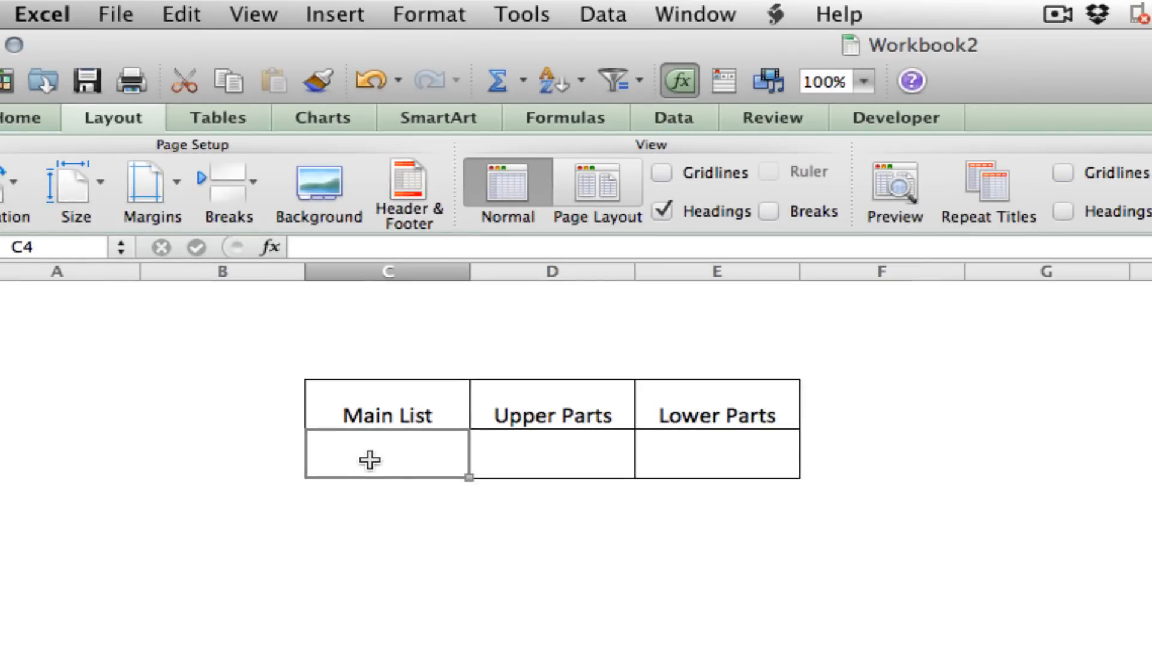
pyautogui.moveTo(812, 238)
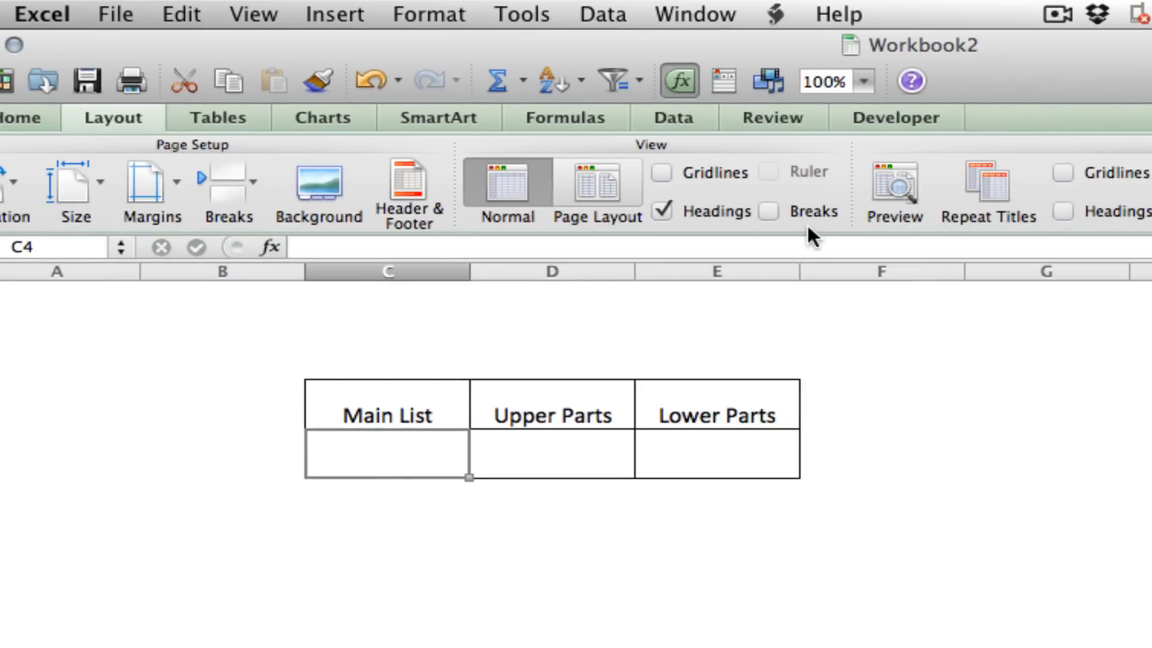
pyautogui.moveTo(656, 334)
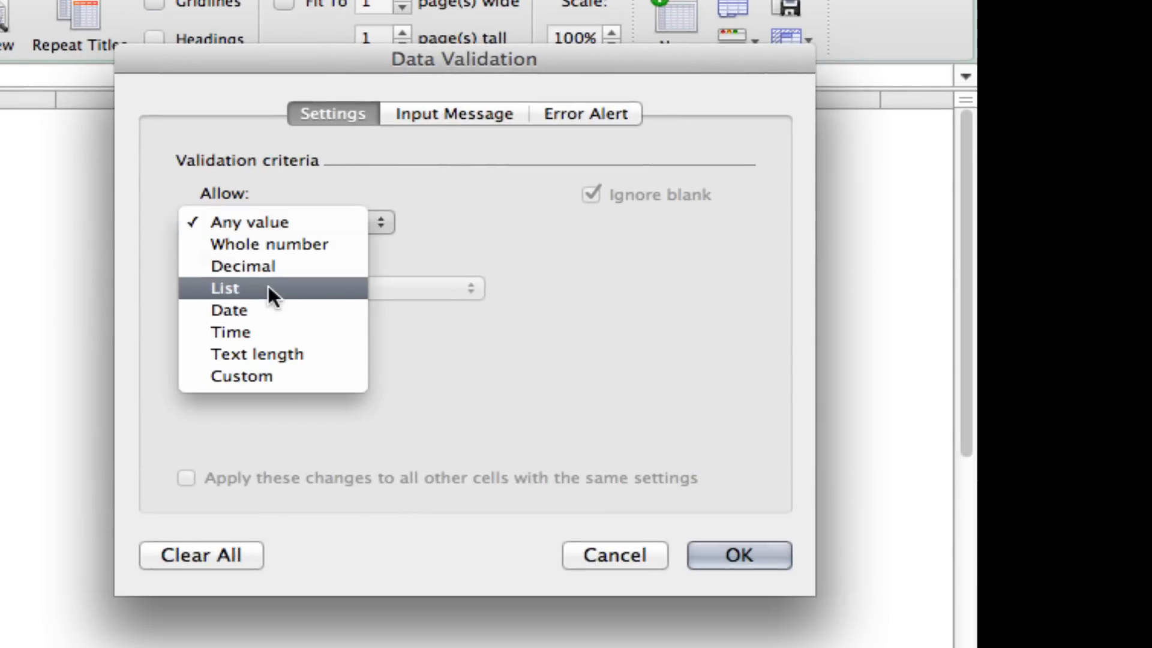
# Give C4 list validation with source =Main so it offers Item A and Item B
pyautogui.click(225, 288)
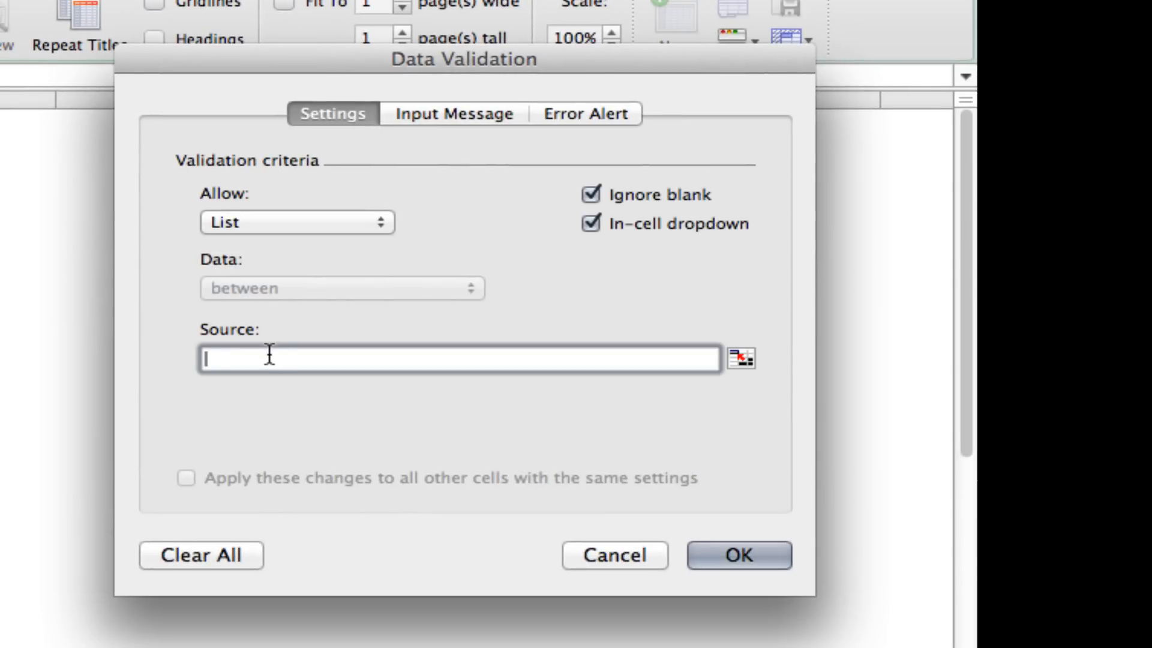
pyautogui.write('=Main')
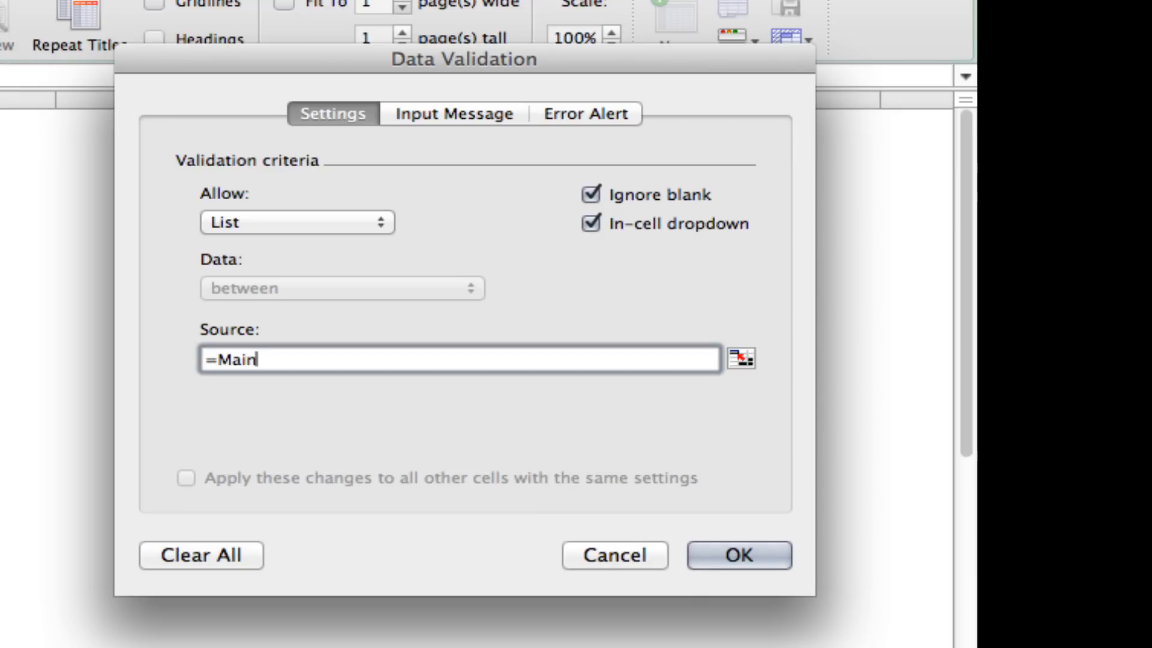
pyautogui.click(738, 556)
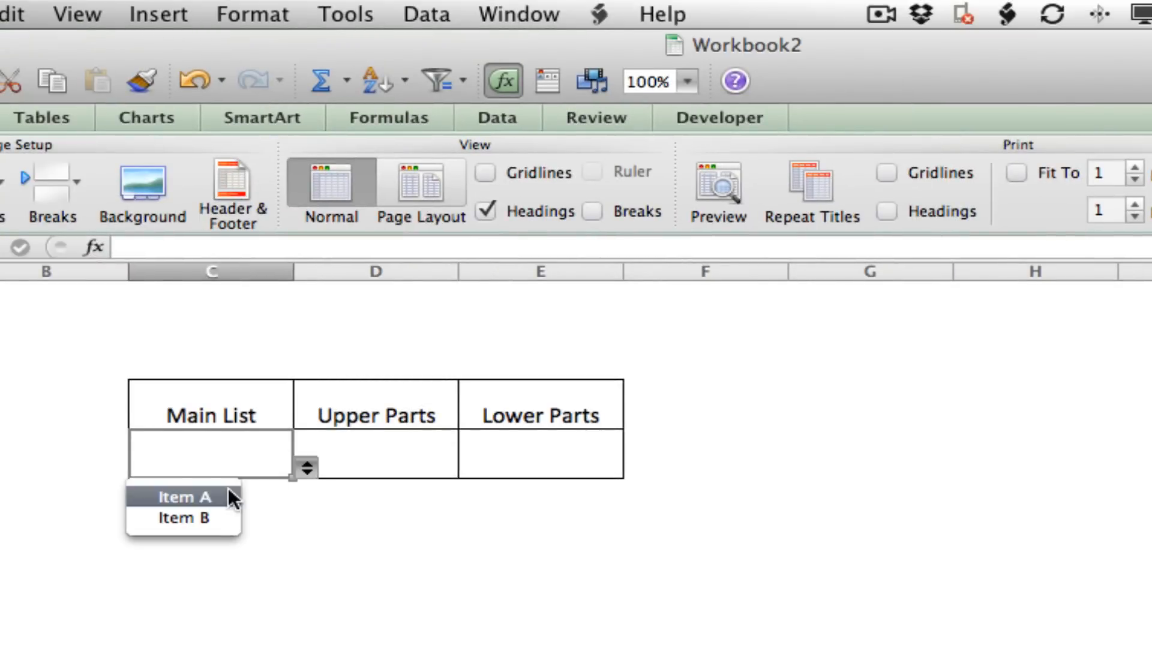
pyautogui.moveTo(183, 518)
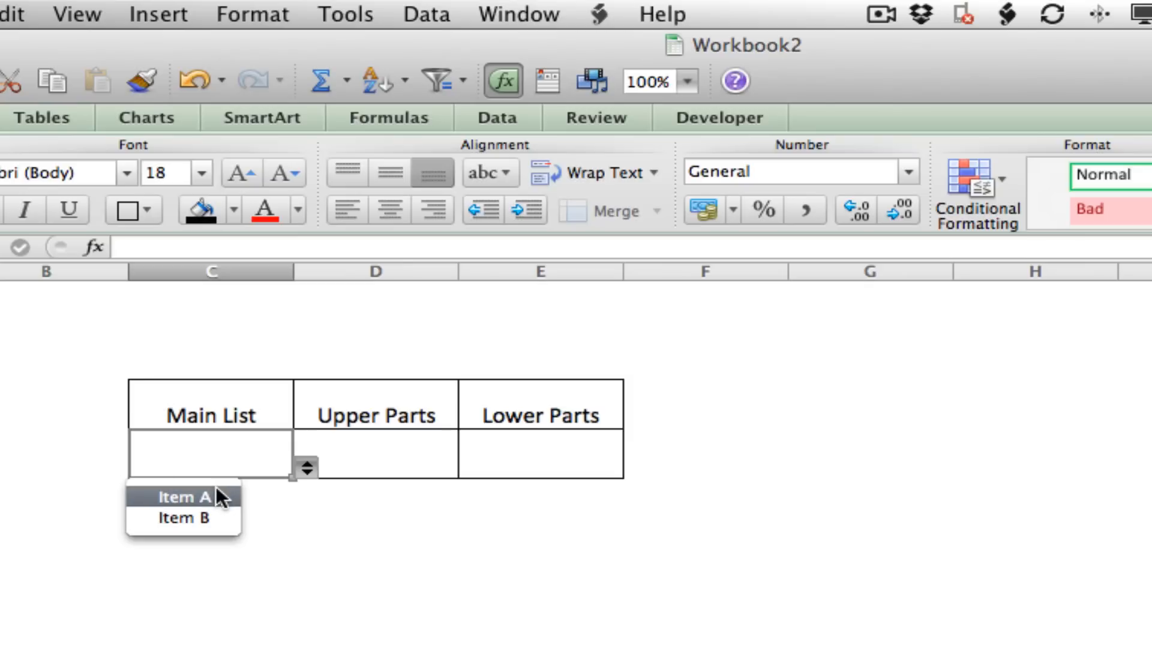
# Pick Item A in the Main List cell, then head to the Data menu for D4
pyautogui.click(184, 497)
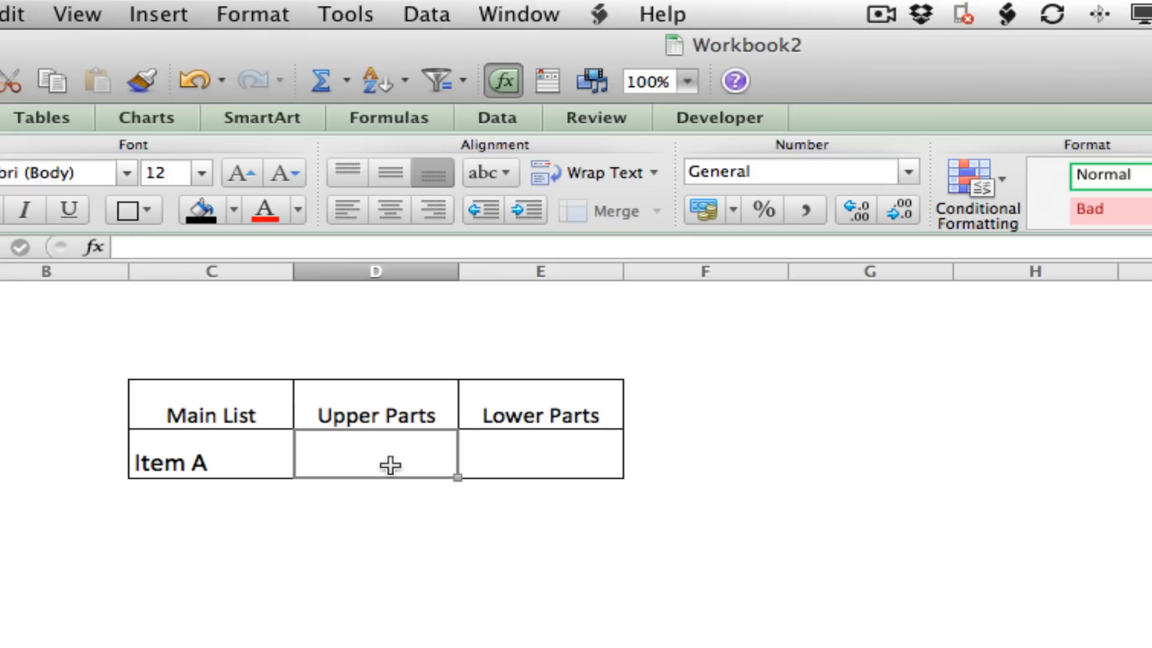
pyautogui.click(425, 13)
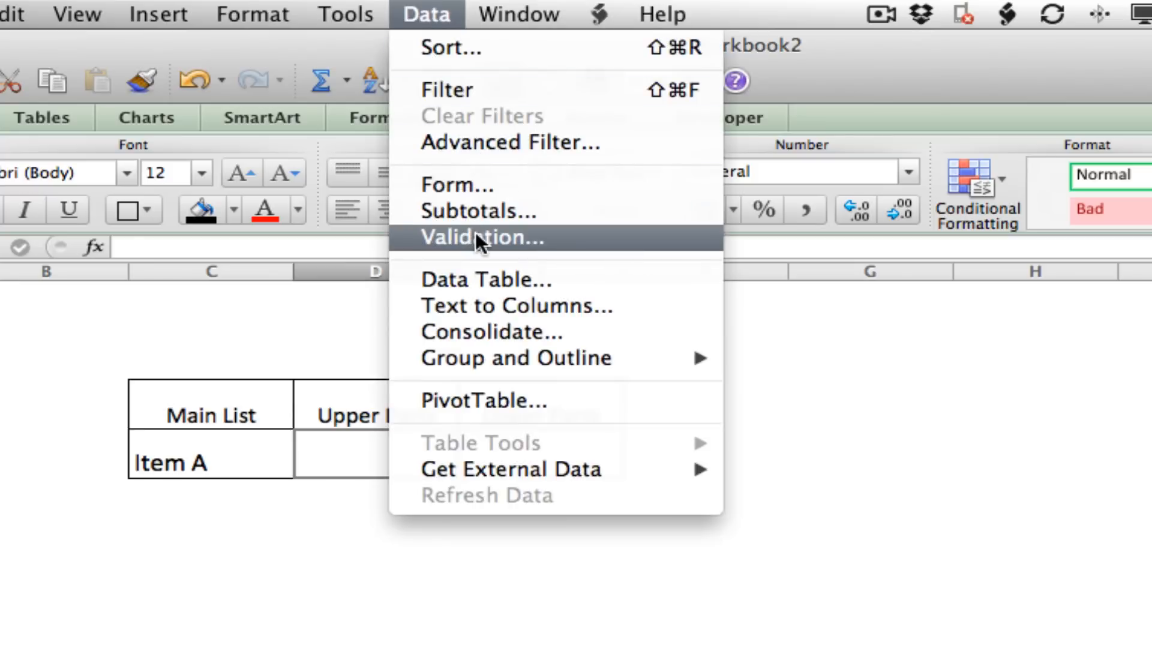
# Set D4's validation to List and begin the source formula =INDIRECT
pyautogui.click(481, 238)
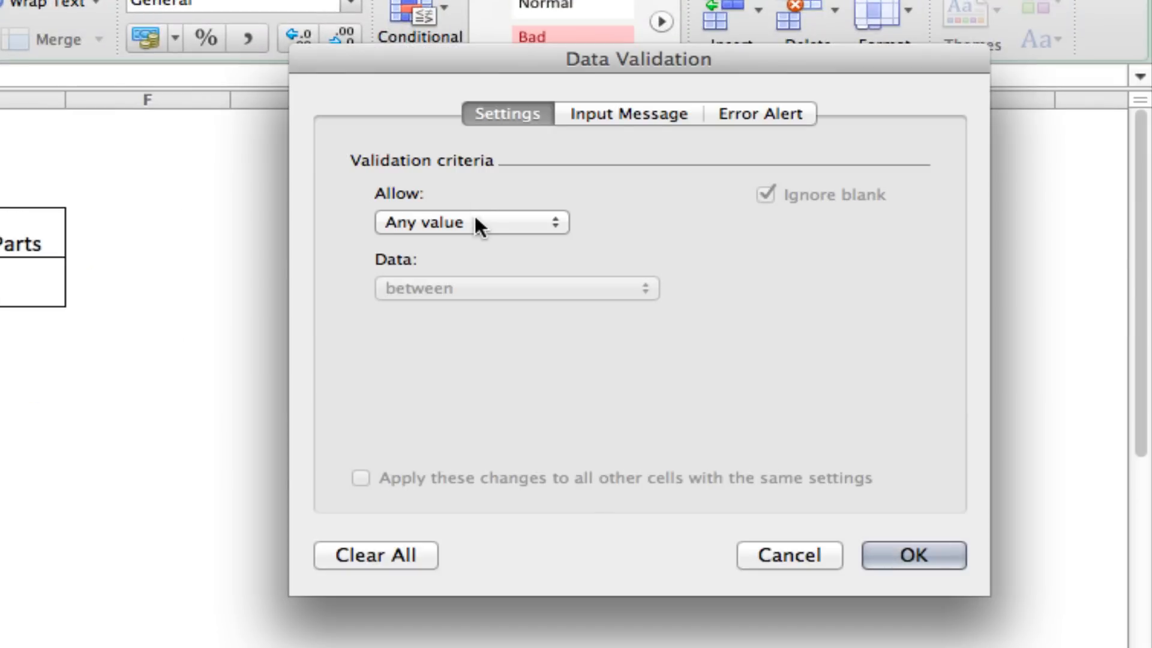
pyautogui.click(470, 222)
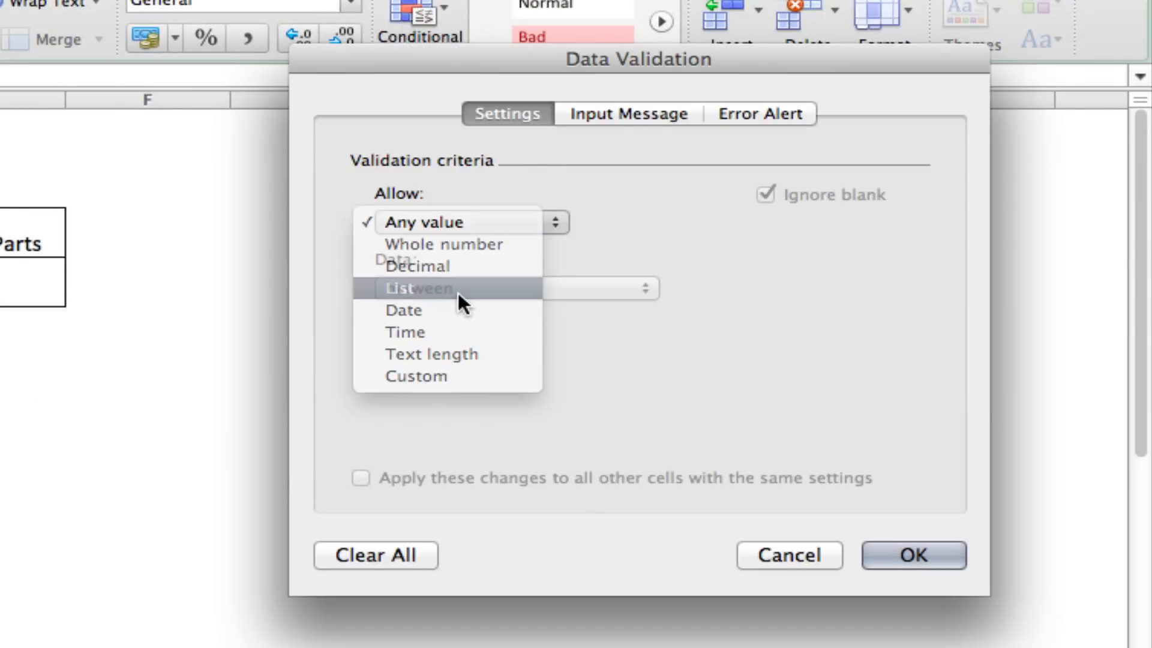
pyautogui.click(401, 287)
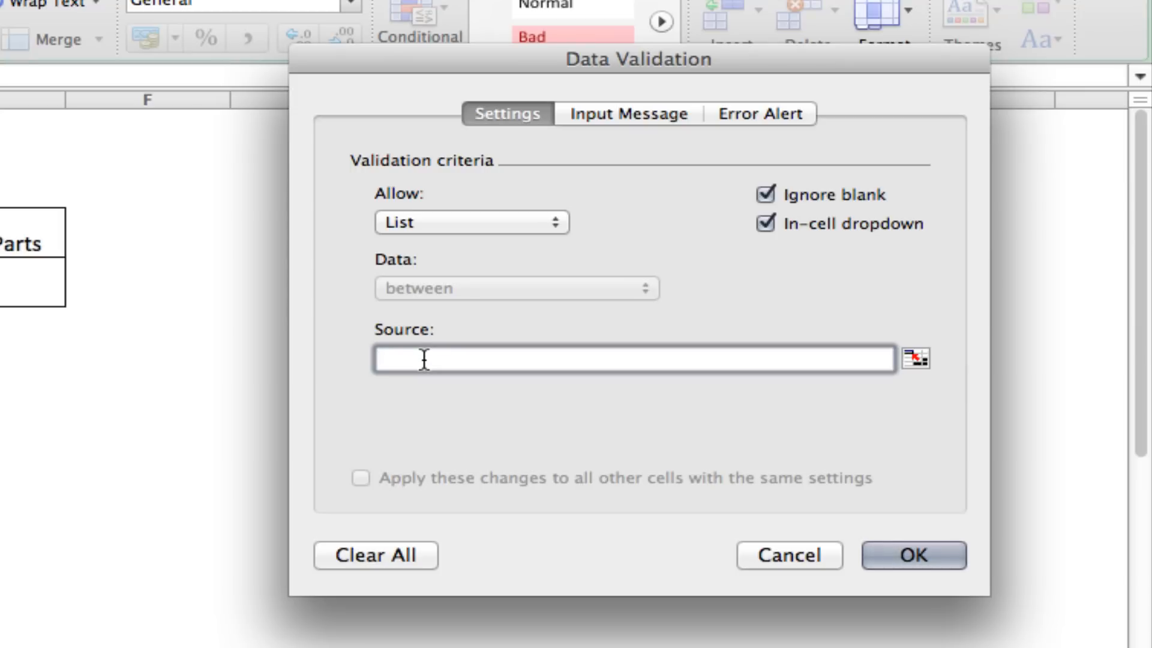
pyautogui.write('=')
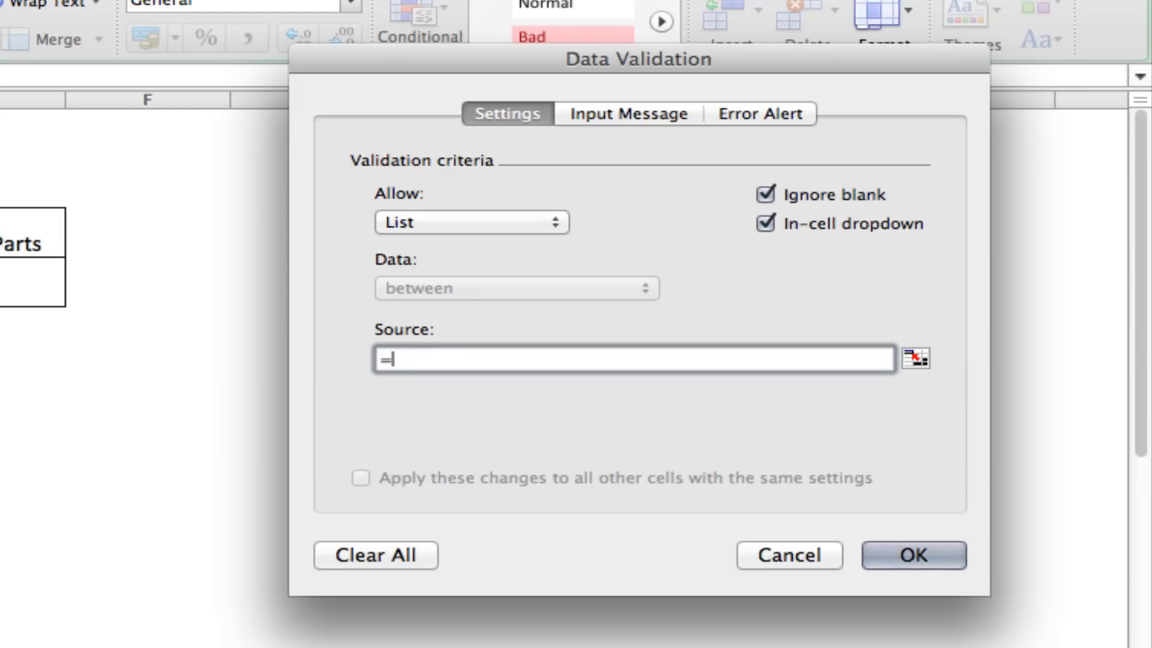
pyautogui.write('IND')
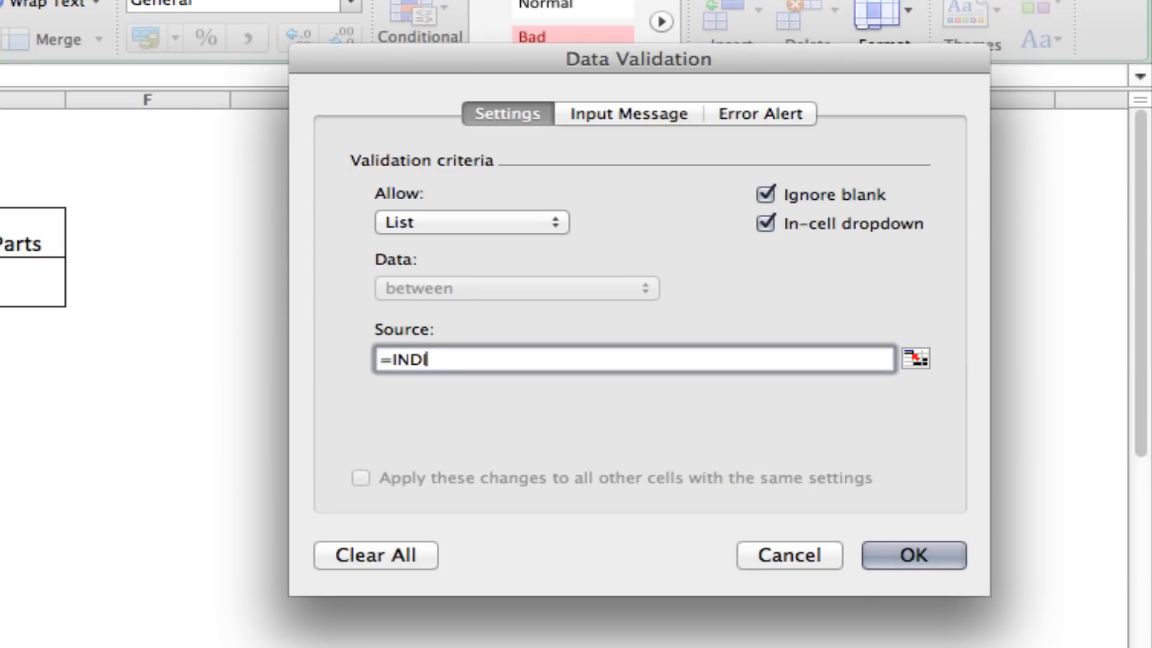
pyautogui.write('IRECT')
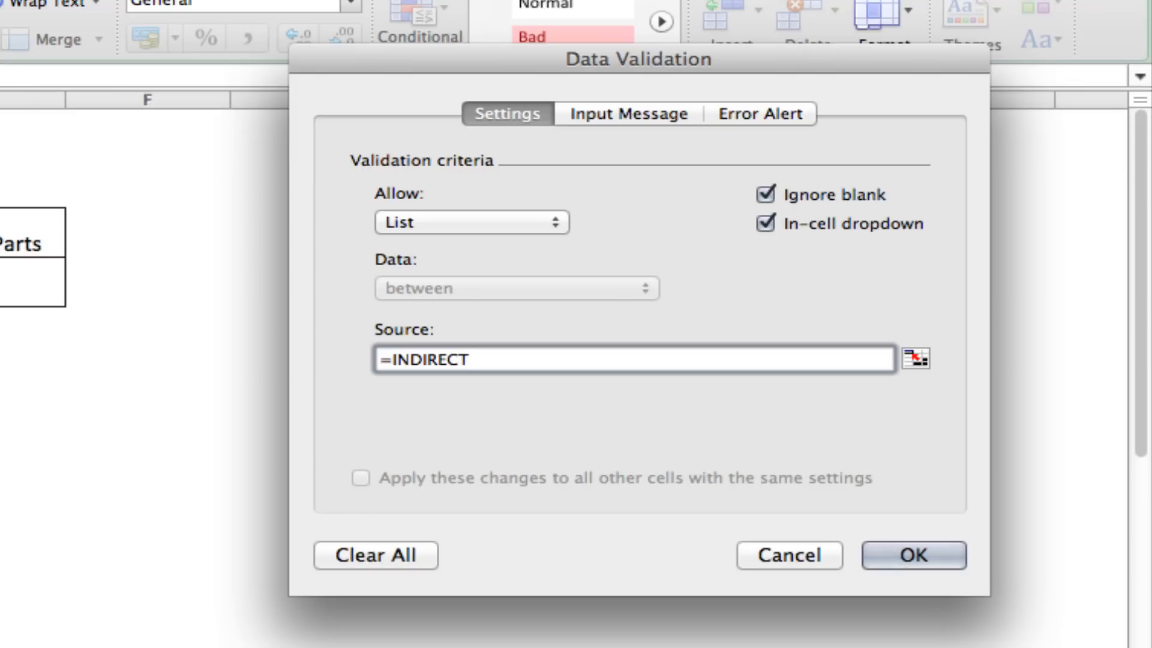
# Continue the source as (VLOOKUP($C$4,Lists,2,FALSE for the Upper Parts list
pyautogui.write('(')
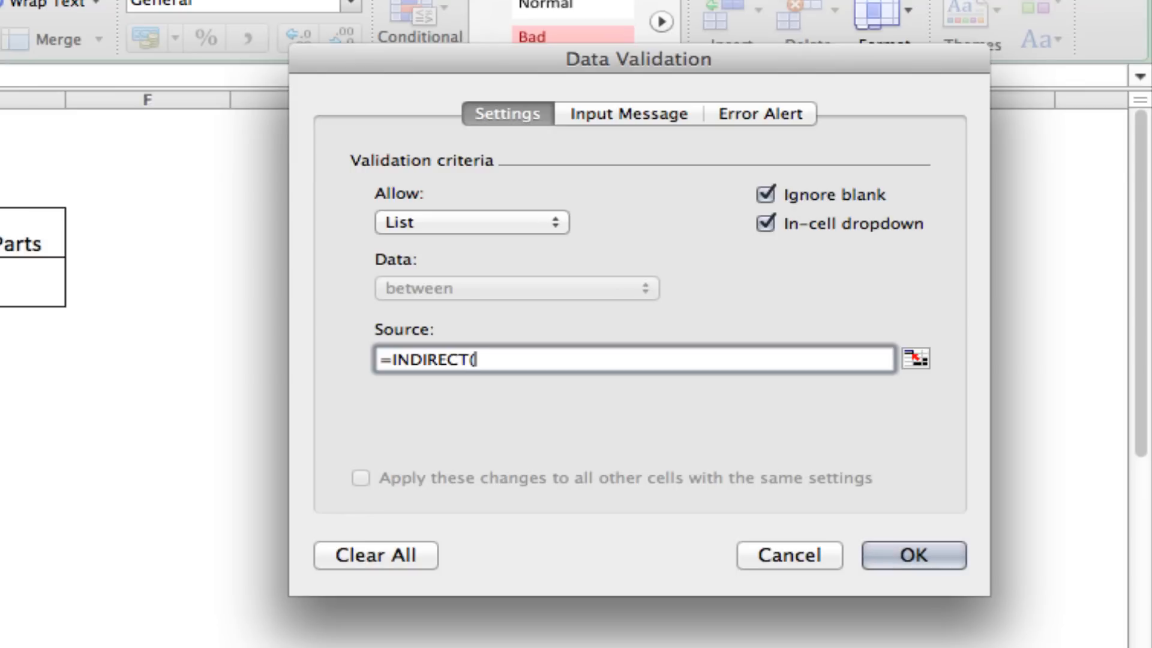
pyautogui.write('V')
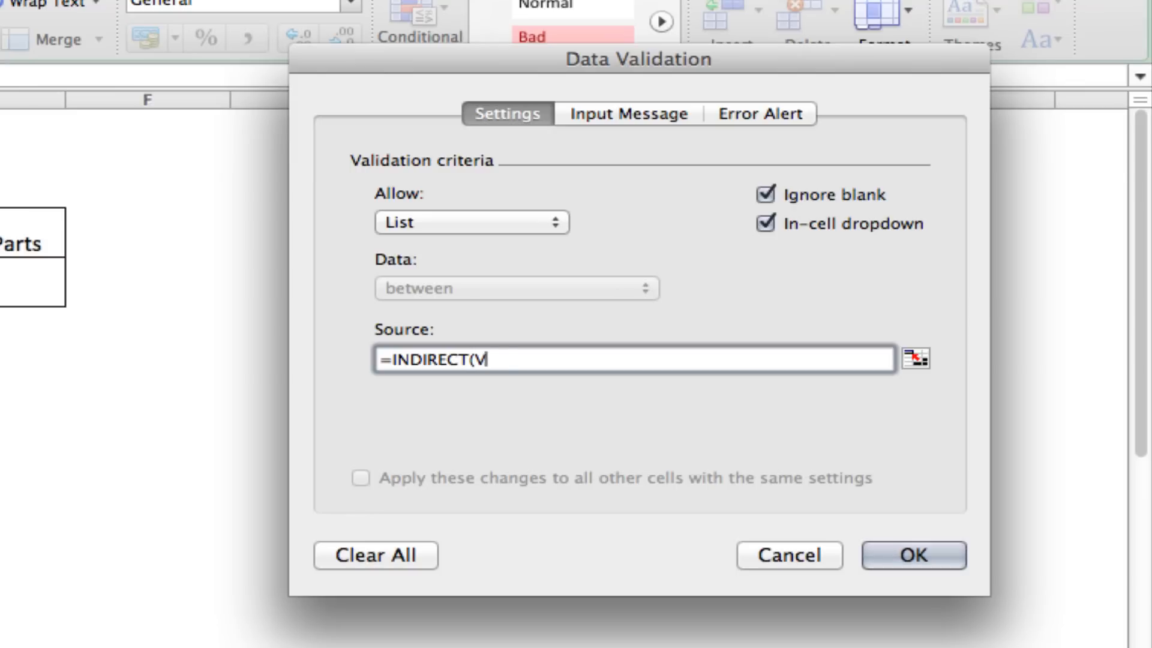
pyautogui.write('LOOKUP(')
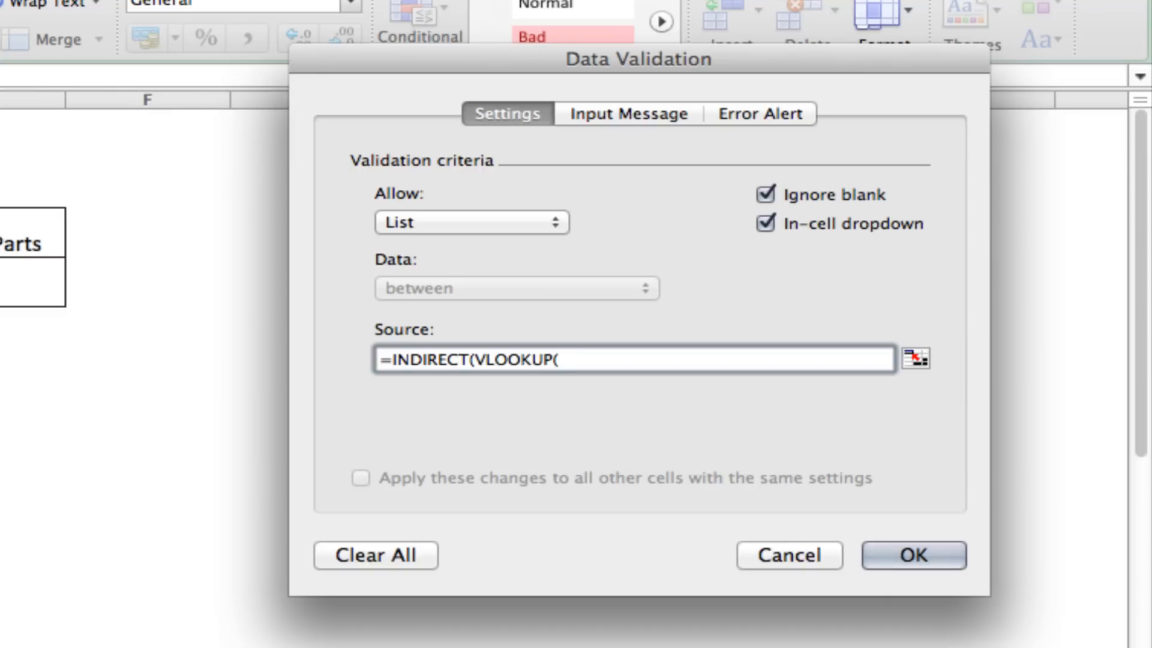
pyautogui.moveTo(386, 312)
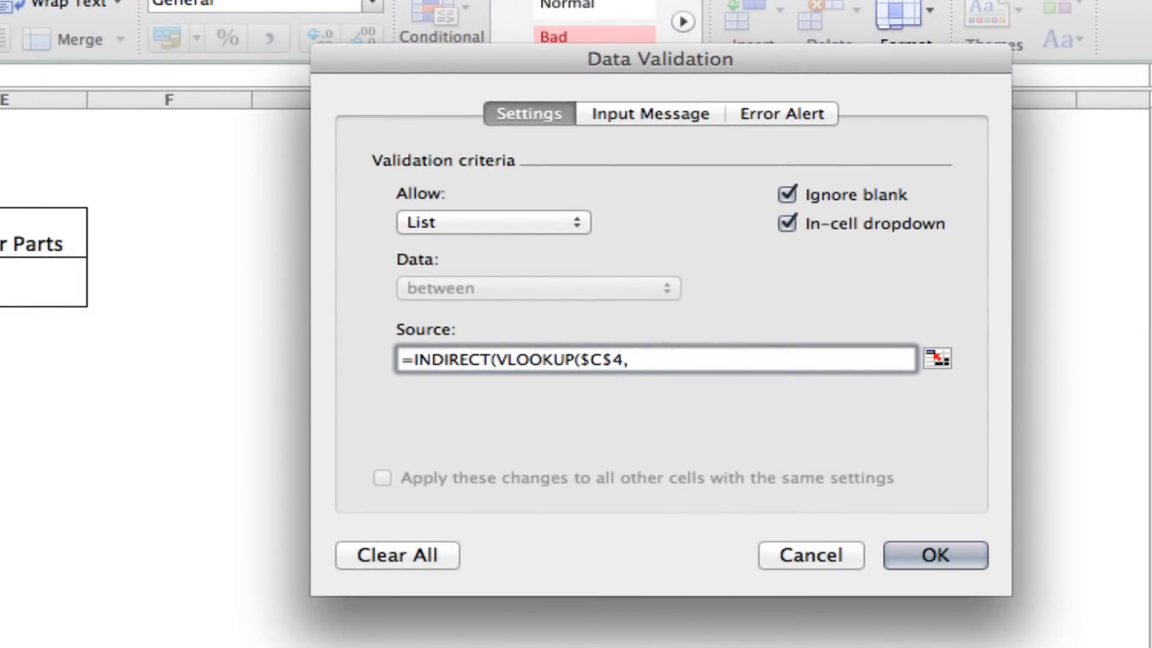
pyautogui.write('Lists')
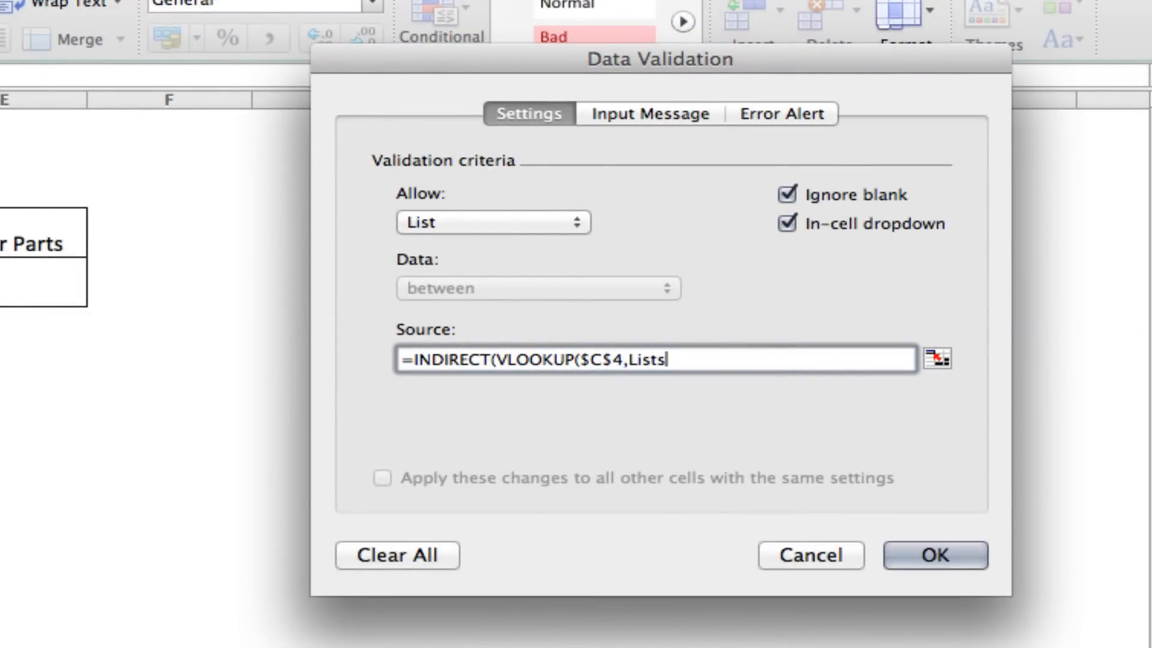
pyautogui.write(',')
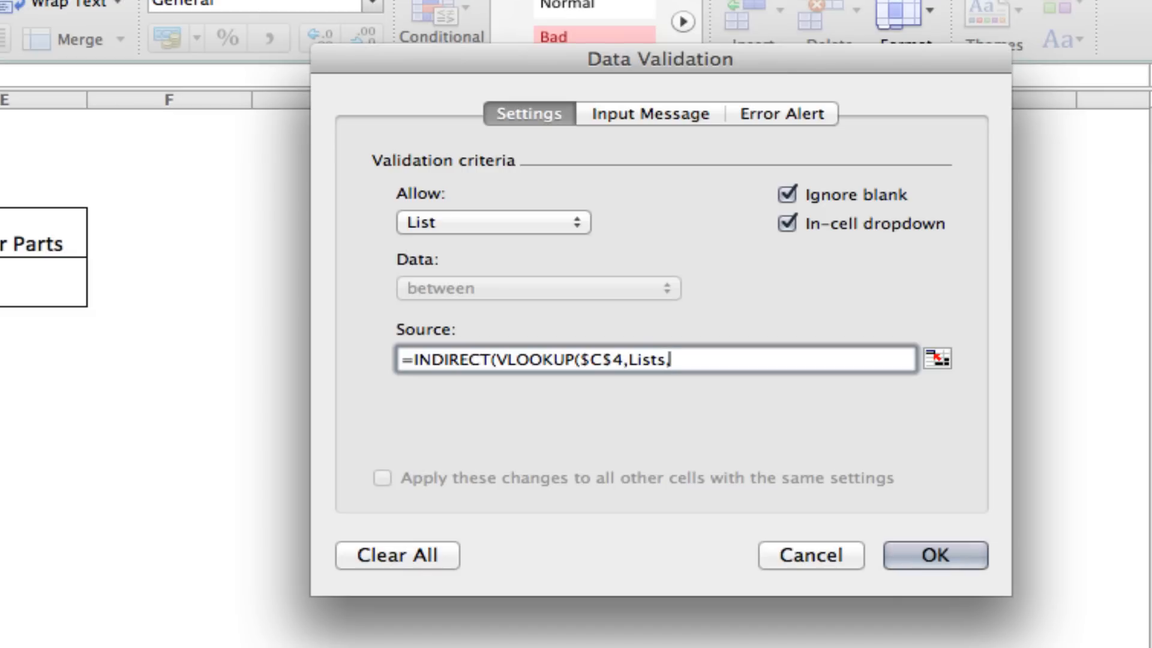
pyautogui.write('2')
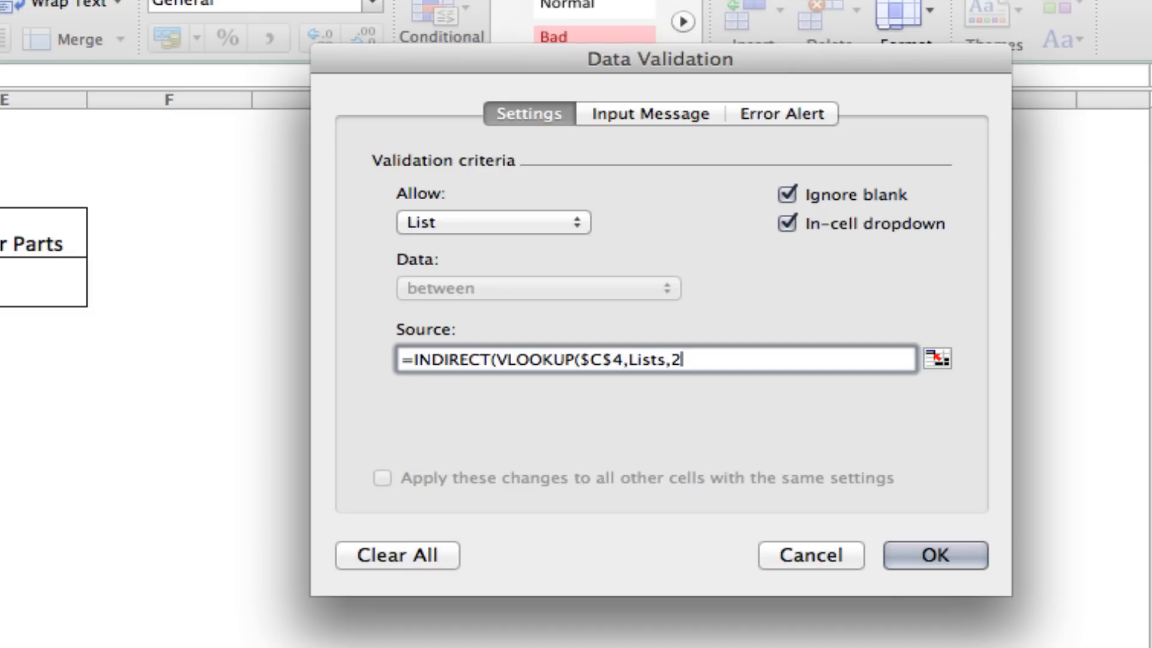
pyautogui.write(',')
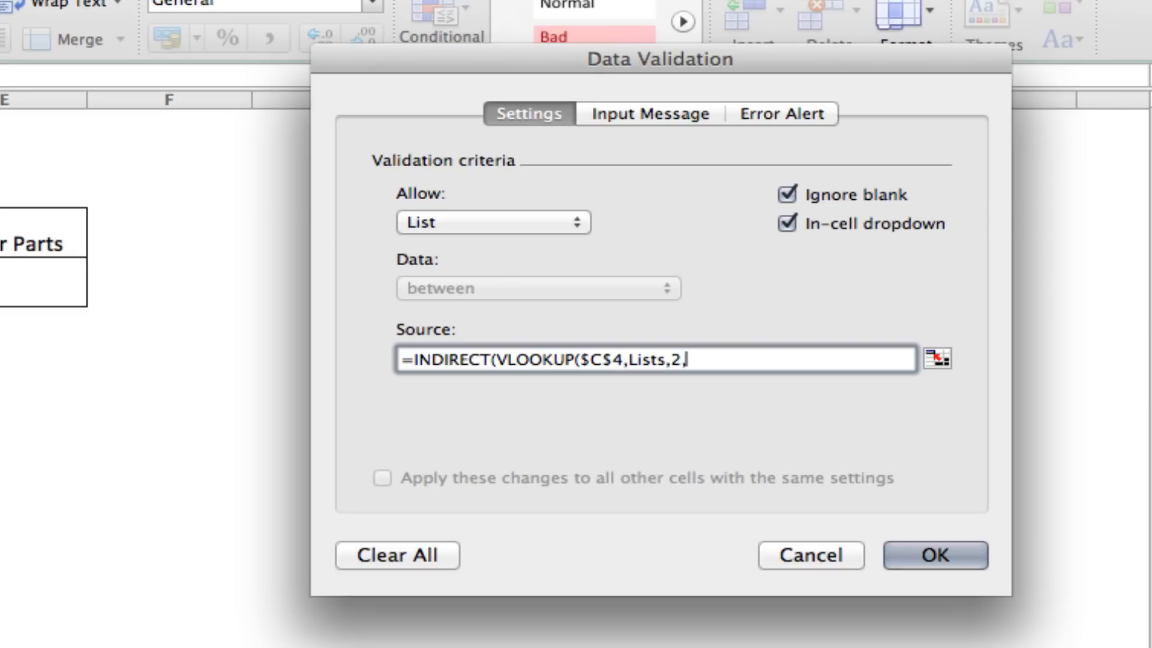
pyautogui.write('FALSE')
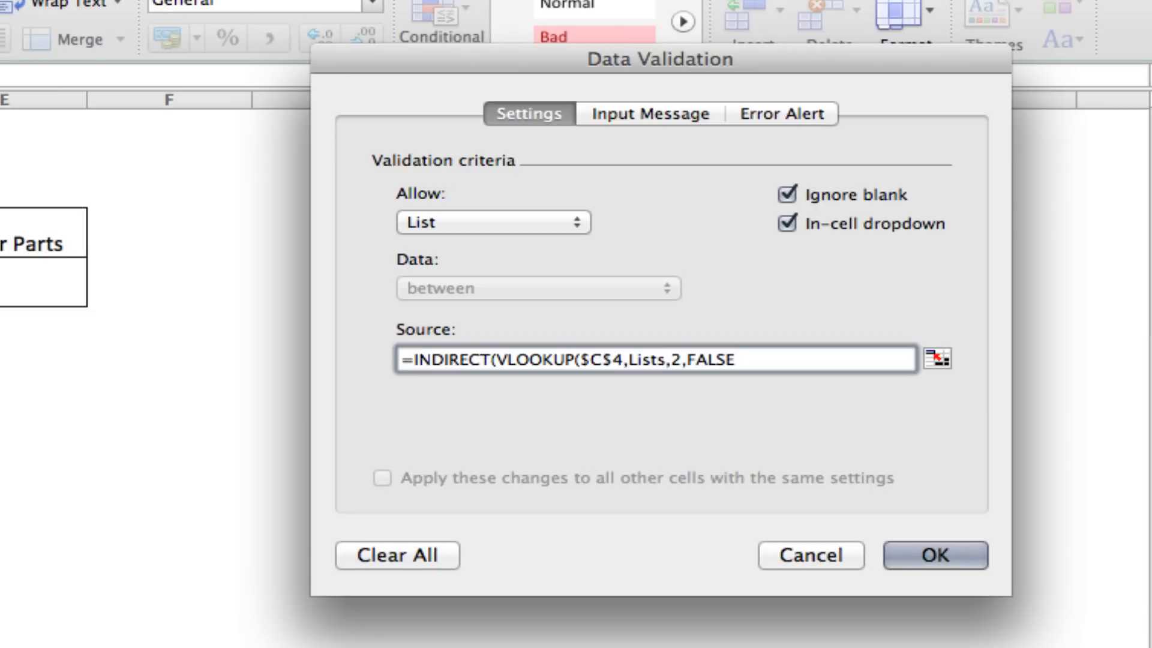
# Close the formula =INDIRECT(VLOOKUP($C$4,Lists,2,FALSE)) and confirm the Upper Parts rule
pyautogui.click(734, 358)
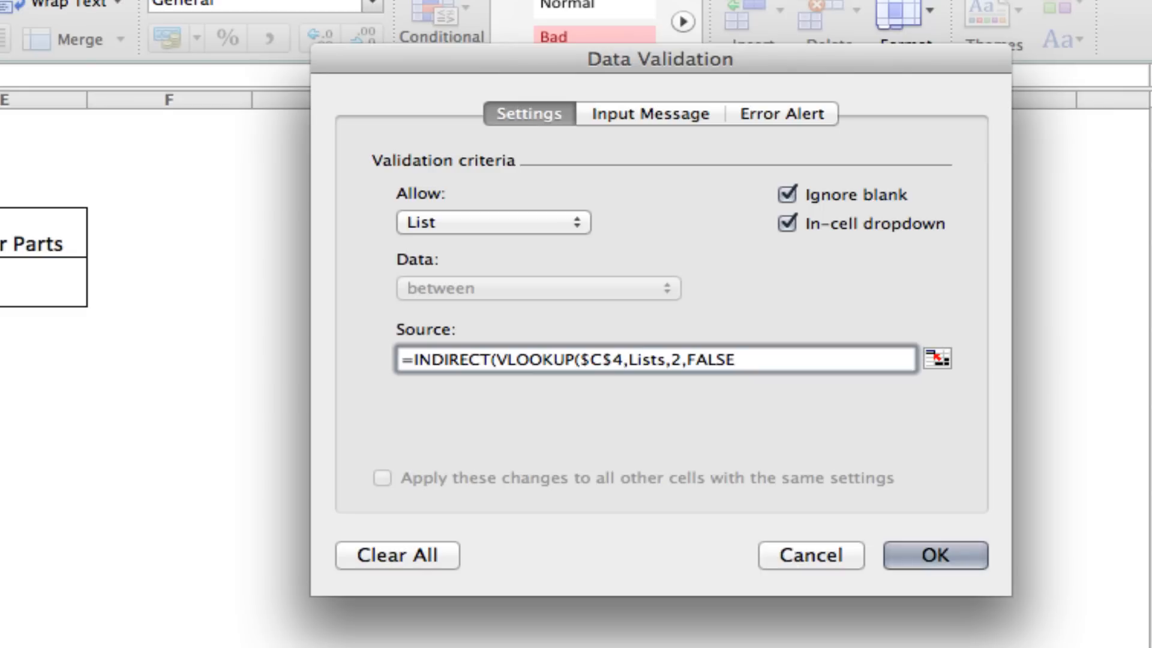
pyautogui.write('))')
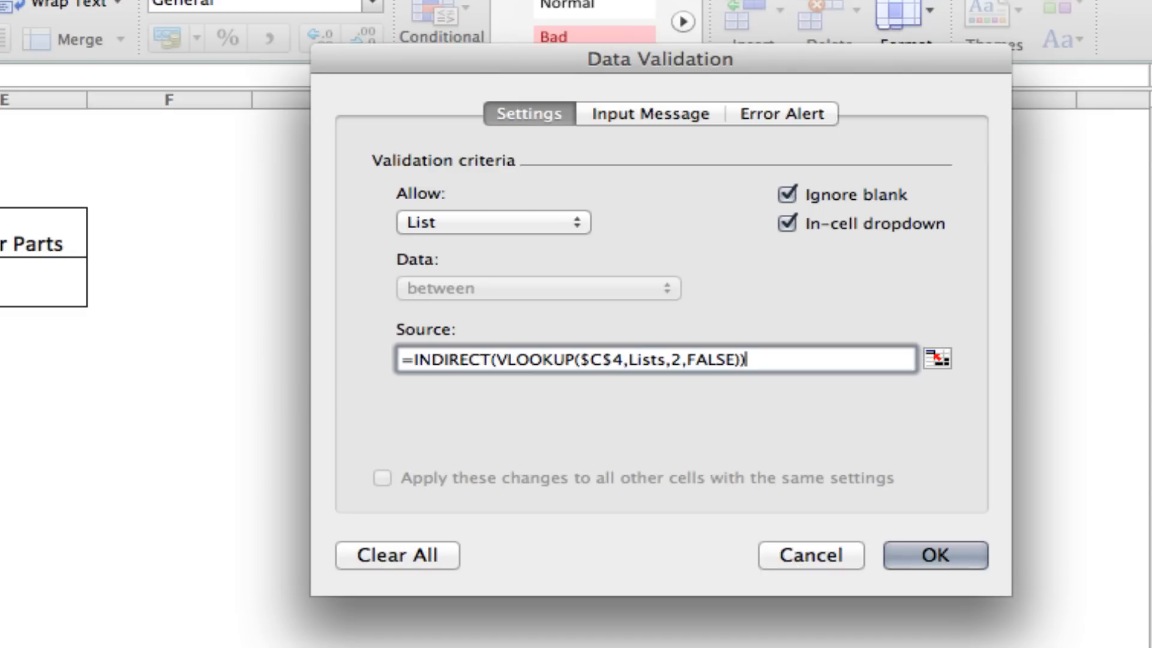
pyautogui.click(934, 555)
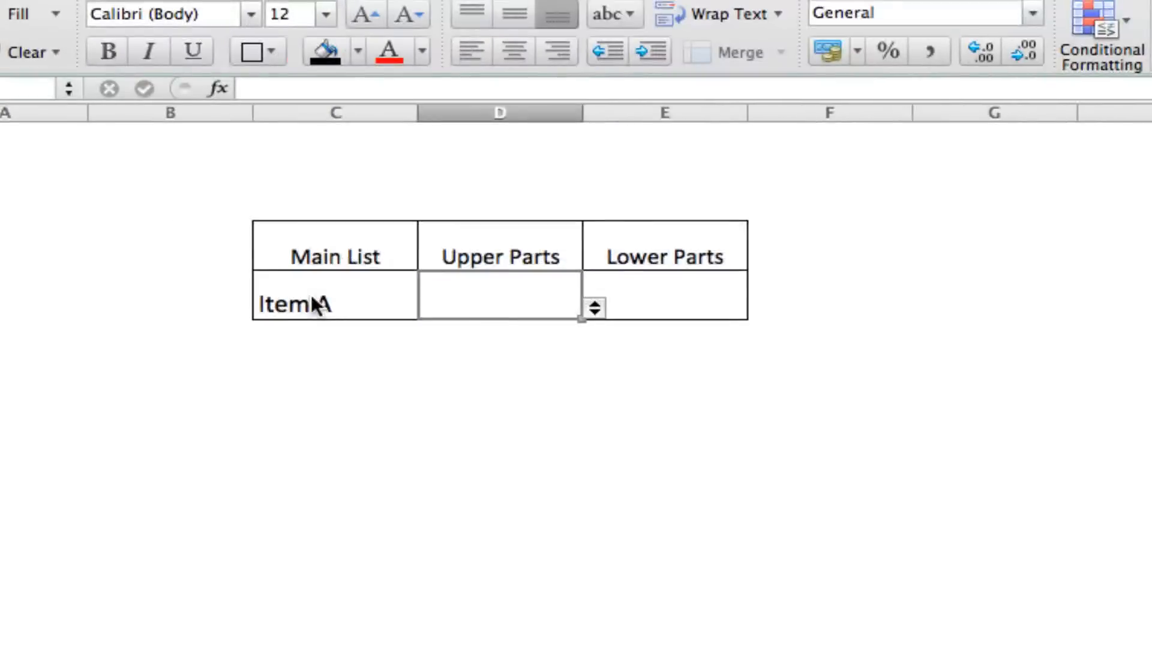
# Test the Upper Parts dropdown and correct the lists-sheet entry to Upper Part J
pyautogui.click(594, 308)
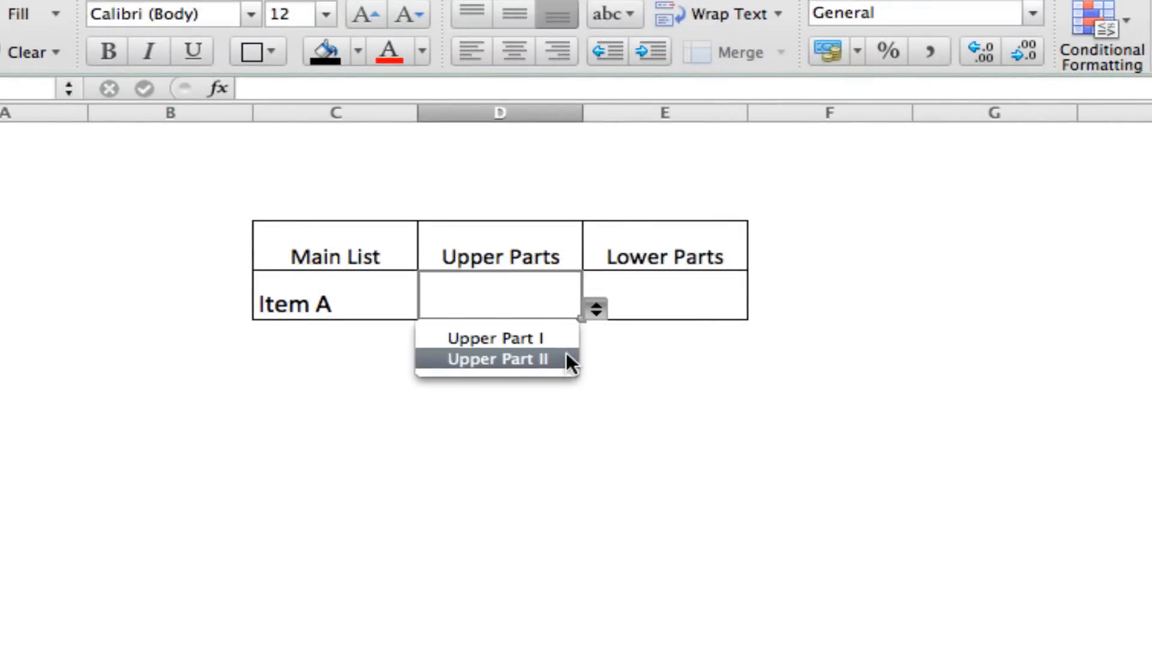
pyautogui.click(335, 304)
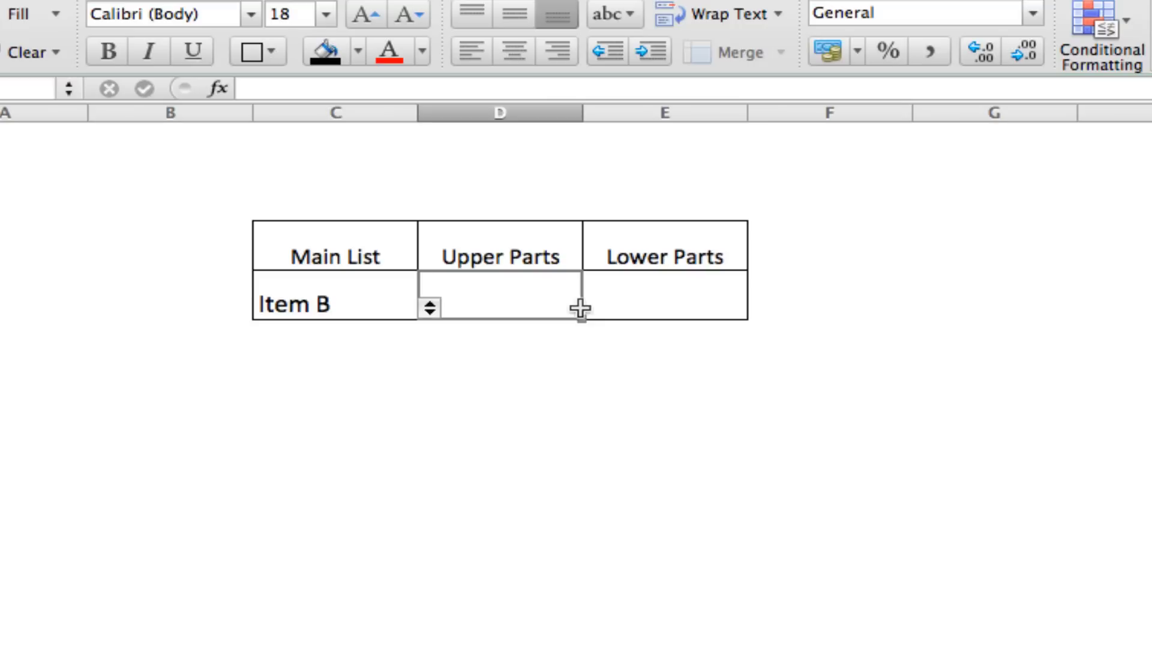
pyautogui.click(430, 307)
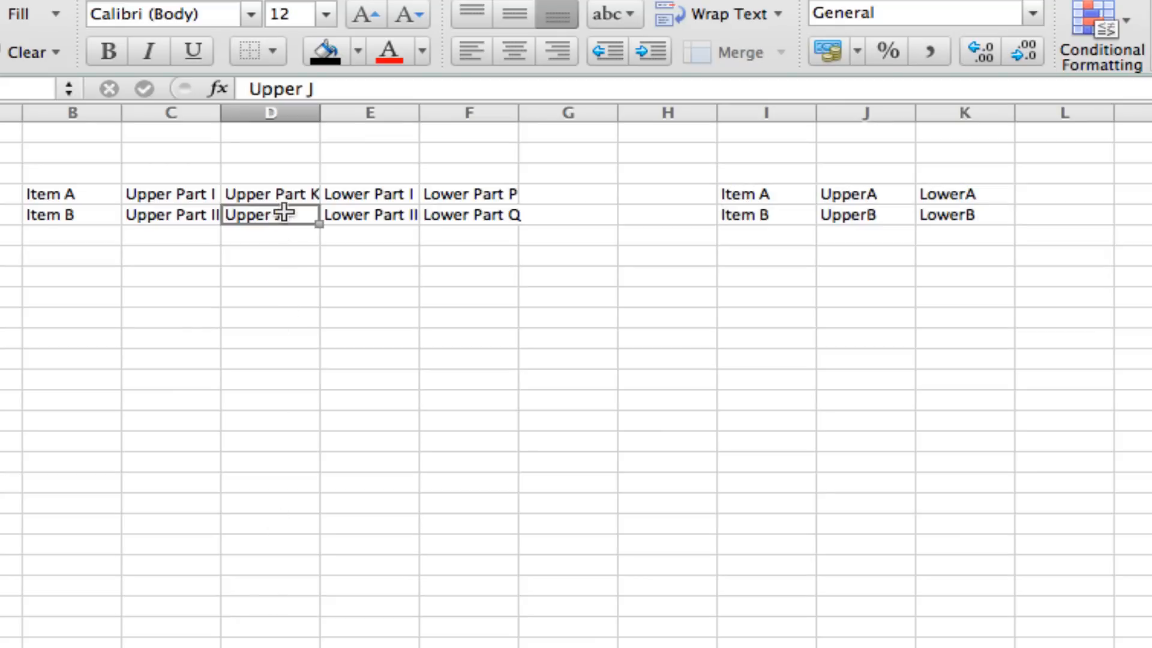
pyautogui.write('PArt')
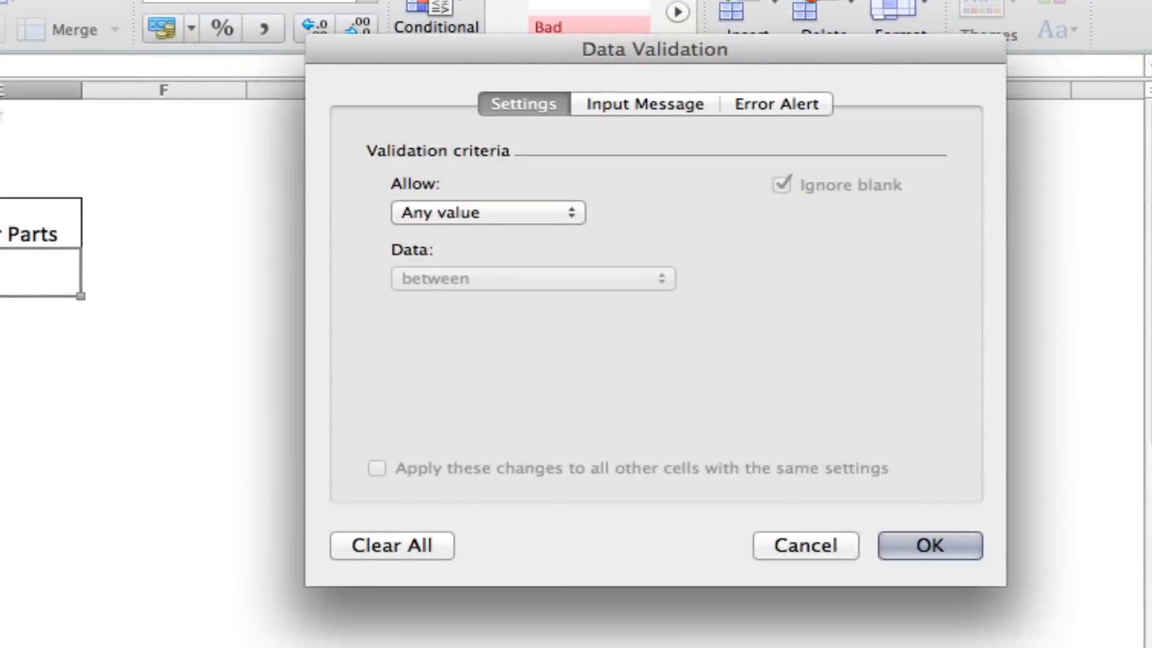
# Give the Lower Parts cell list validation =INDIRECT(VLOOKUP($C$4,Lists,3,FALSE)) and confirm
pyautogui.click(487, 212)
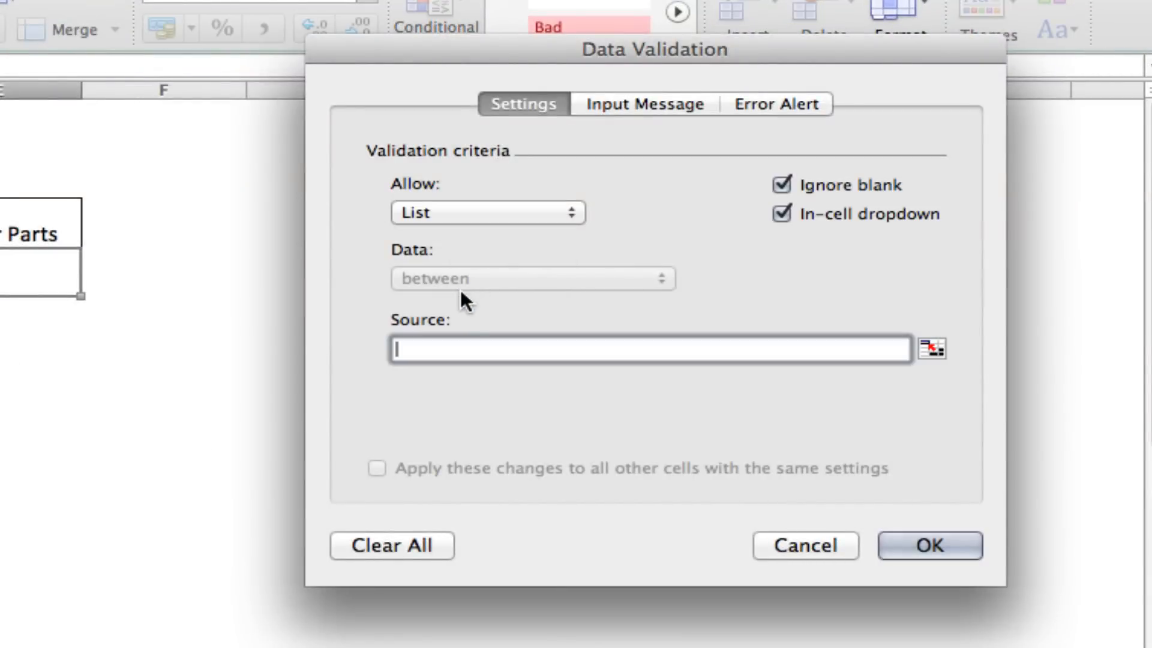
pyautogui.write('=')
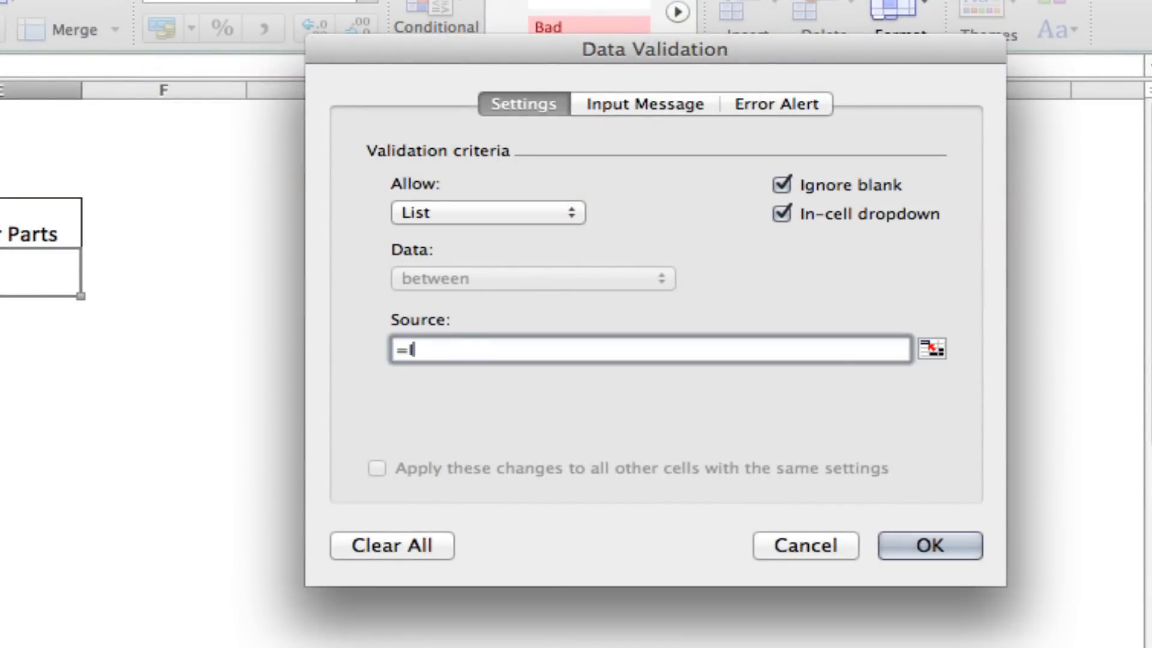
pyautogui.write('INDIRECT(')
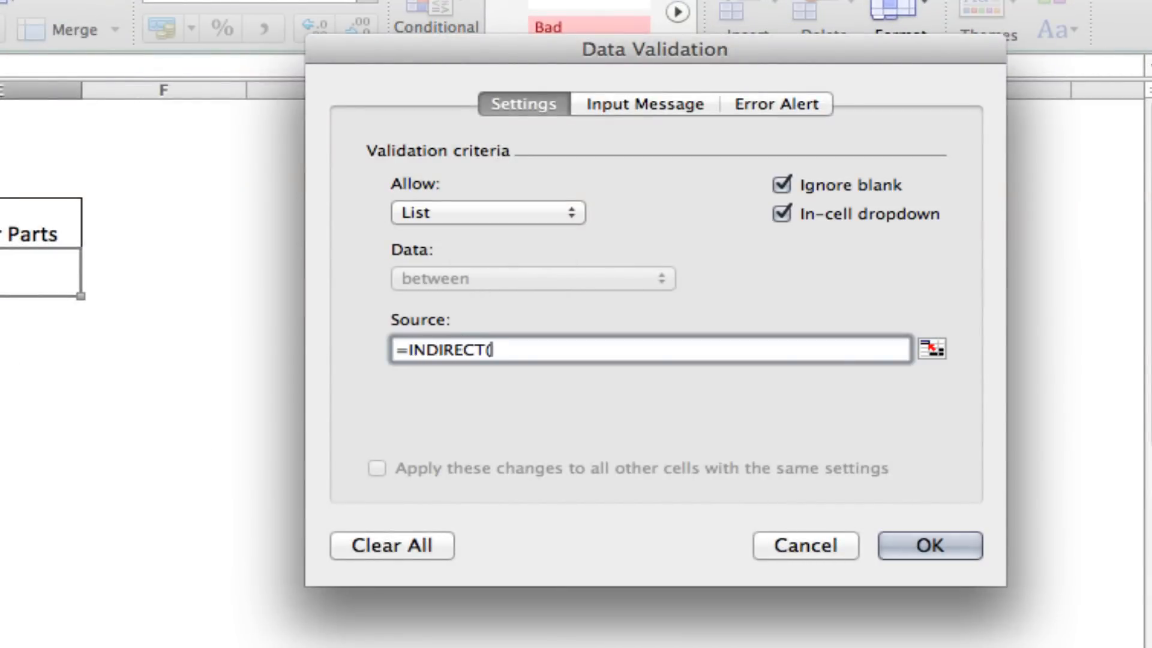
pyautogui.write('VLOOKUP')
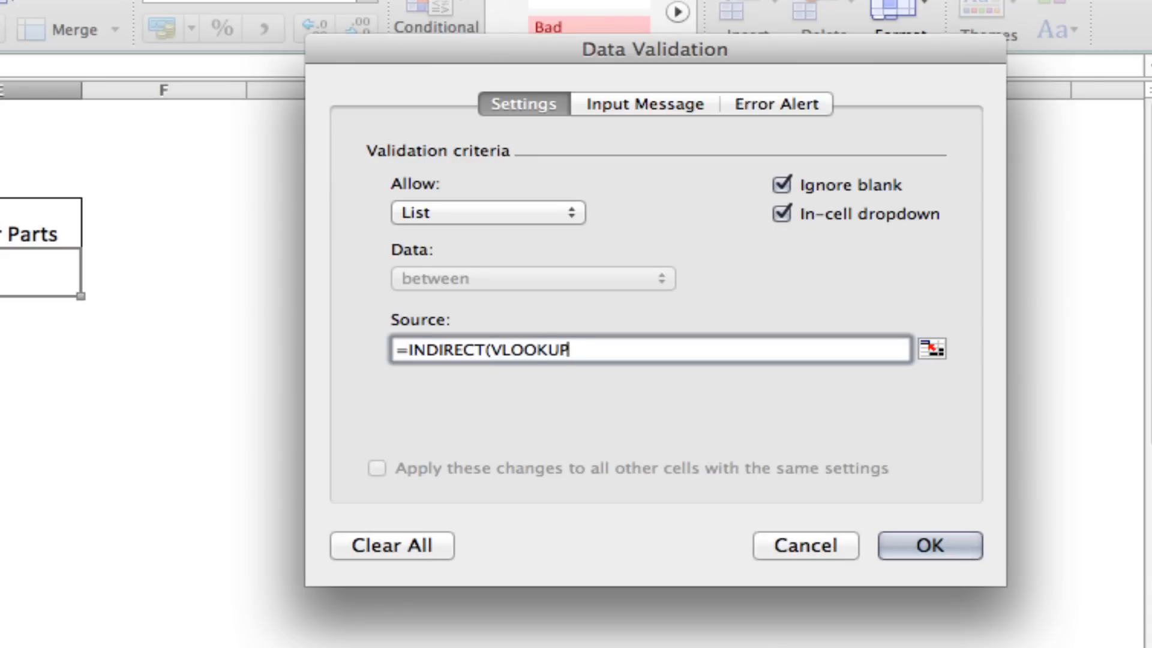
pyautogui.write('($C$4,List')
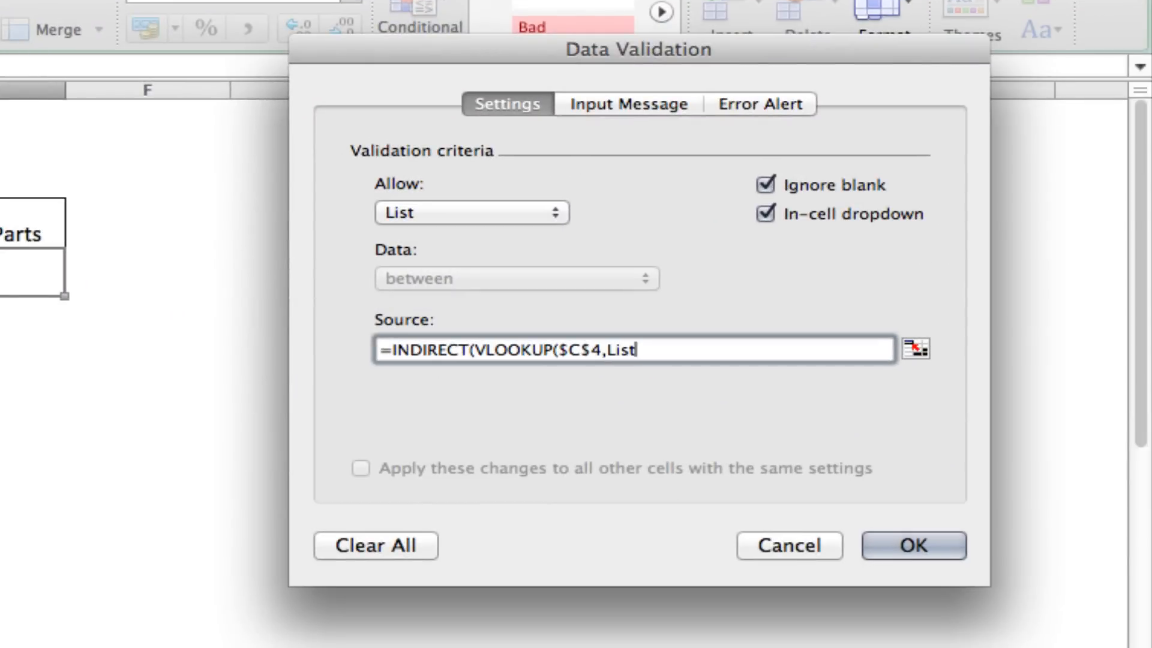
pyautogui.write('s')
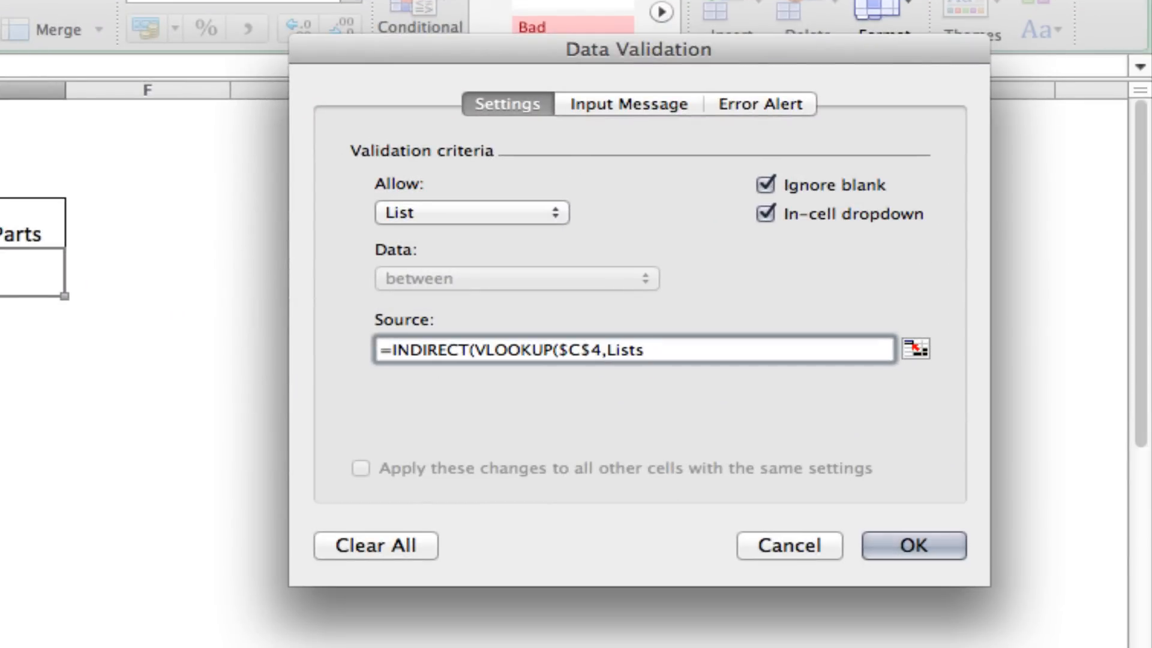
pyautogui.write(',')
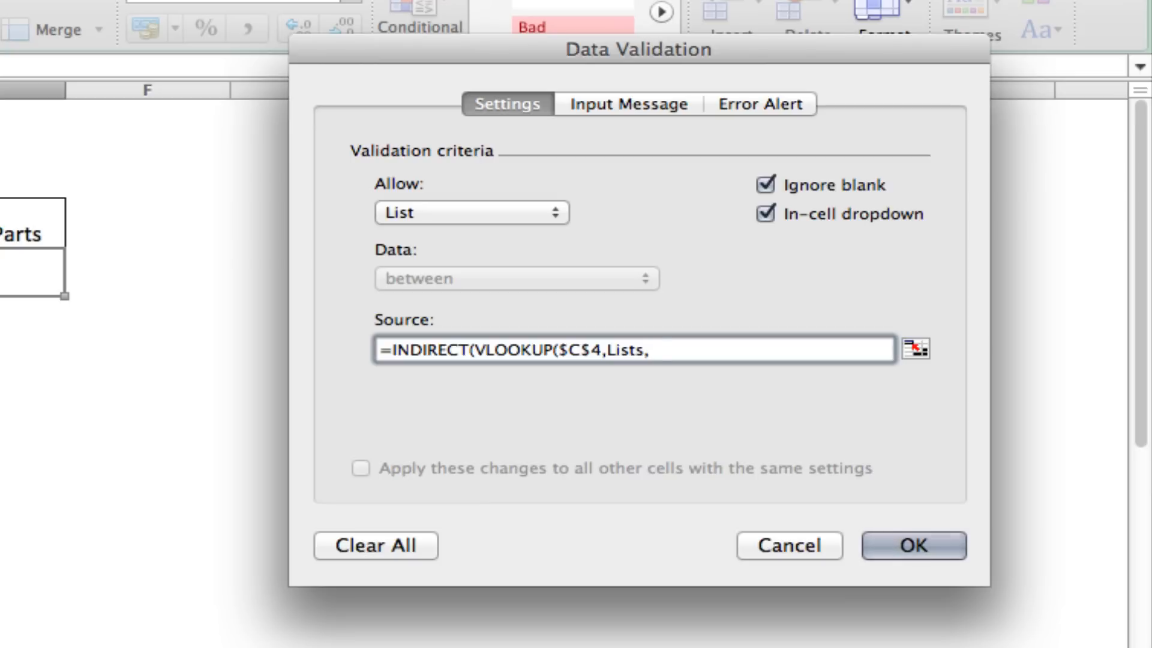
pyautogui.write('3,FALS')
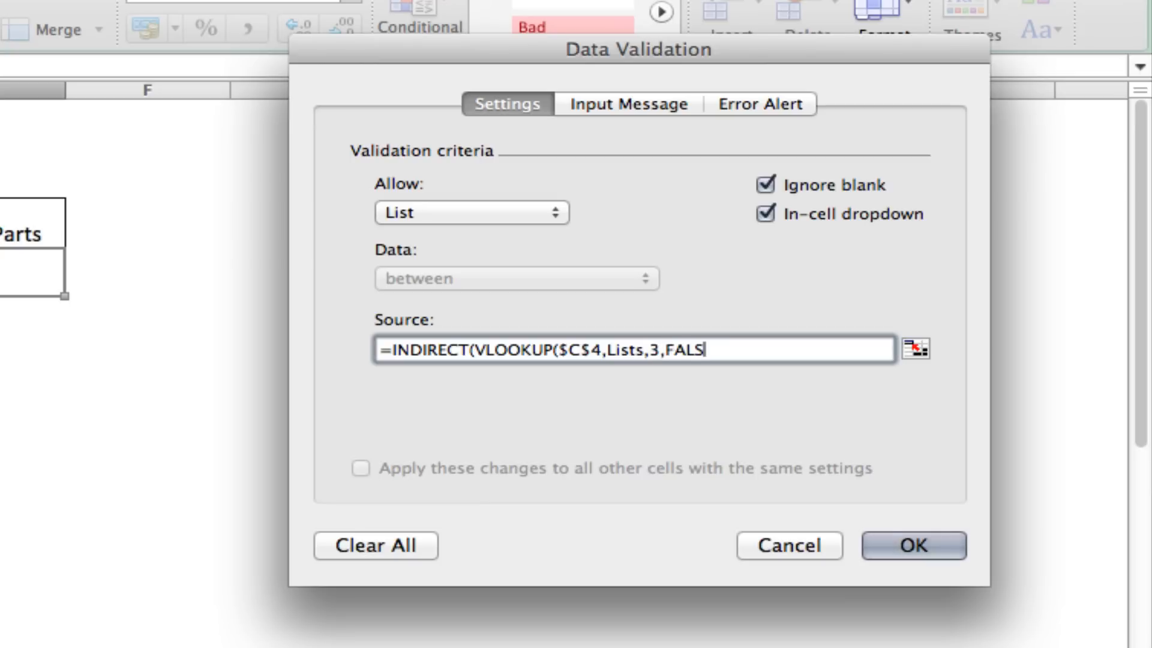
pyautogui.write('E)')
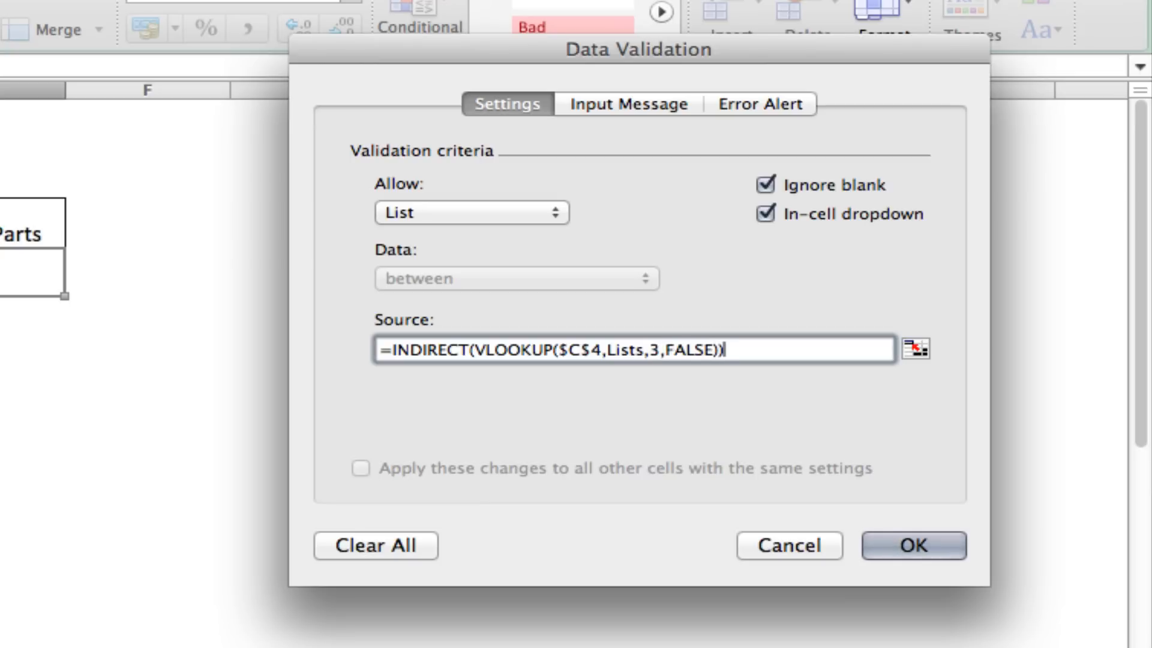
pyautogui.click(912, 545)
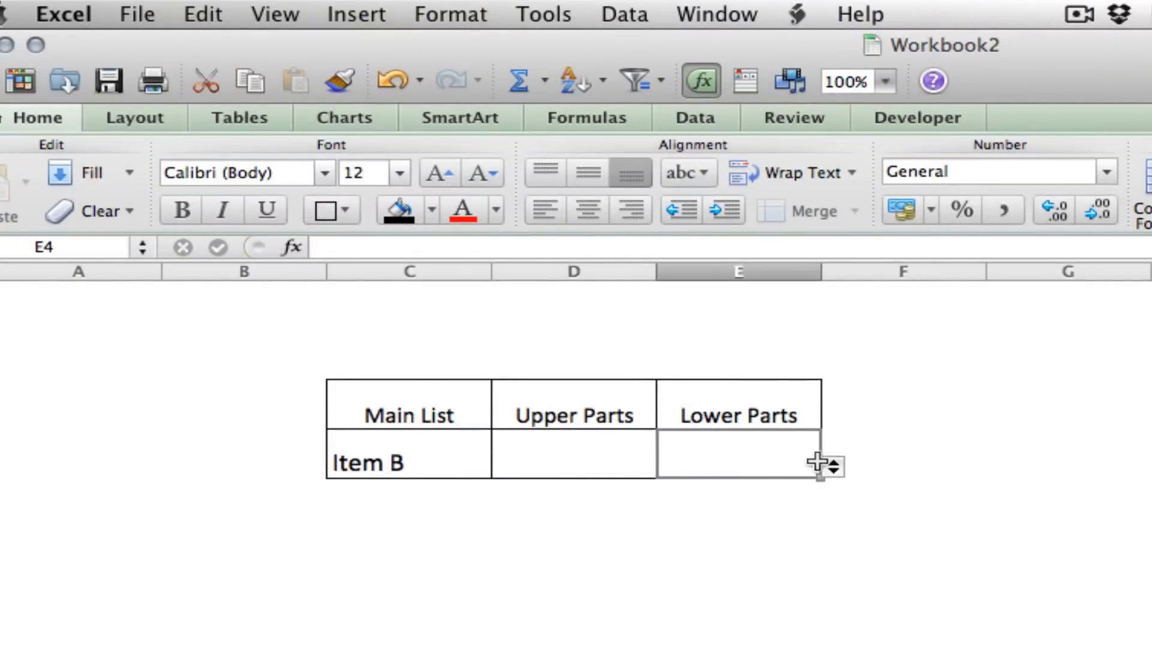
# Check the Upper Parts choices for Item B and A, then Lower Part I/II for Item A
pyautogui.click(833, 469)
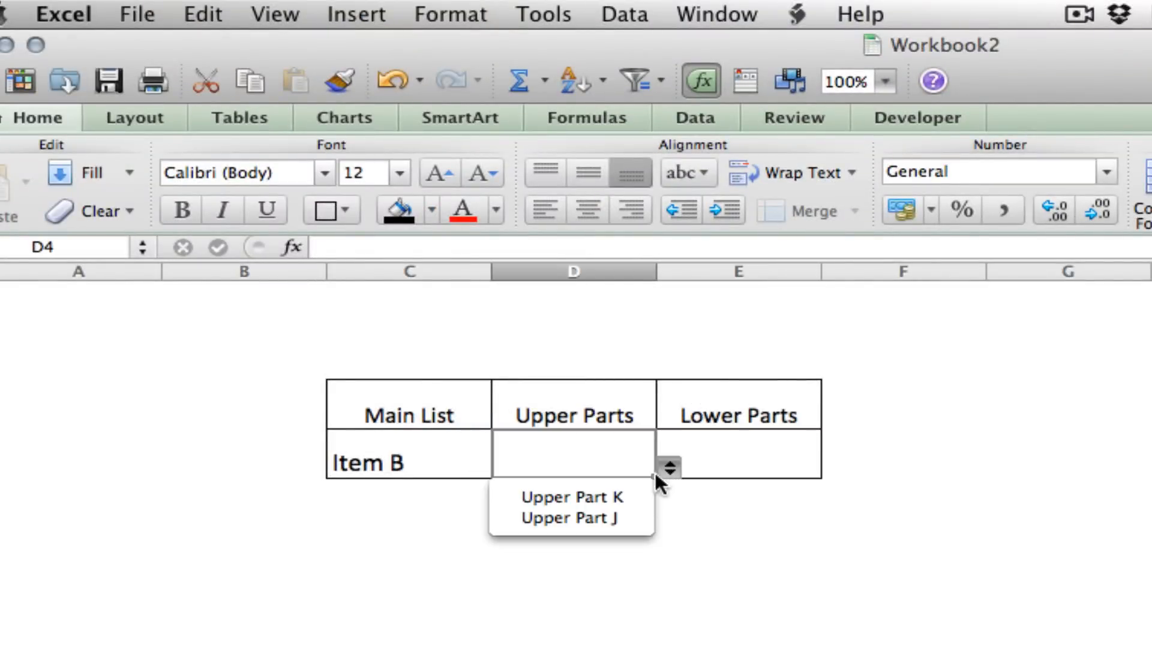
pyautogui.click(503, 469)
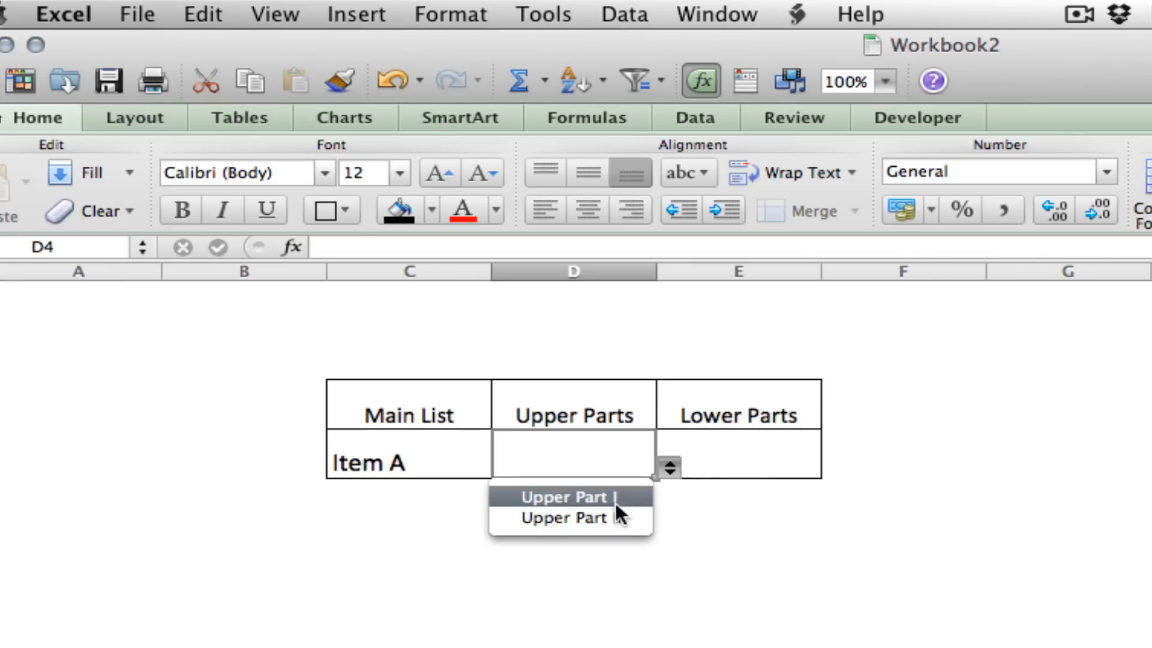
pyautogui.click(830, 469)
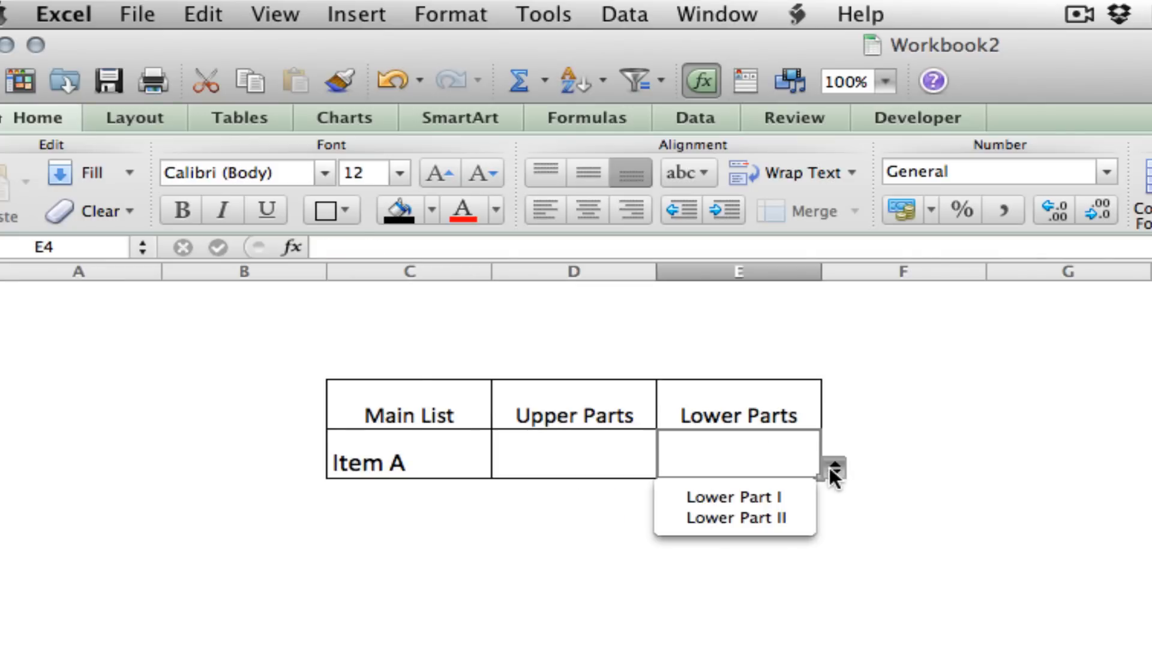